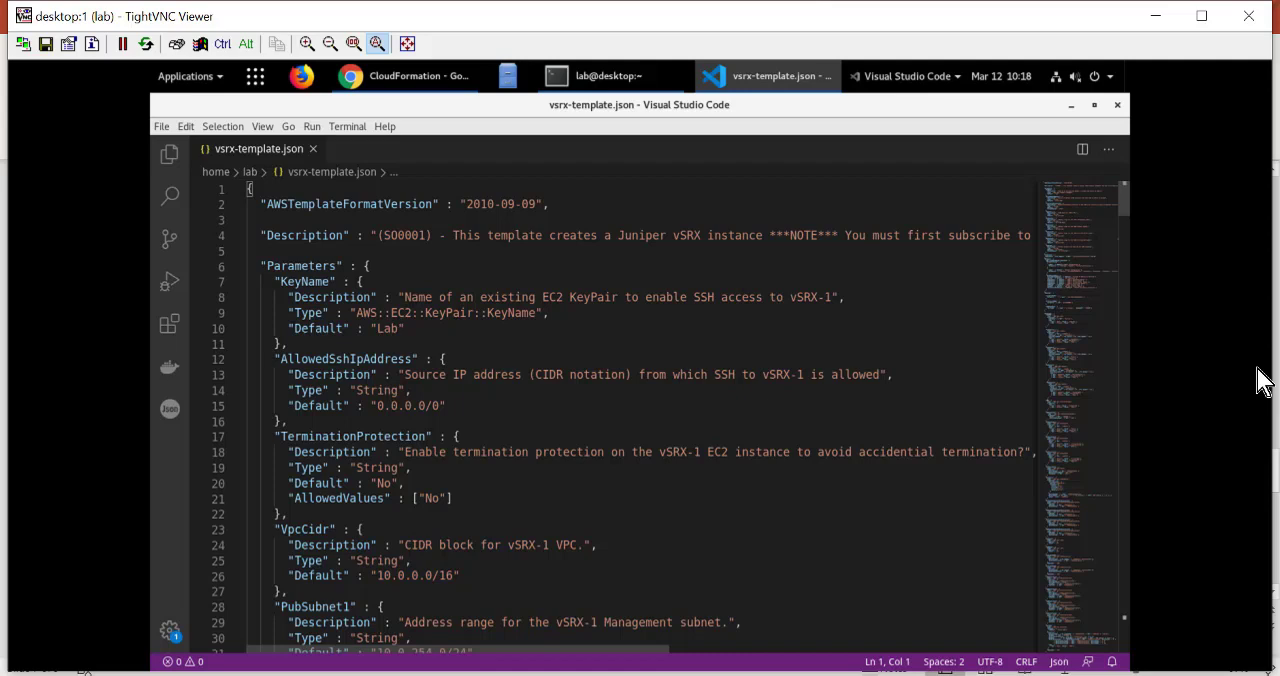
mouse_move(476, 304)
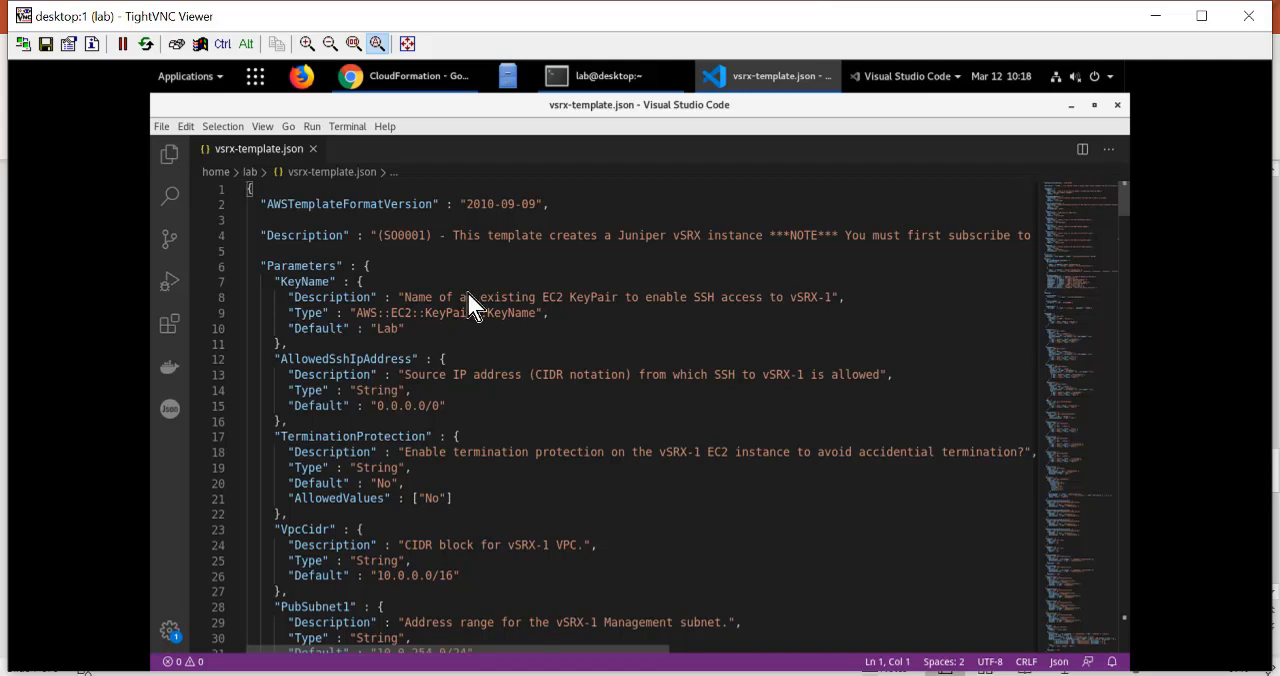
mouse_move(398, 388)
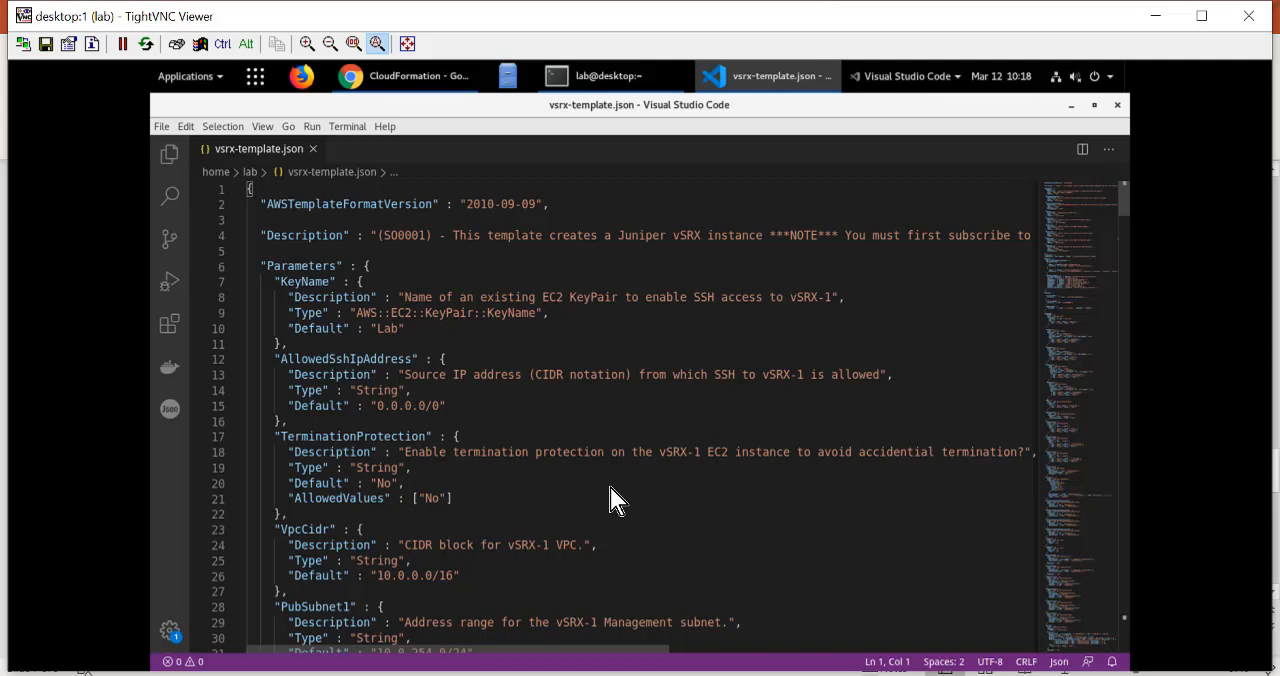
mouse_move(568, 364)
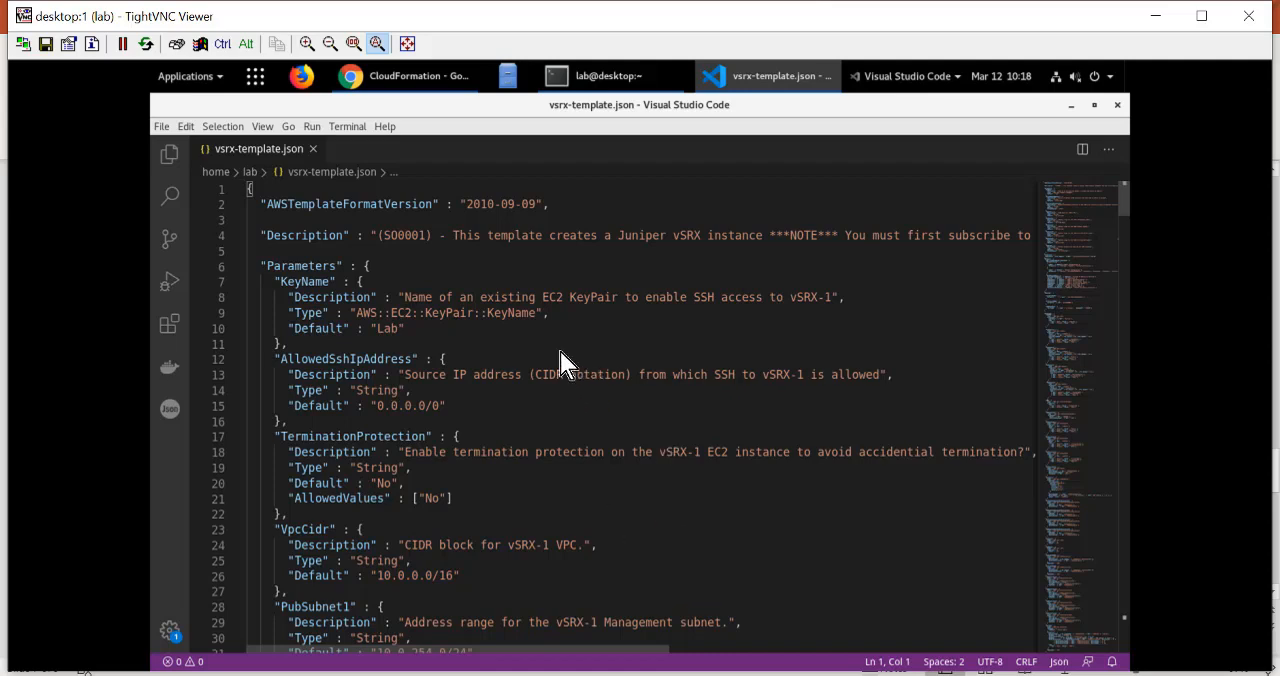
mouse_move(856, 390)
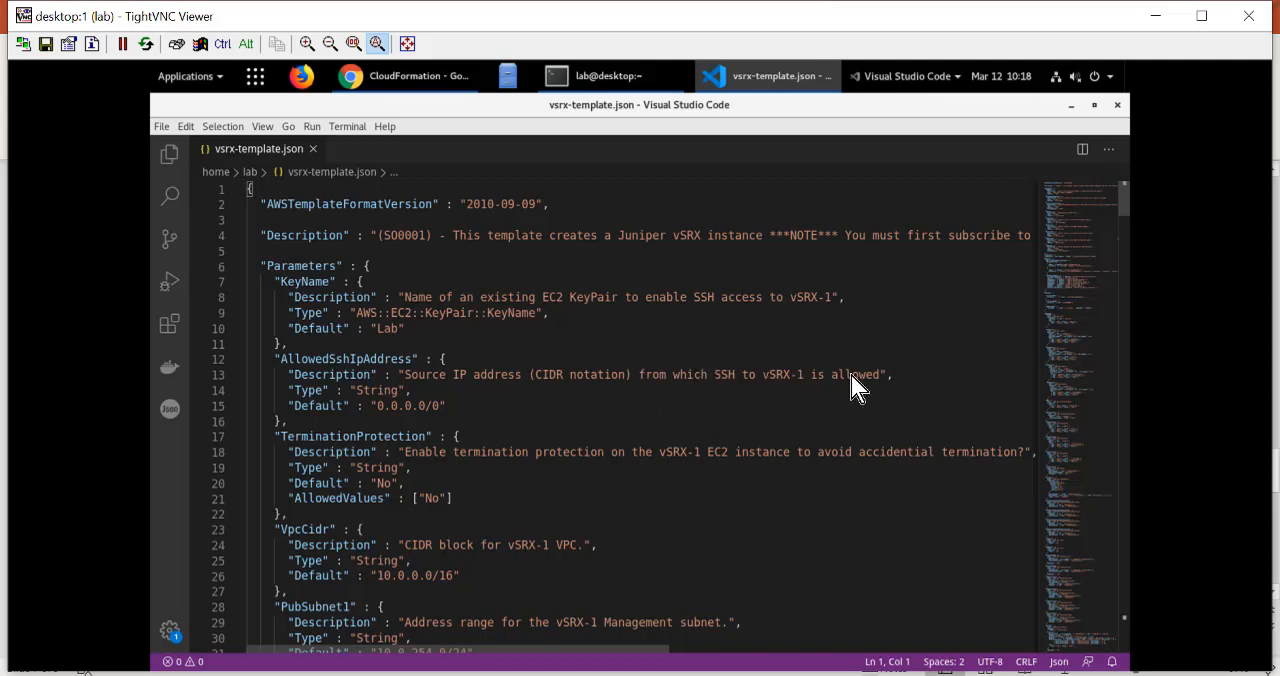
mouse_move(750, 414)
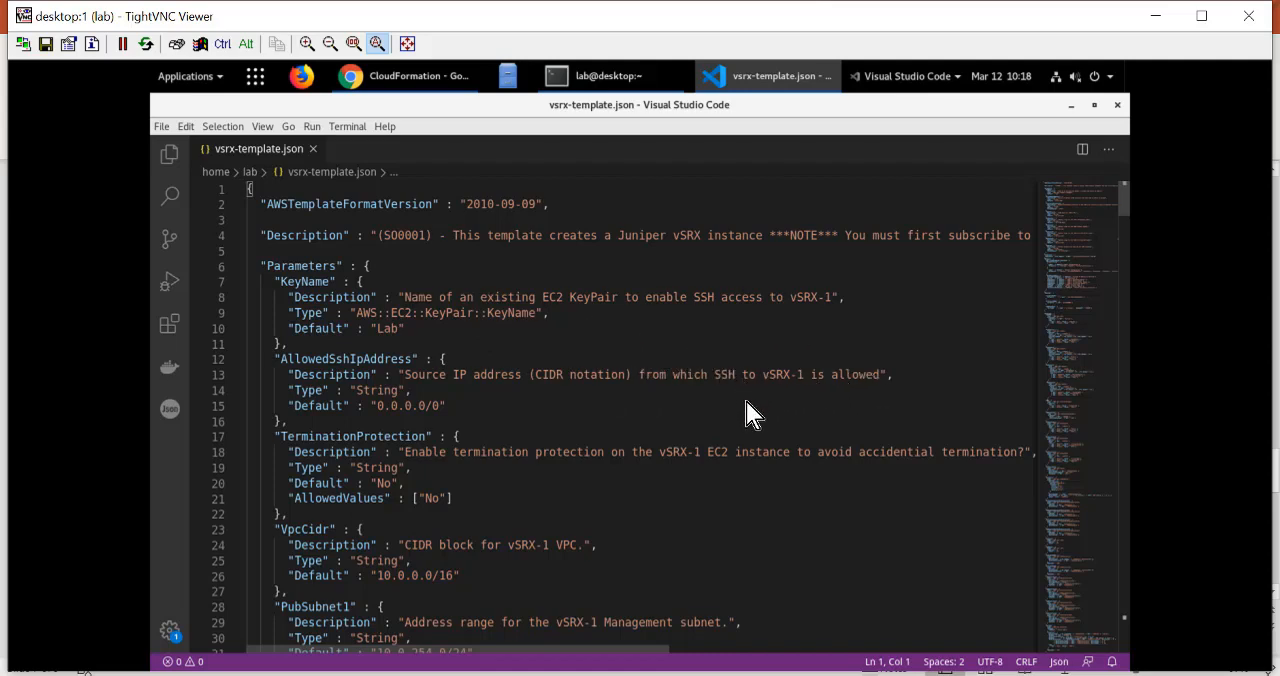
Step: Review the rest of the template in the editor, then start a new CloudFormation stack
scroll(down, 3)
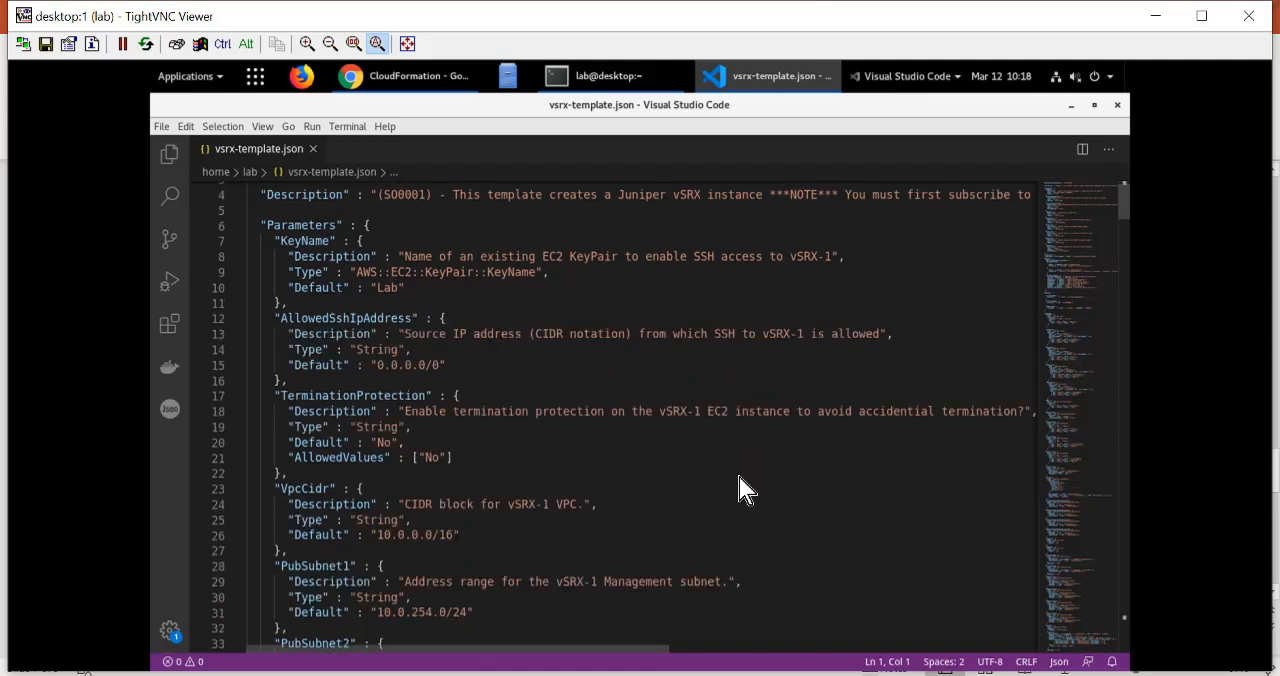
scroll(down, 3)
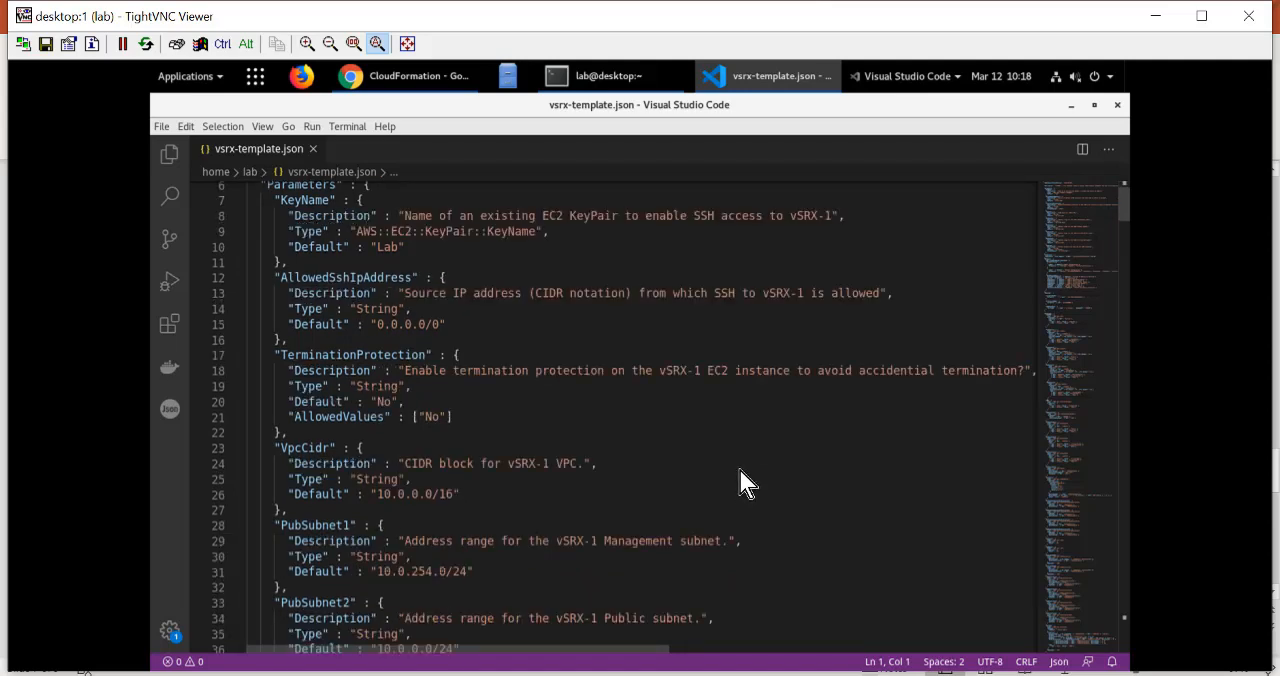
scroll(down, 3)
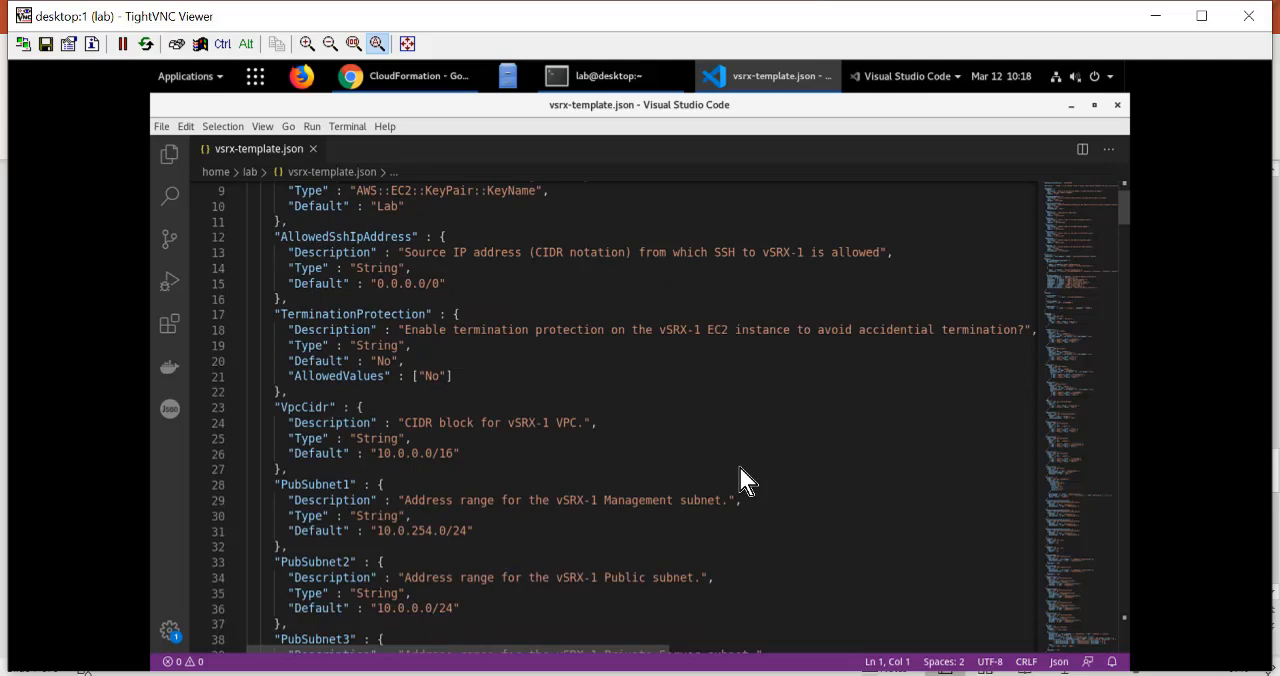
scroll(down, 3)
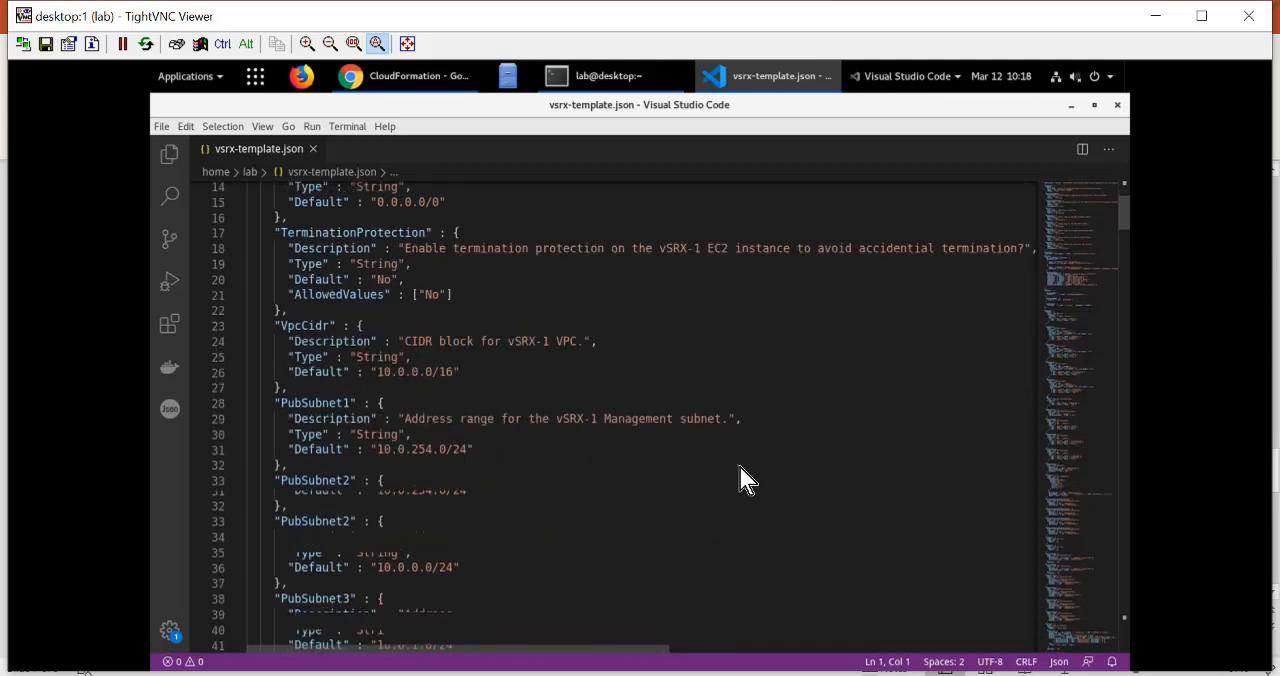
scroll(down, 3)
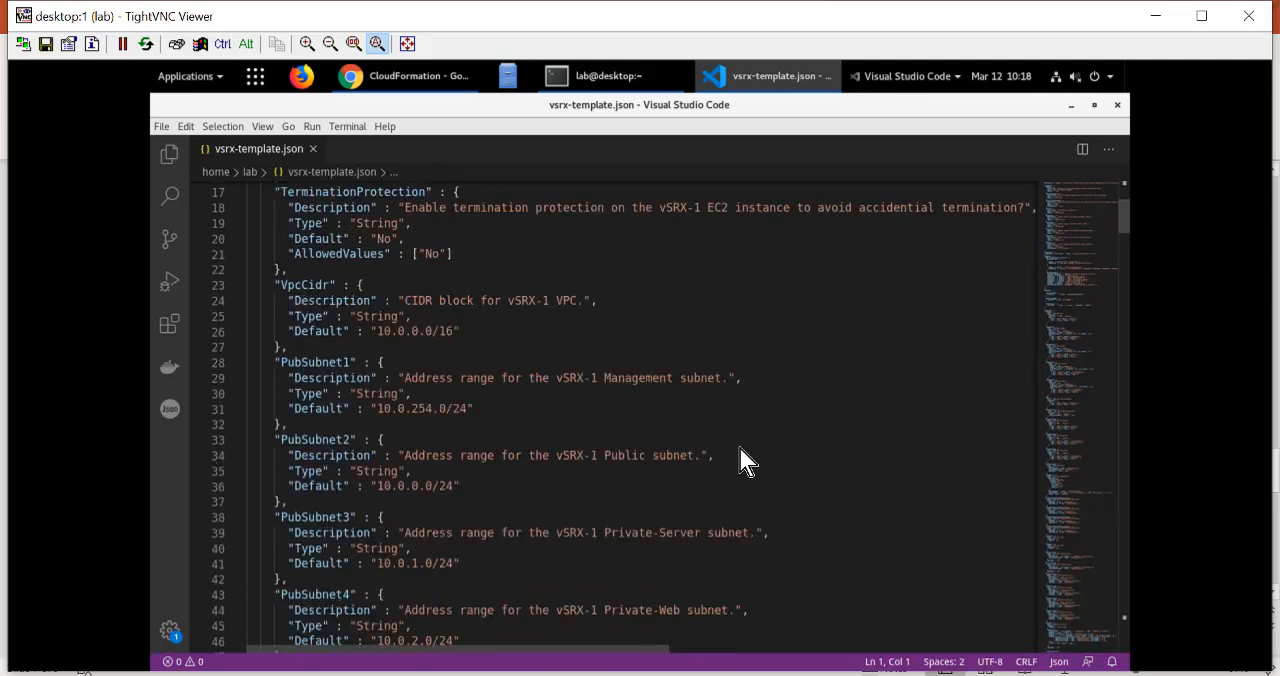
mouse_move(798, 468)
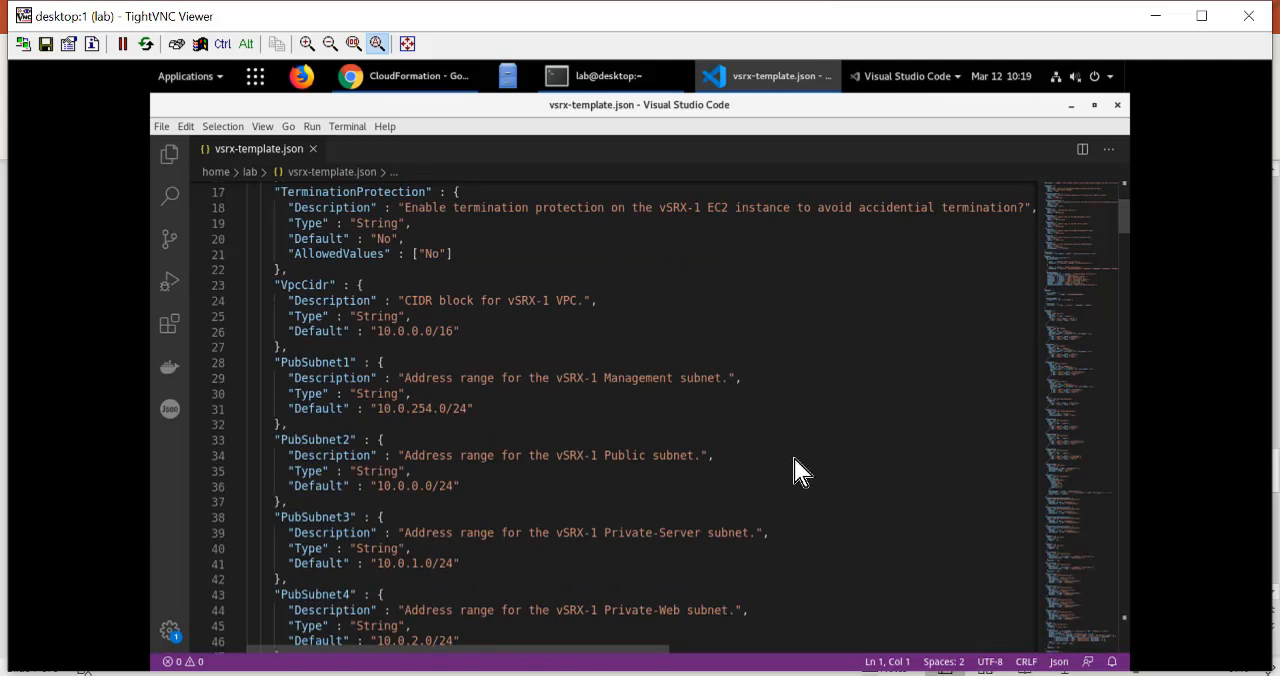
scroll(down, 3)
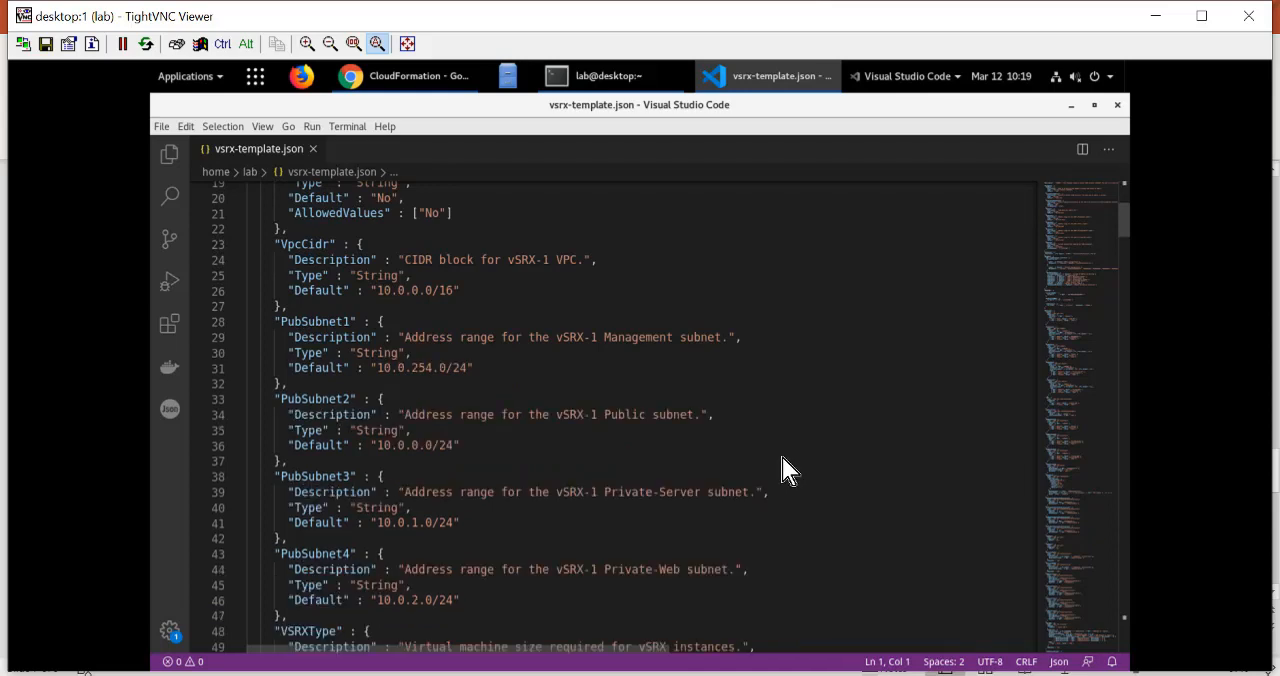
mouse_move(804, 440)
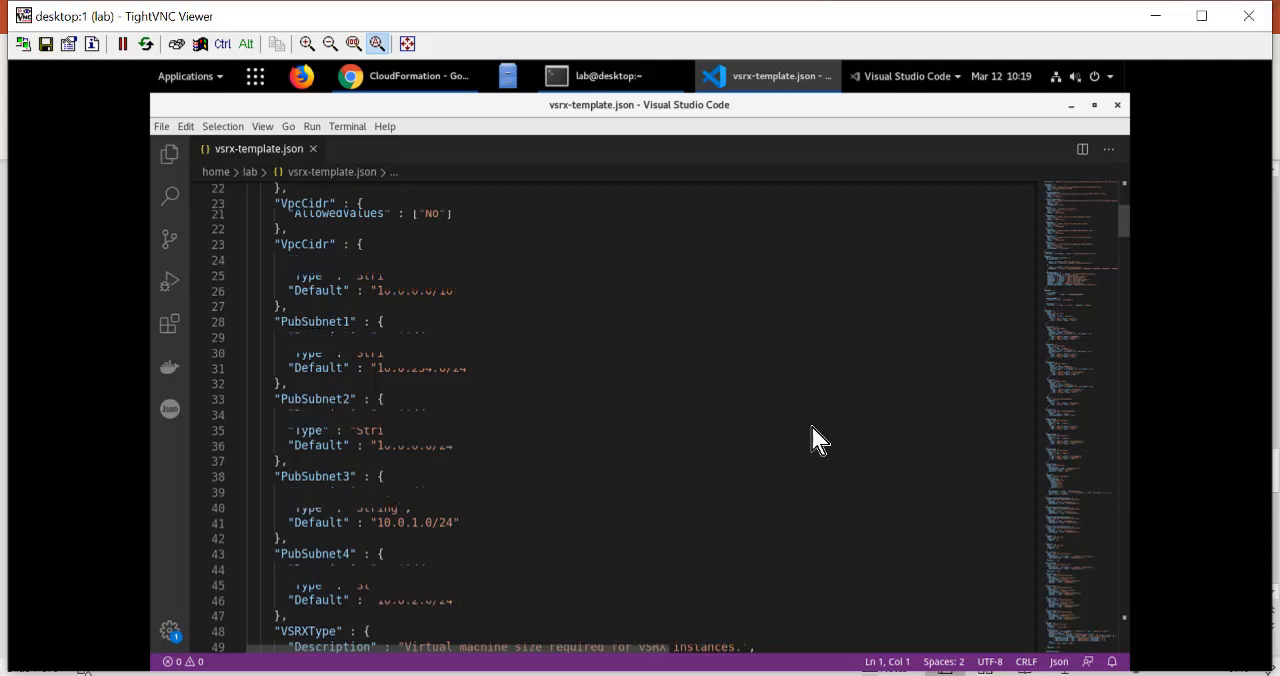
scroll(down, 3)
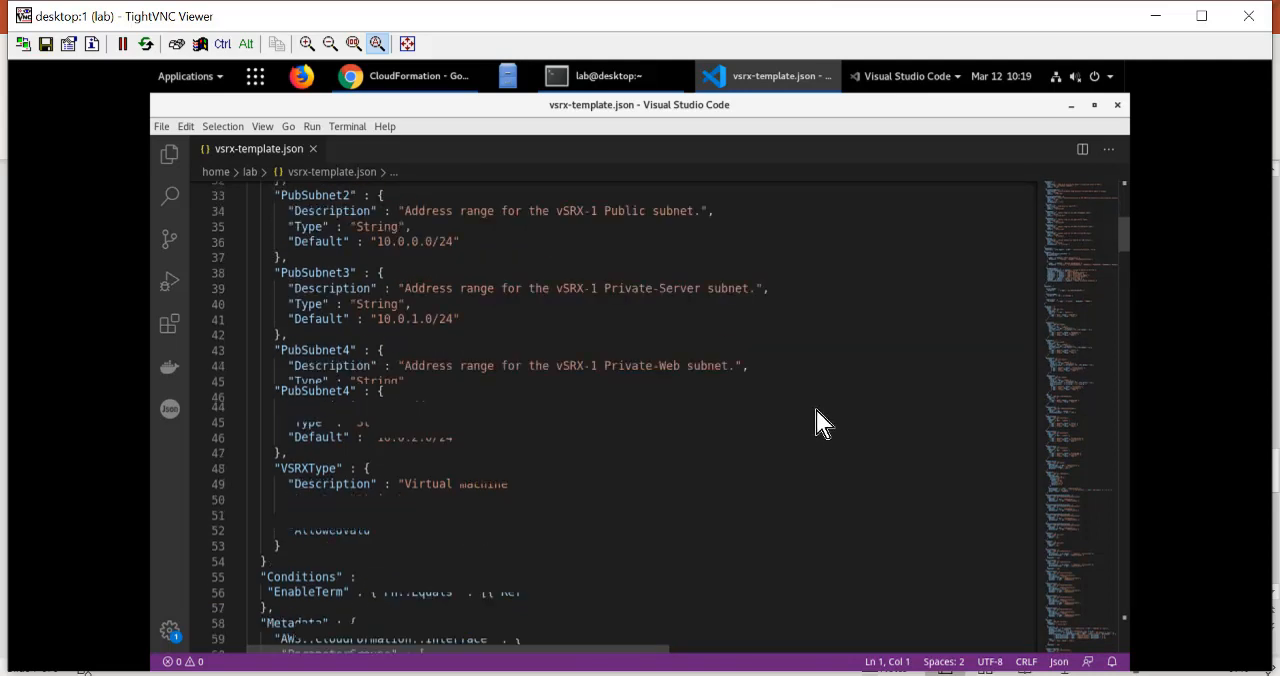
scroll(down, 3)
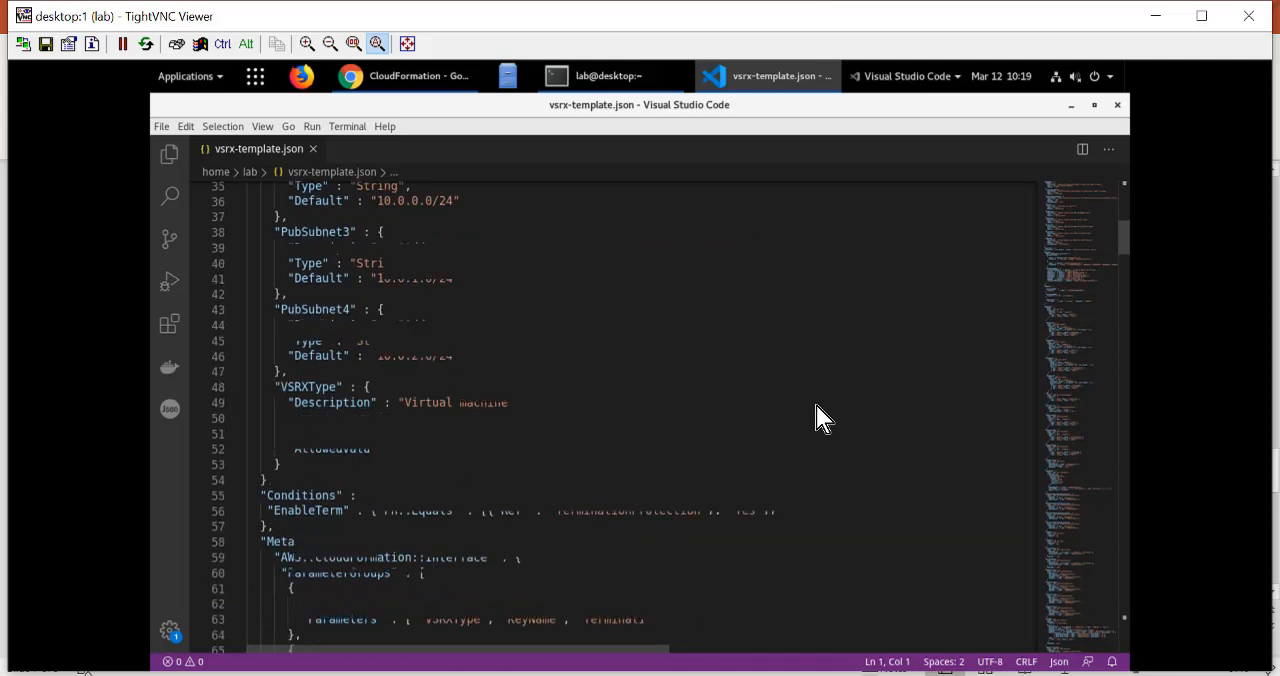
scroll(down, 3)
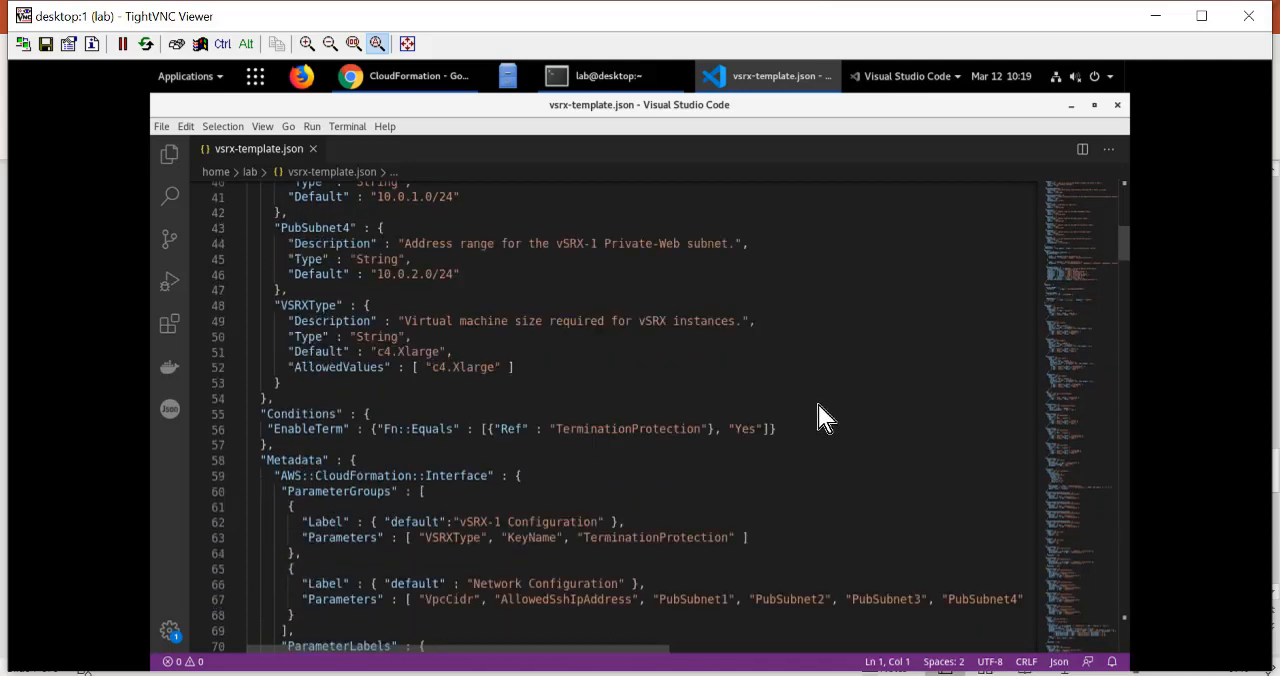
scroll(down, 3)
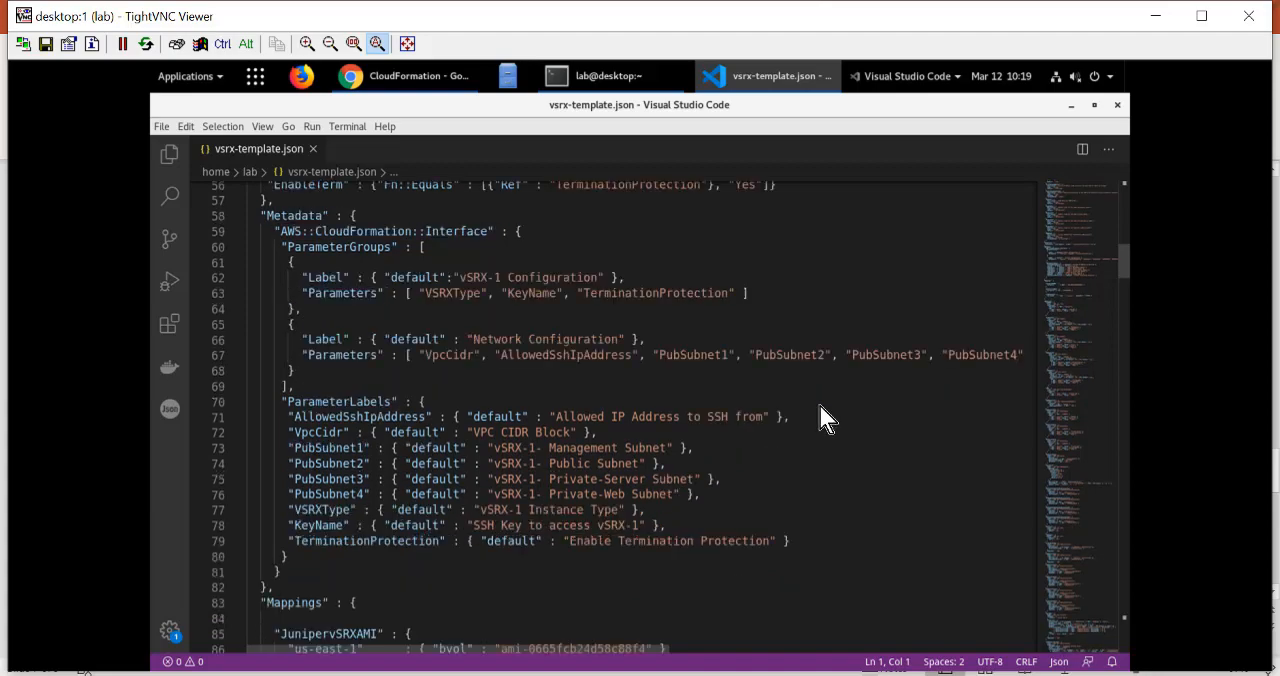
scroll(down, 3)
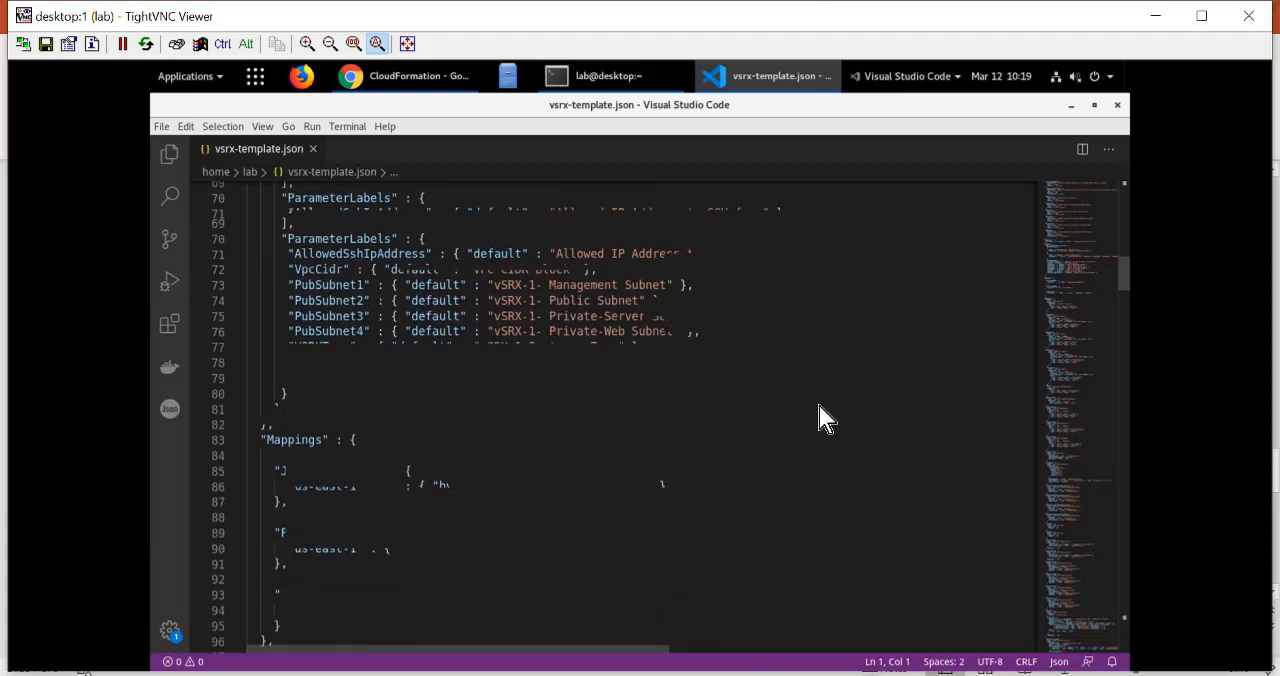
scroll(down, 3)
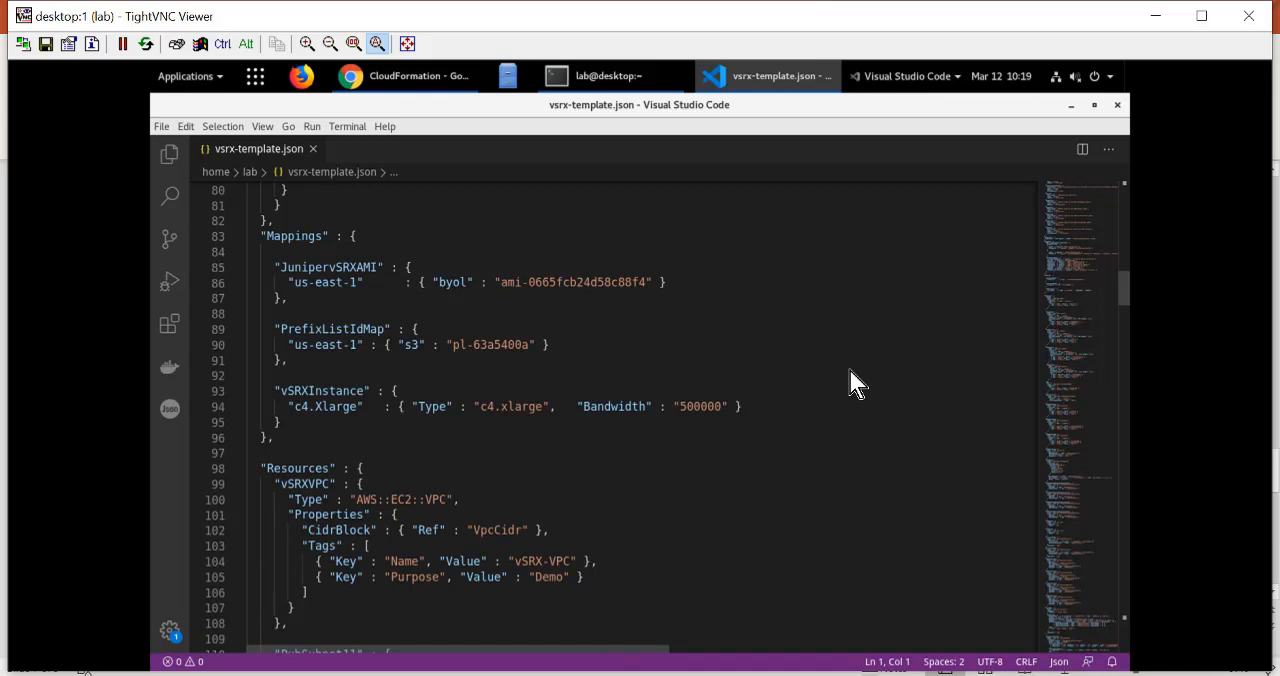
mouse_move(360, 428)
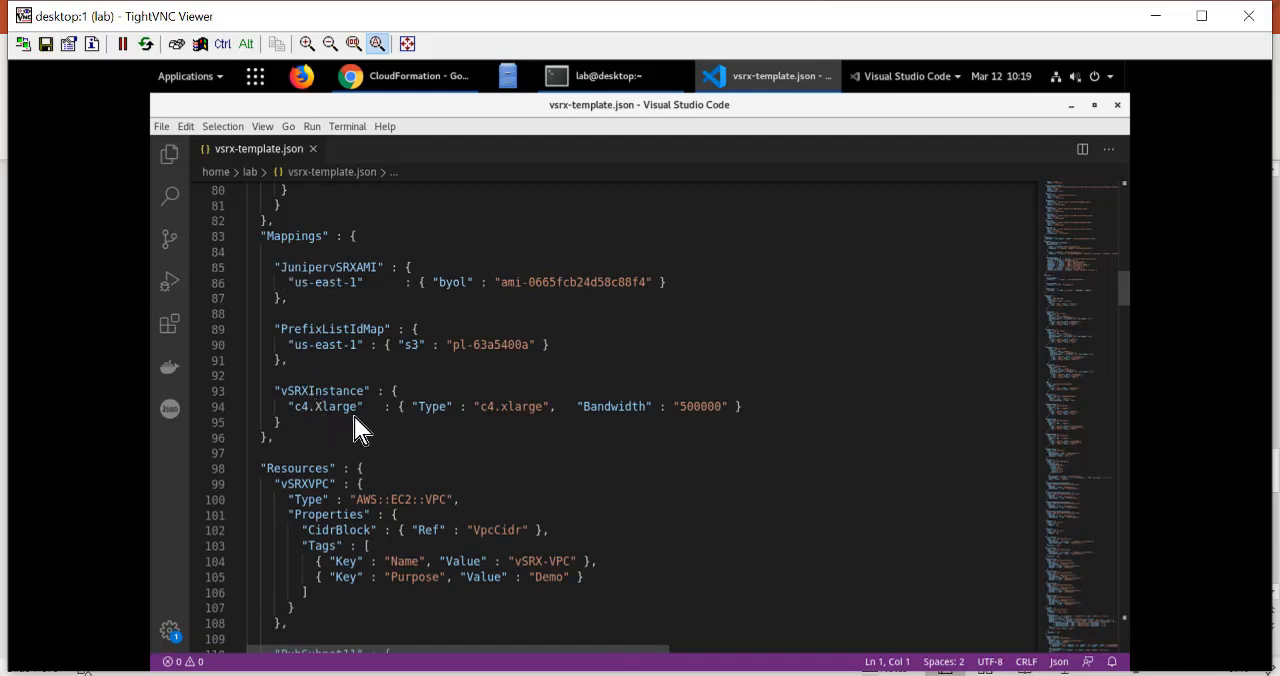
mouse_move(336, 400)
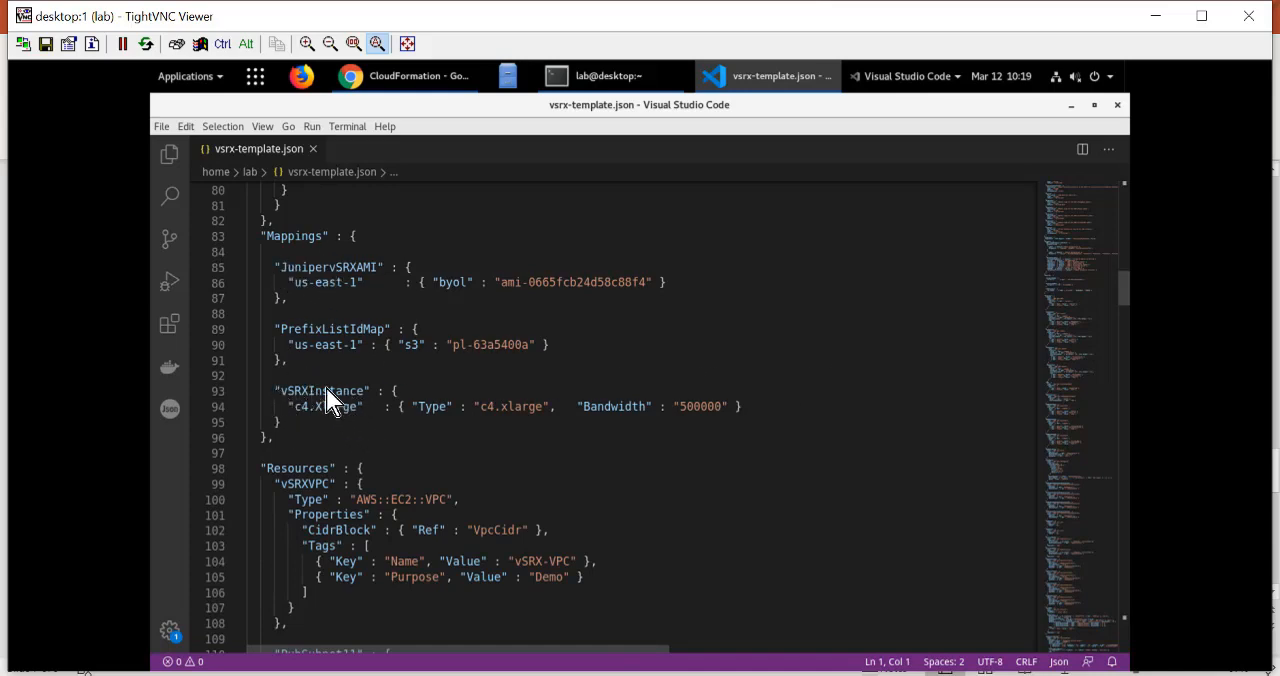
mouse_move(536, 406)
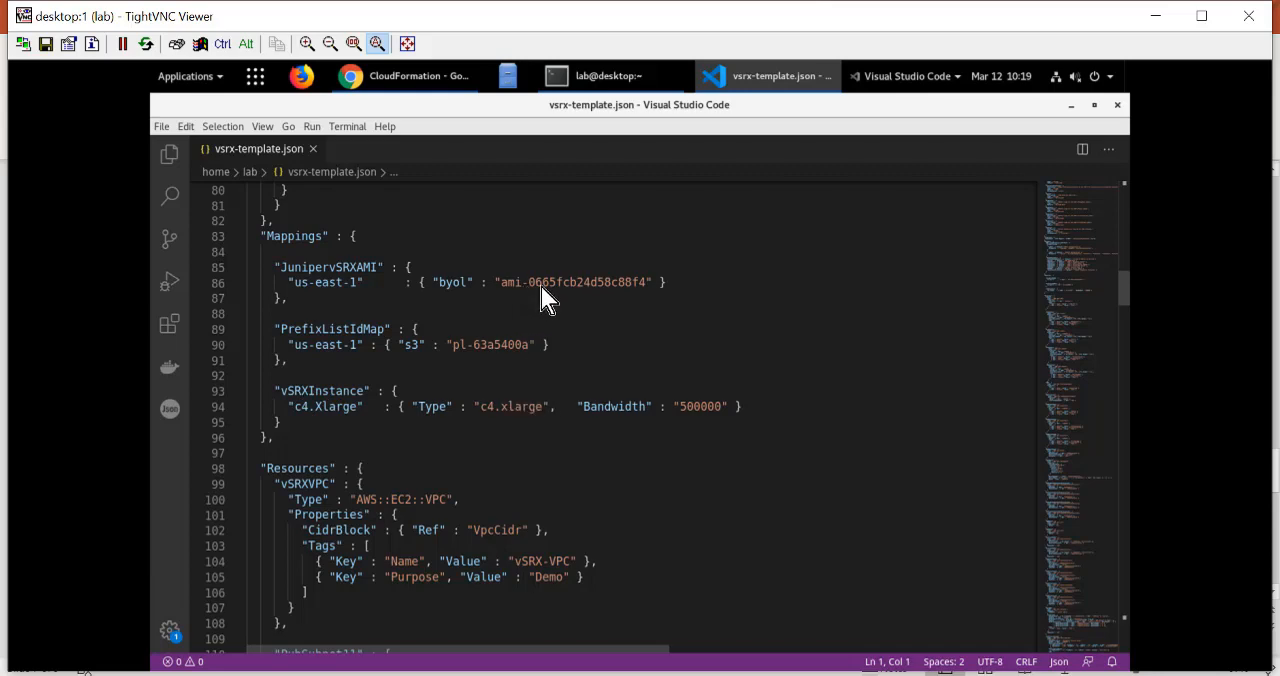
mouse_move(666, 308)
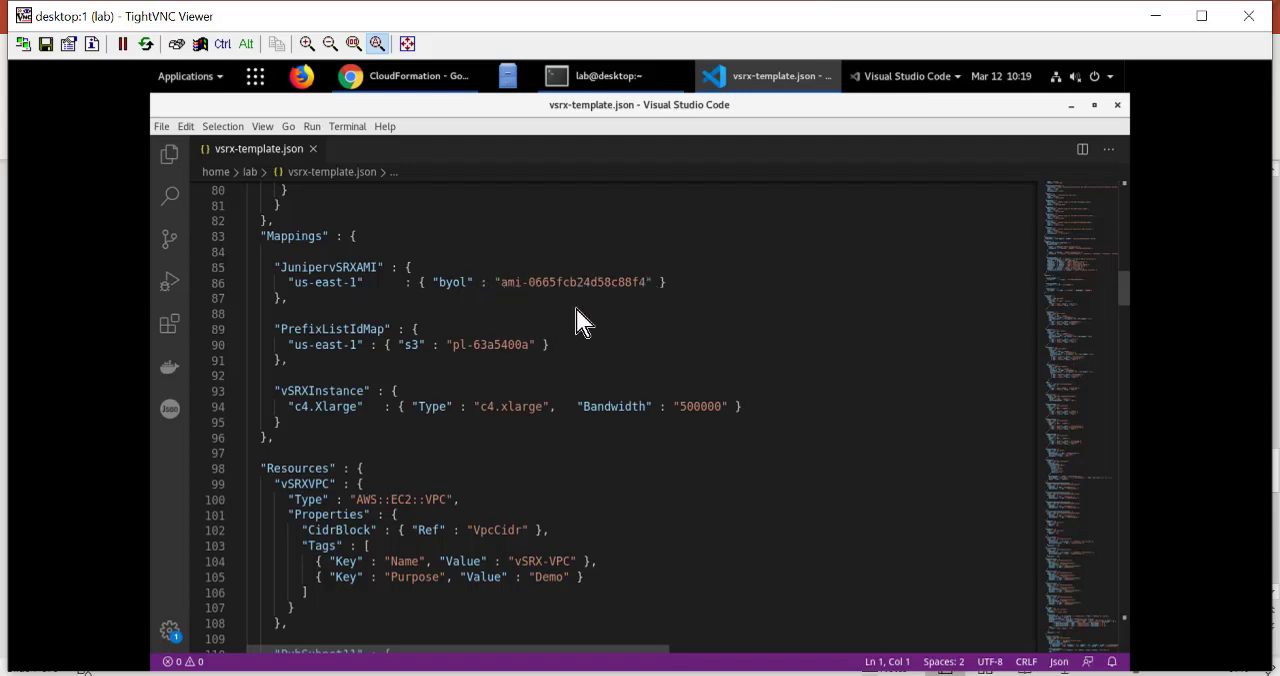
mouse_move(528, 310)
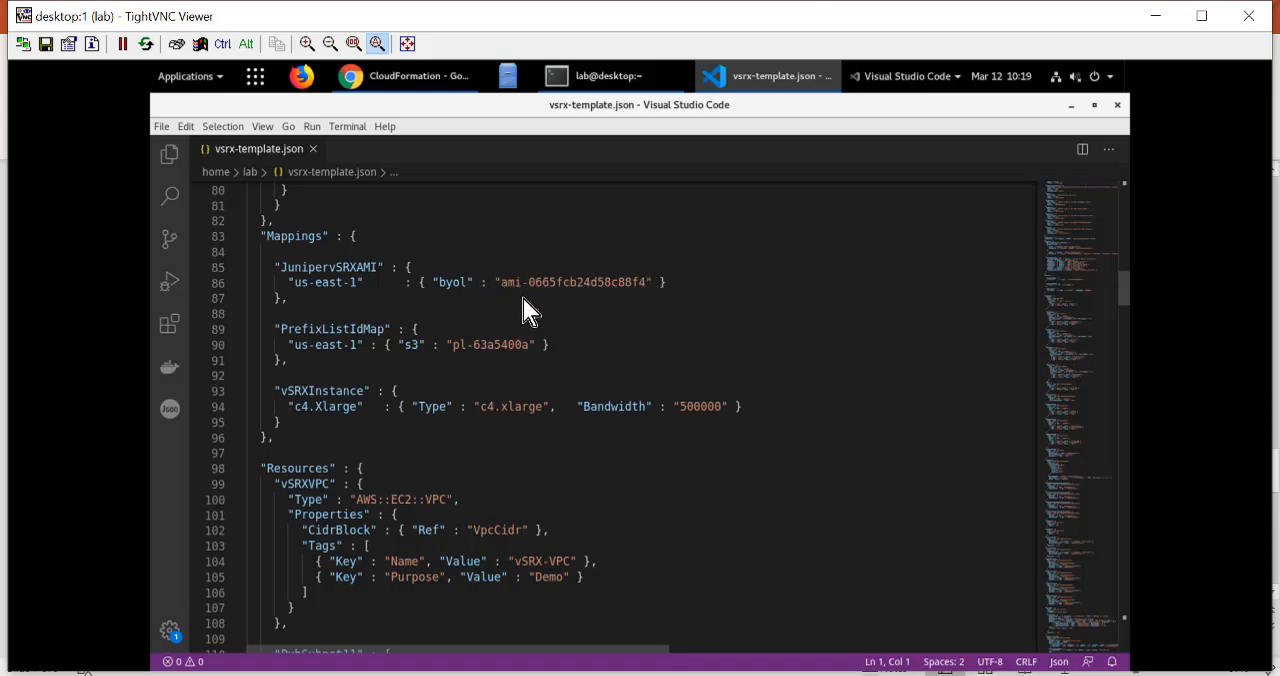
mouse_move(540, 304)
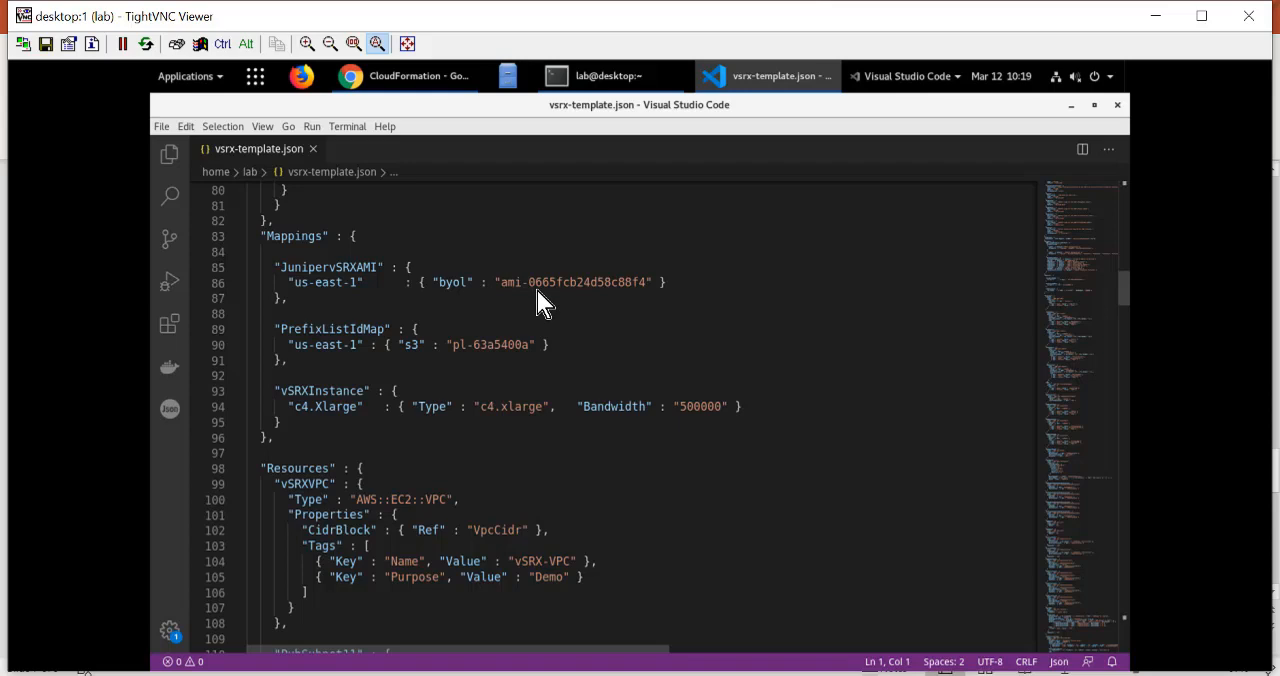
mouse_move(642, 306)
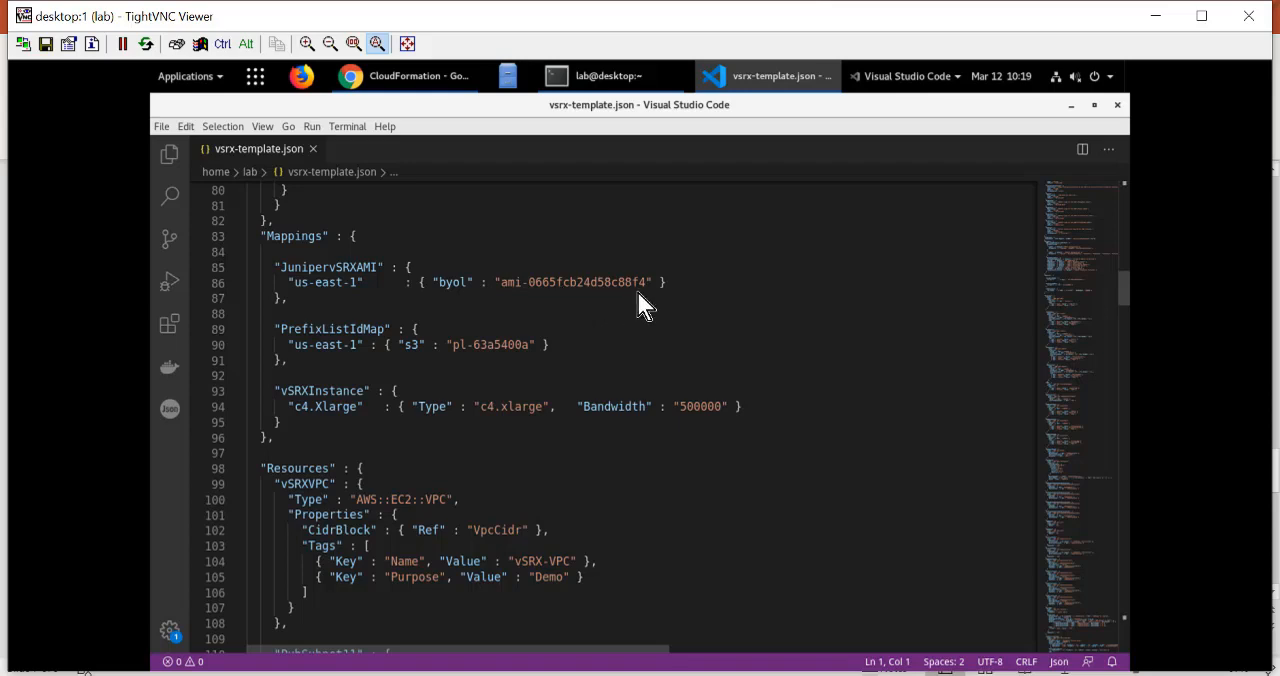
mouse_move(656, 320)
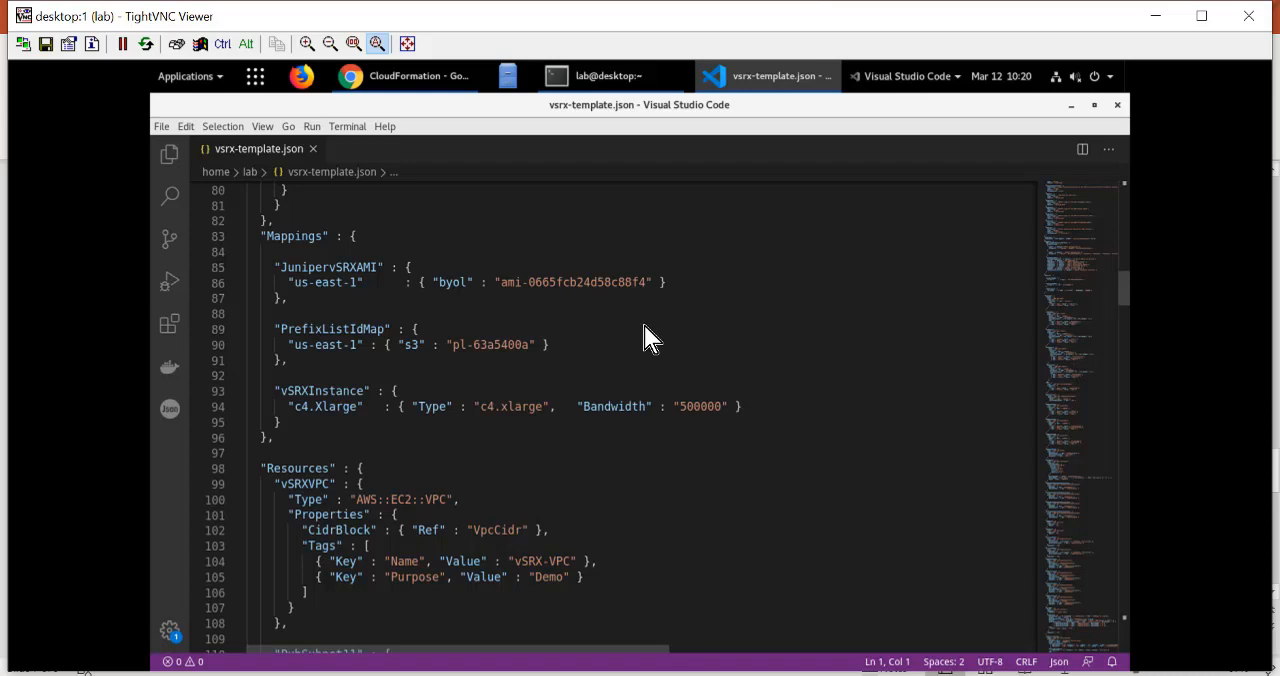
scroll(down, 3)
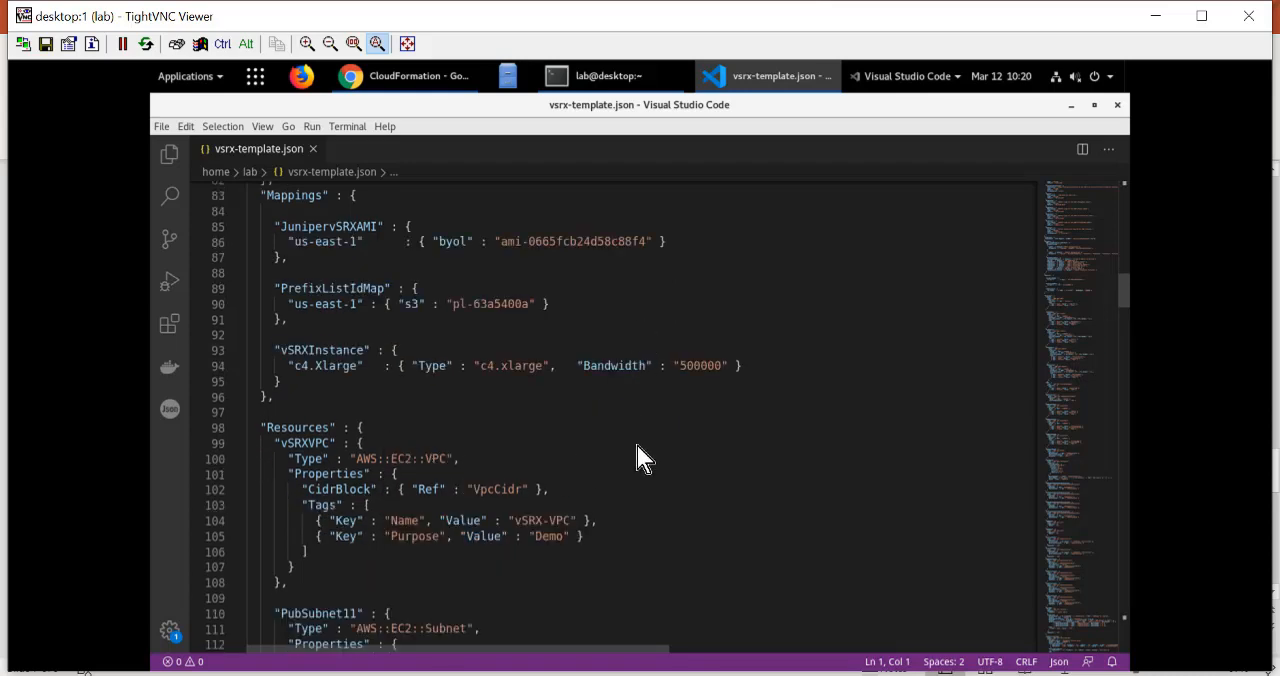
scroll(down, 3)
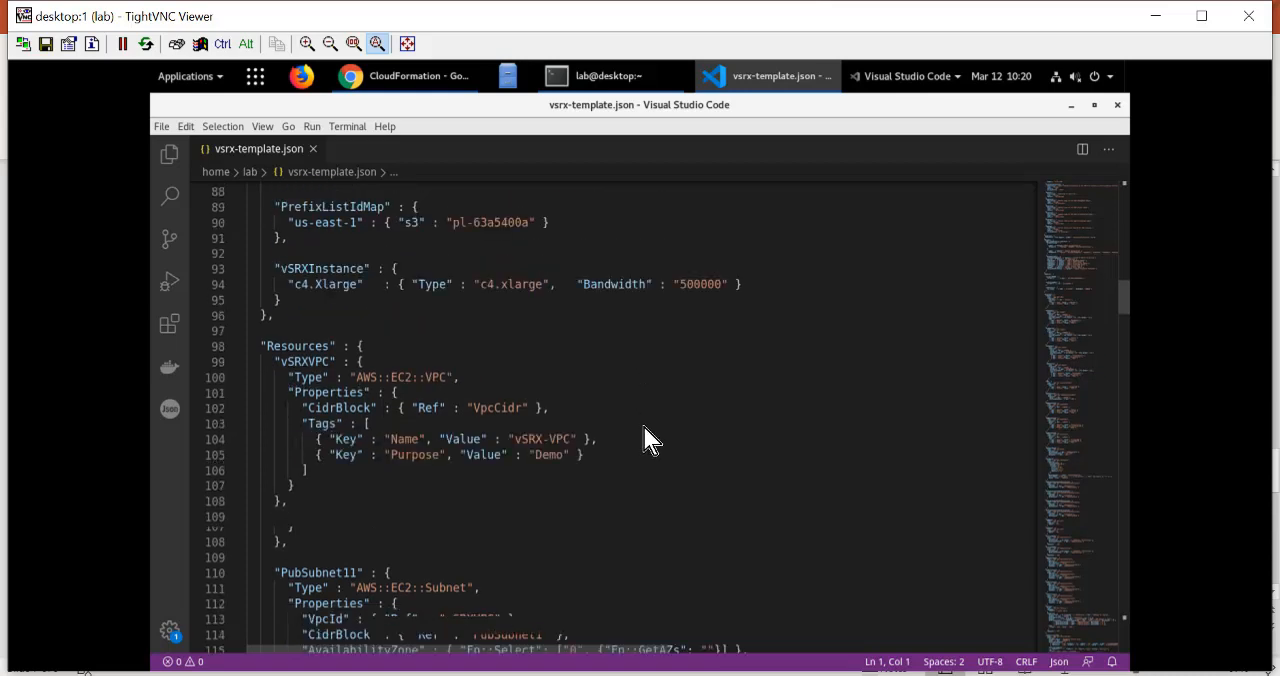
scroll(down, 3)
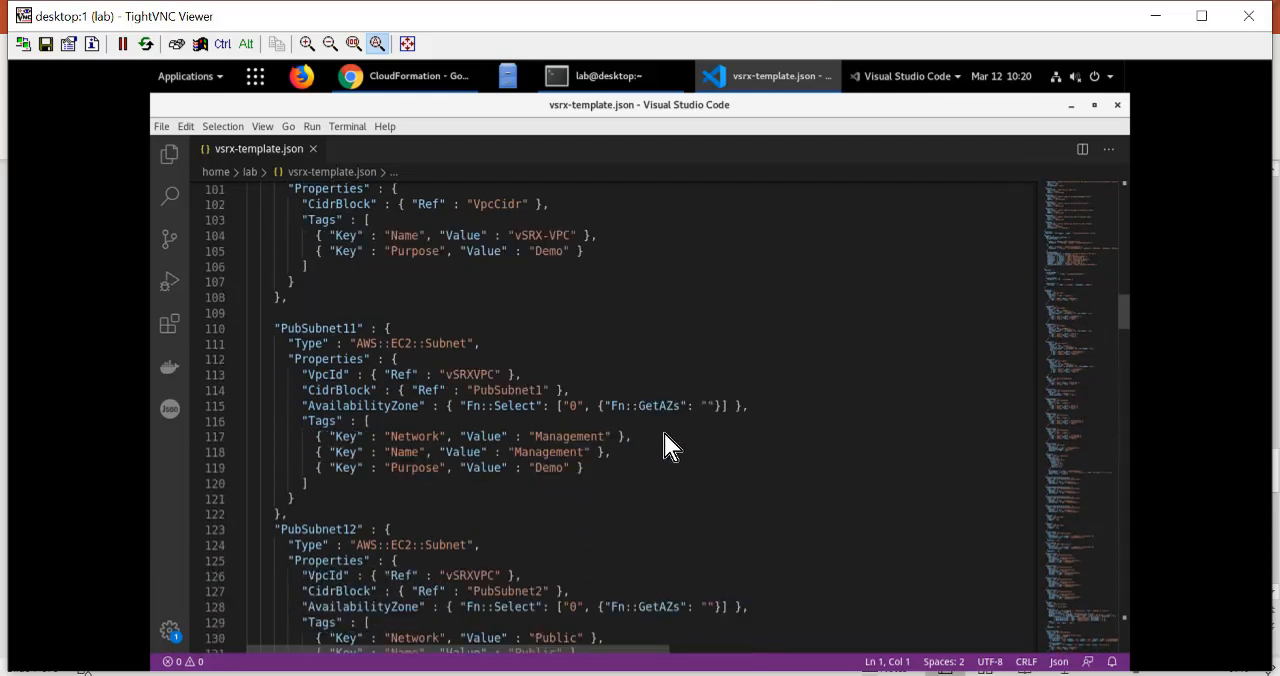
mouse_move(930, 458)
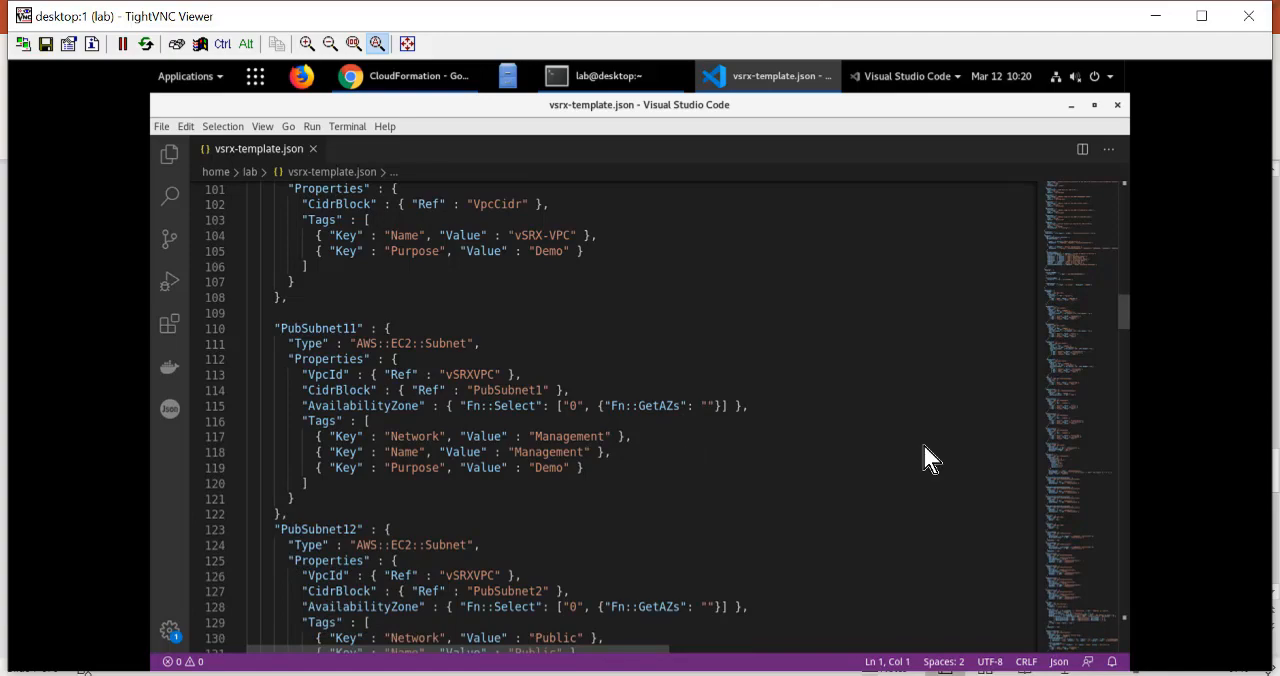
mouse_move(412, 150)
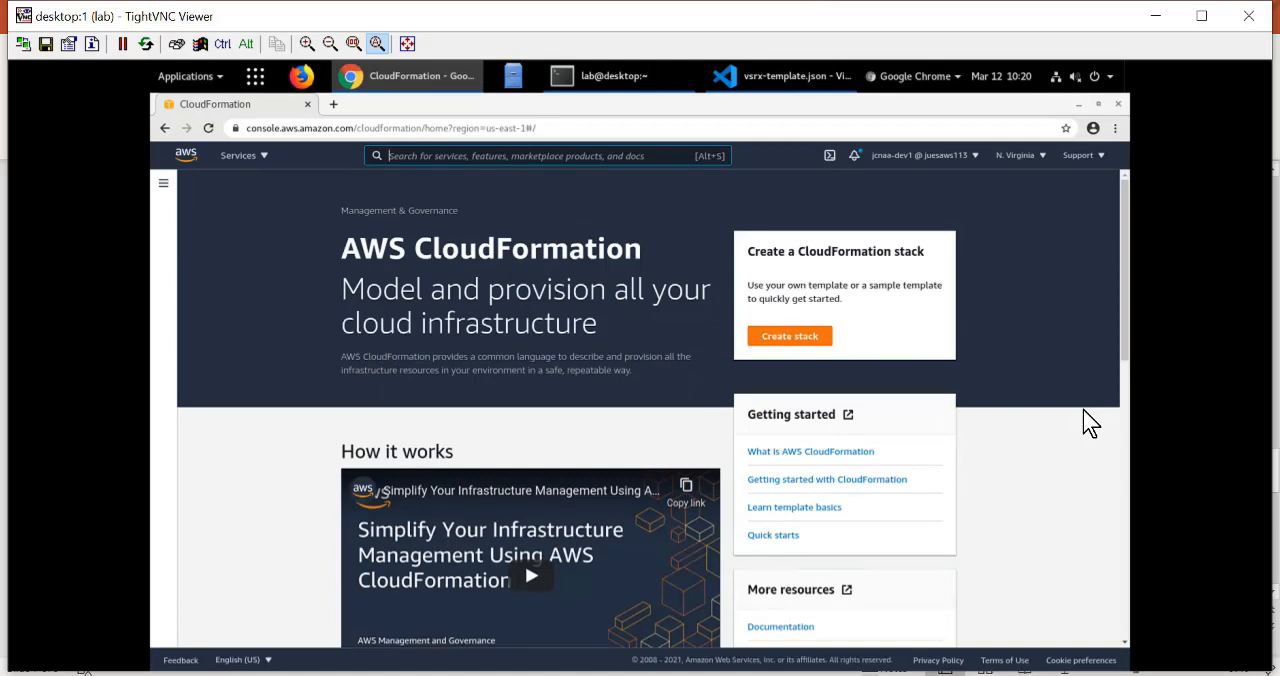
mouse_move(800, 352)
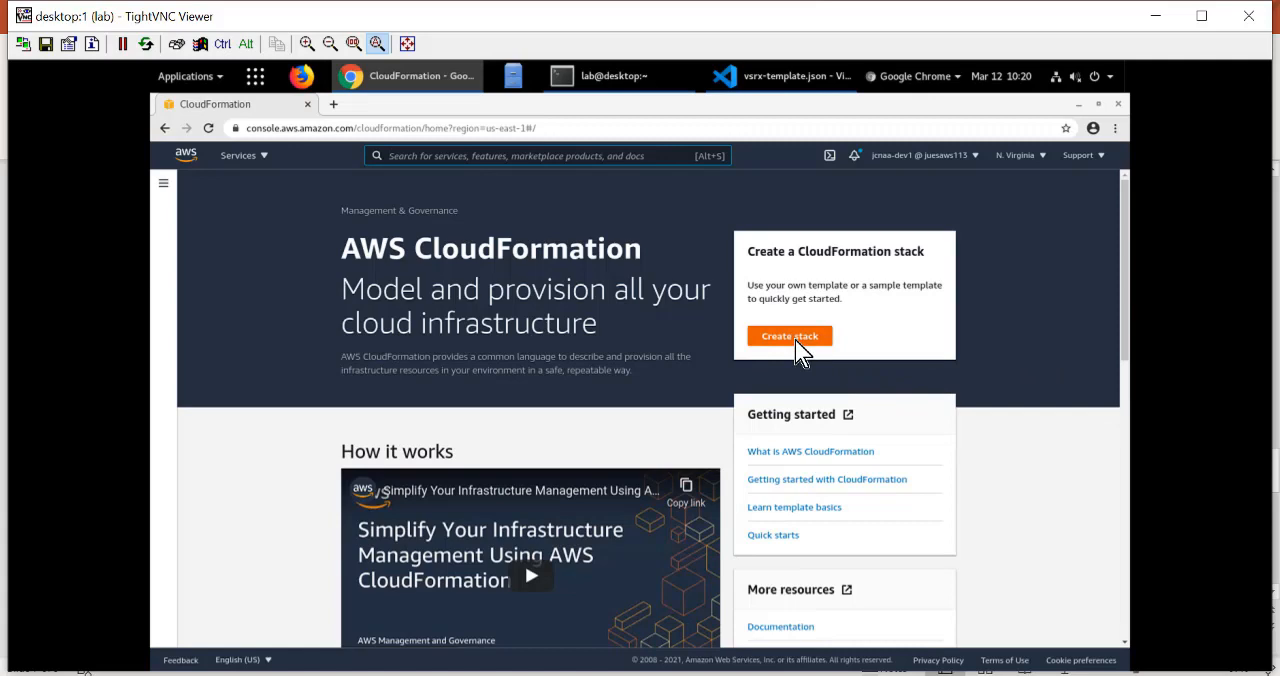
click(788, 336)
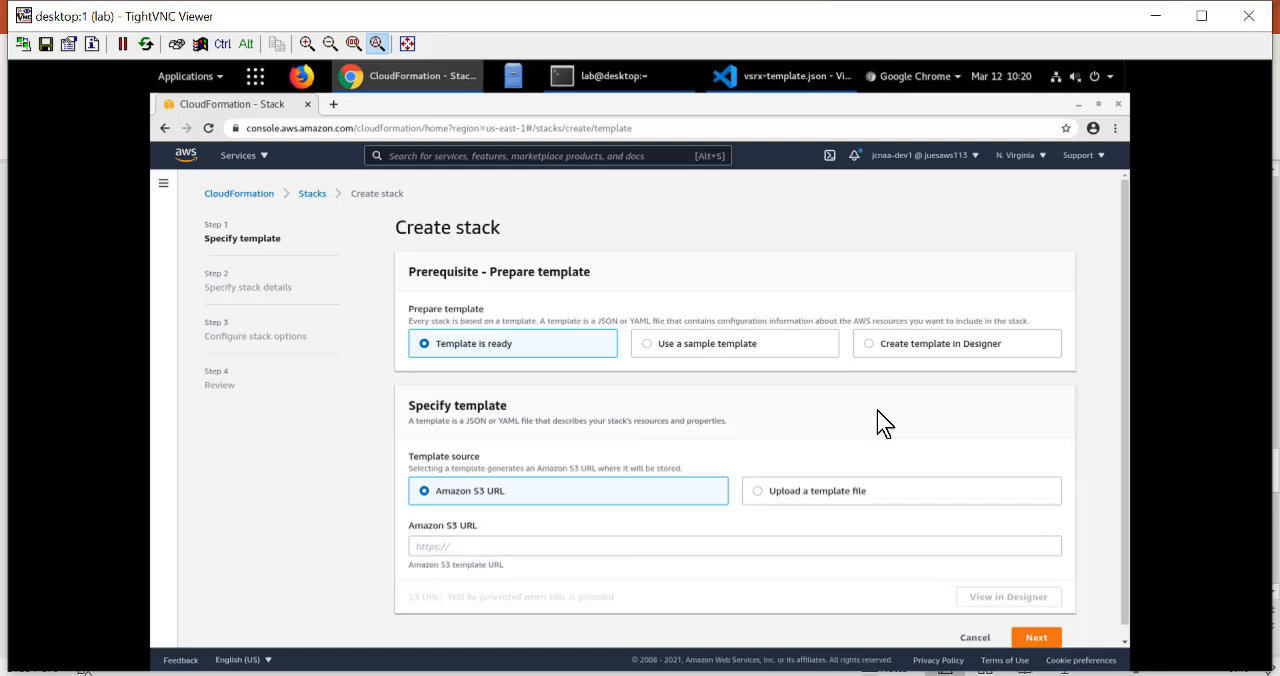
mouse_move(852, 484)
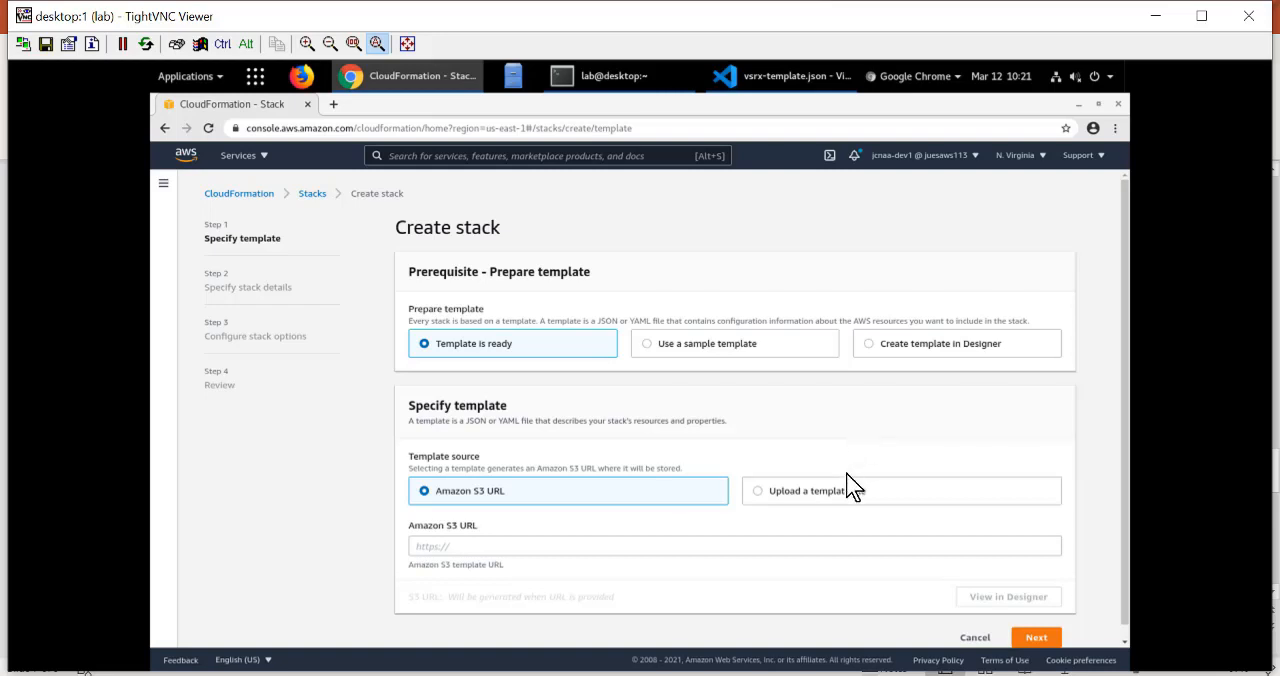
Step: Upload the local vsrx-template.json file as the stack's template source
click(756, 490)
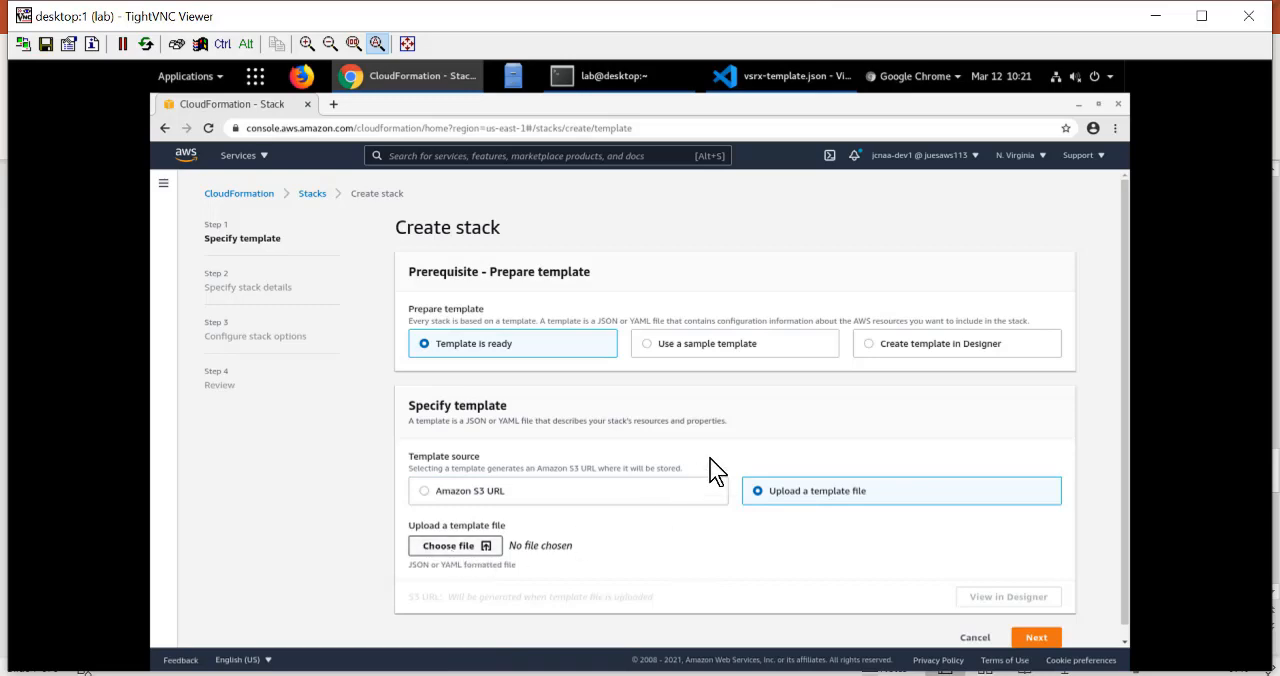
click(446, 544)
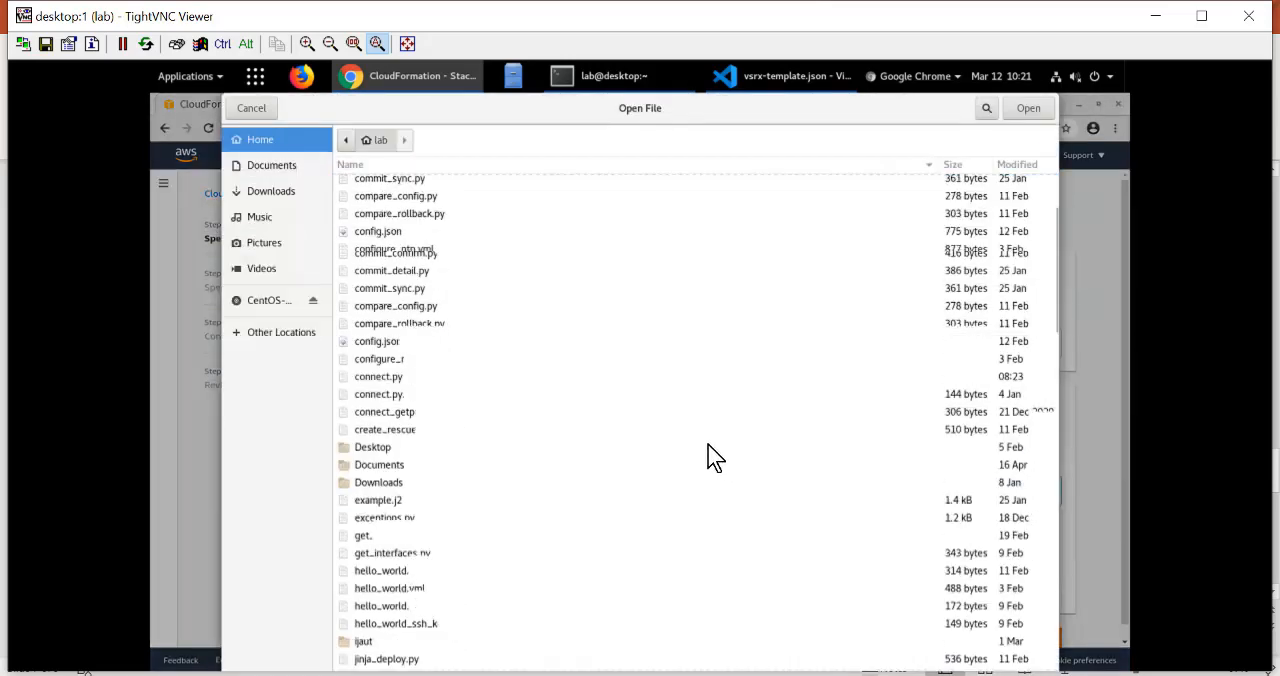
scroll(down, 3)
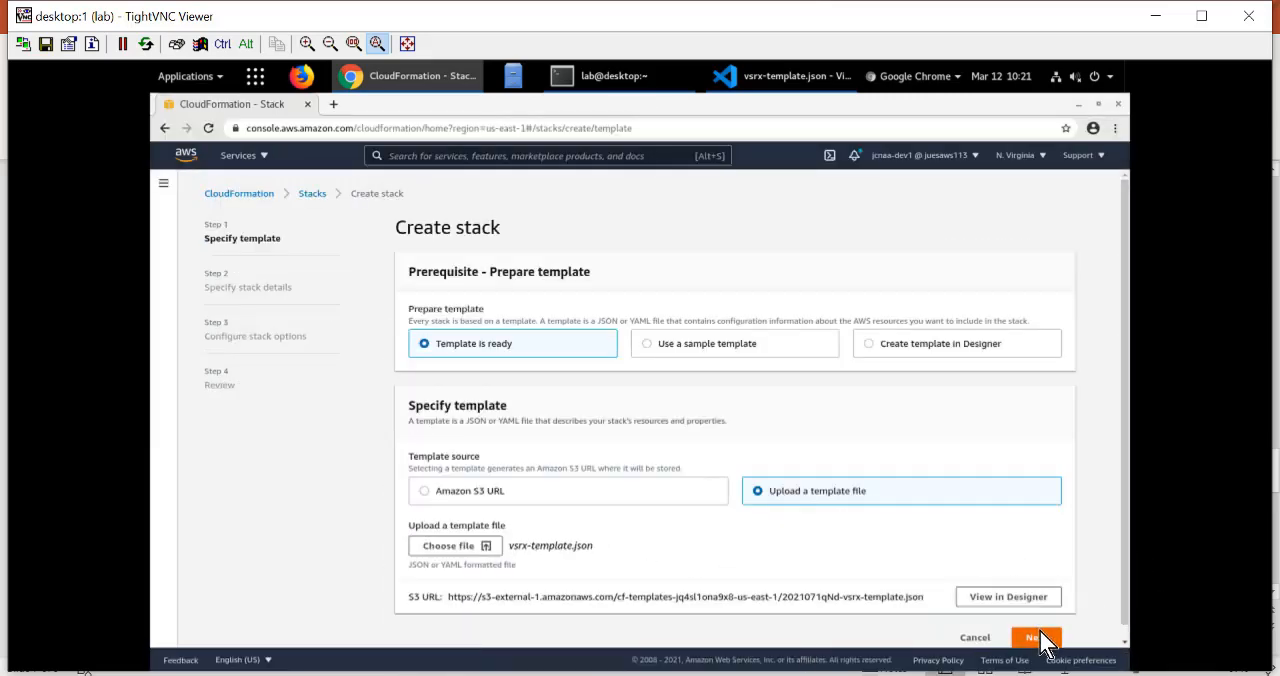
Step: Proceed to stack details and name the stack Demo-Stack, revealing its parameters
click(1036, 638)
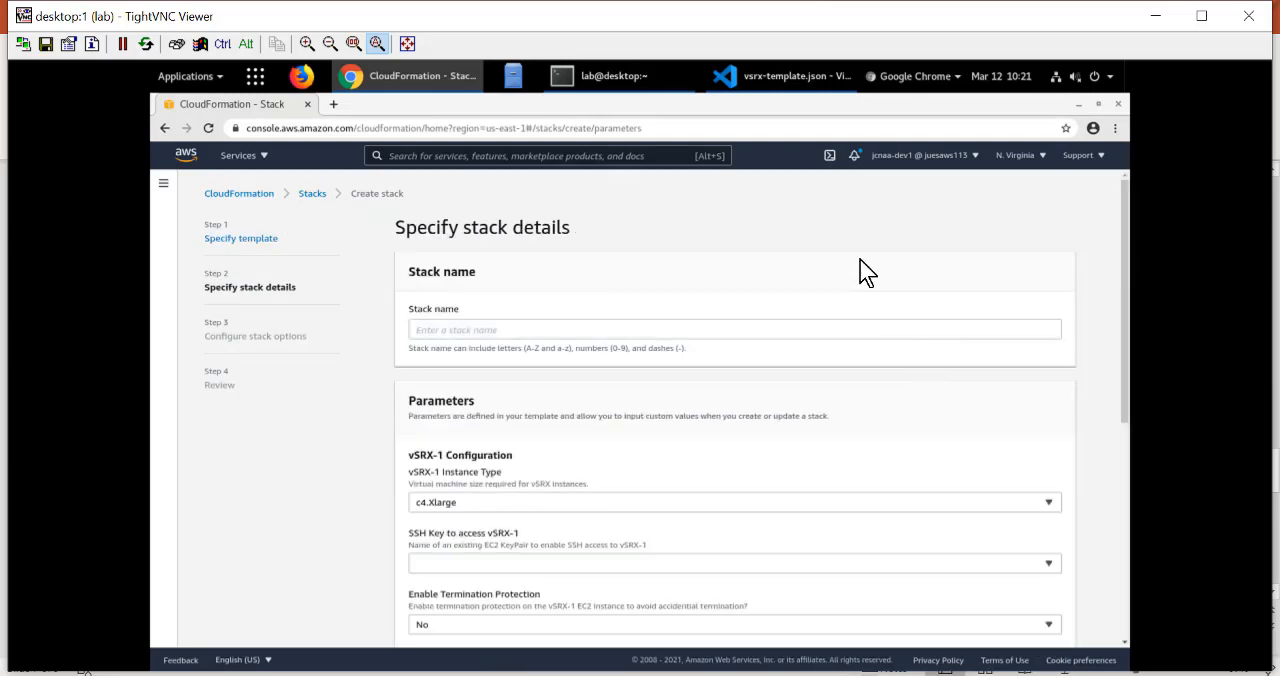
mouse_move(602, 338)
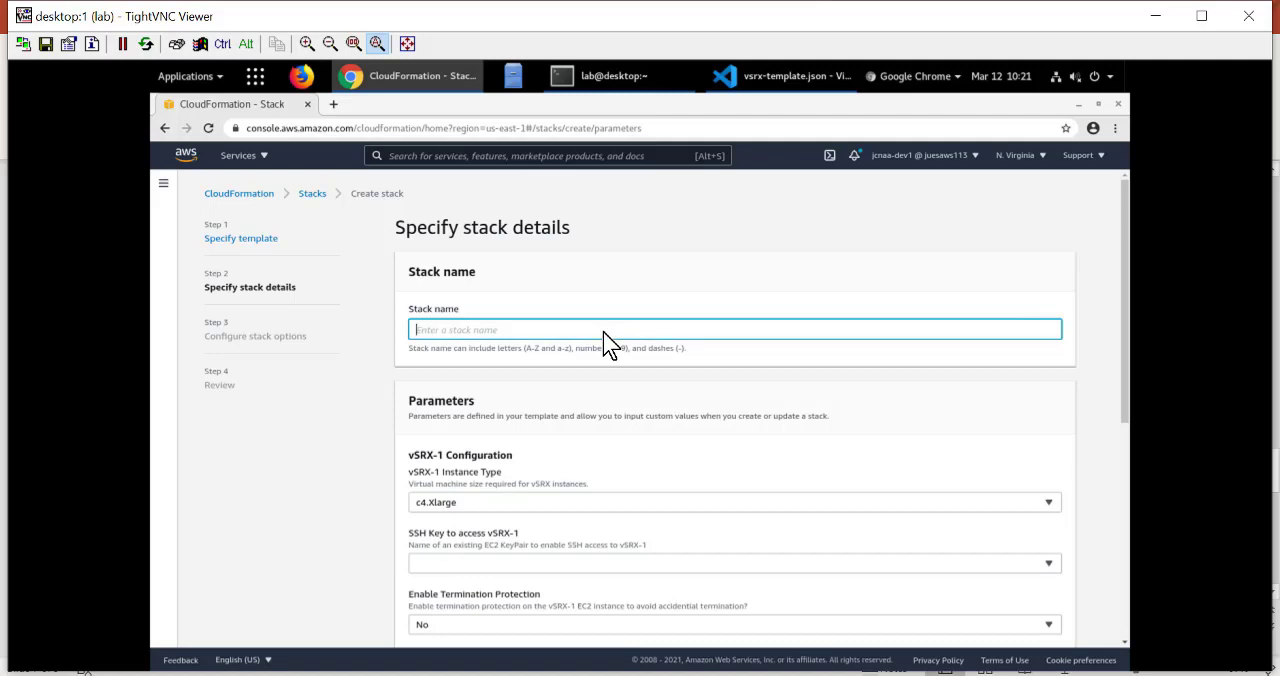
text(Demo-)
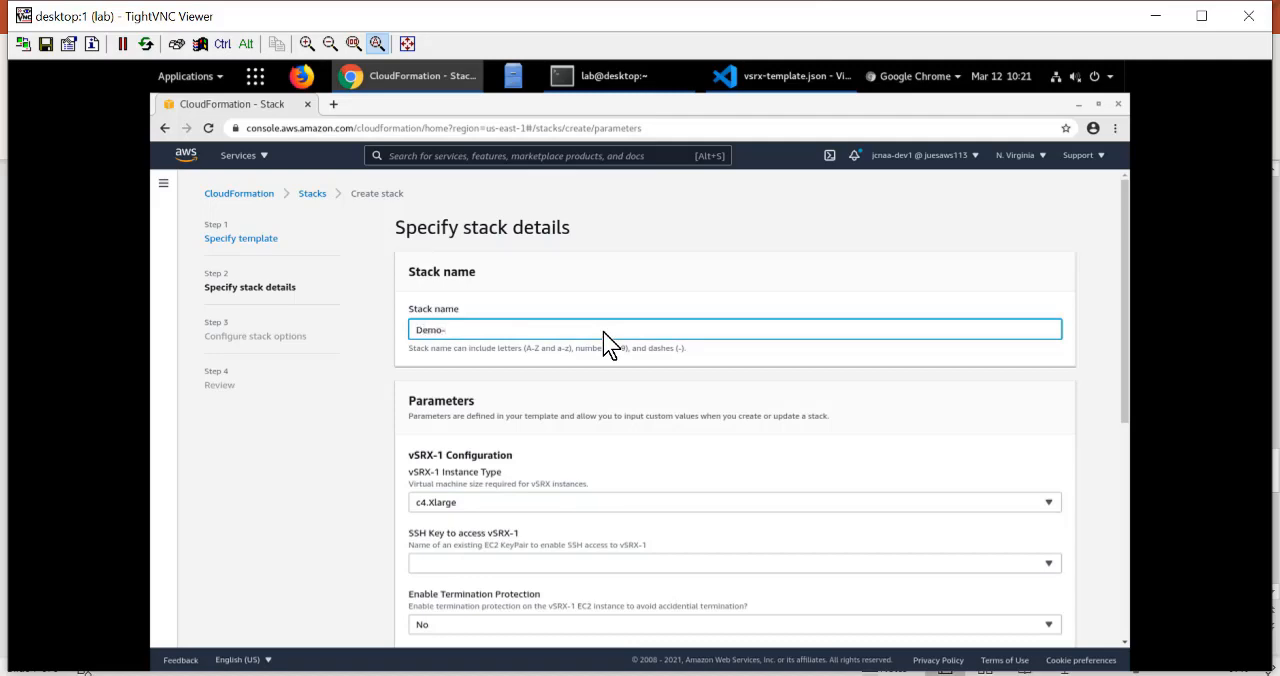
text(Stack)
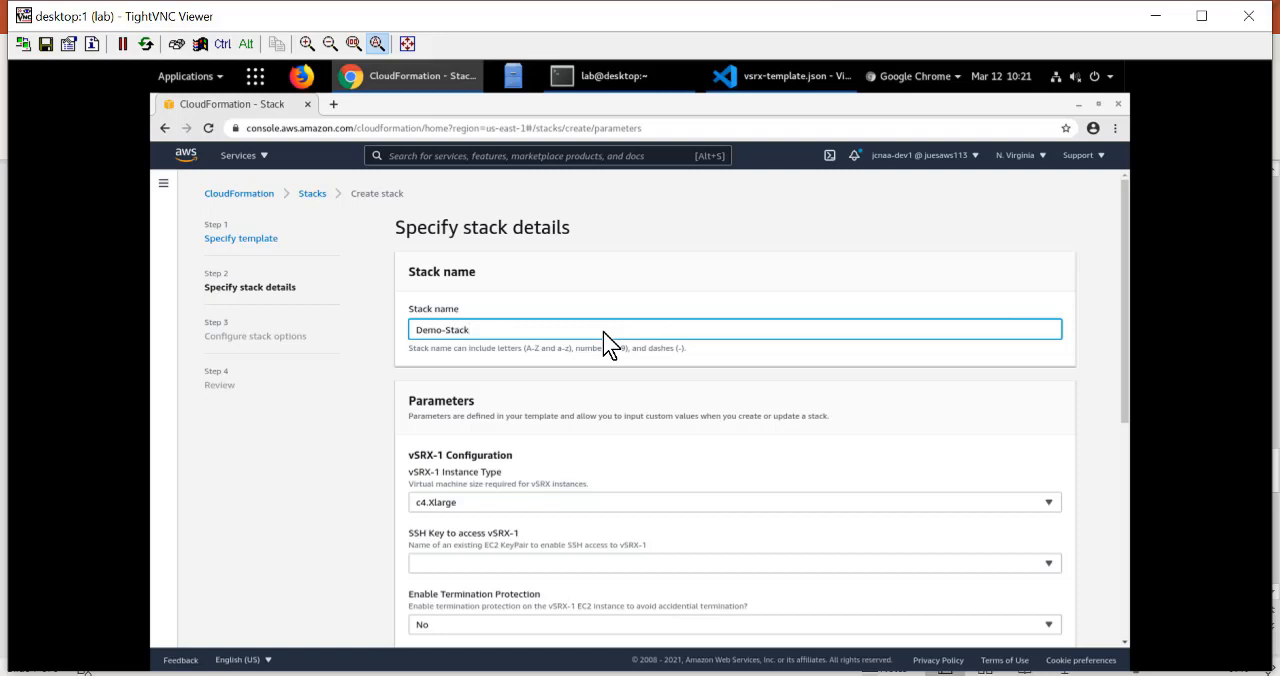
mouse_move(1124, 376)
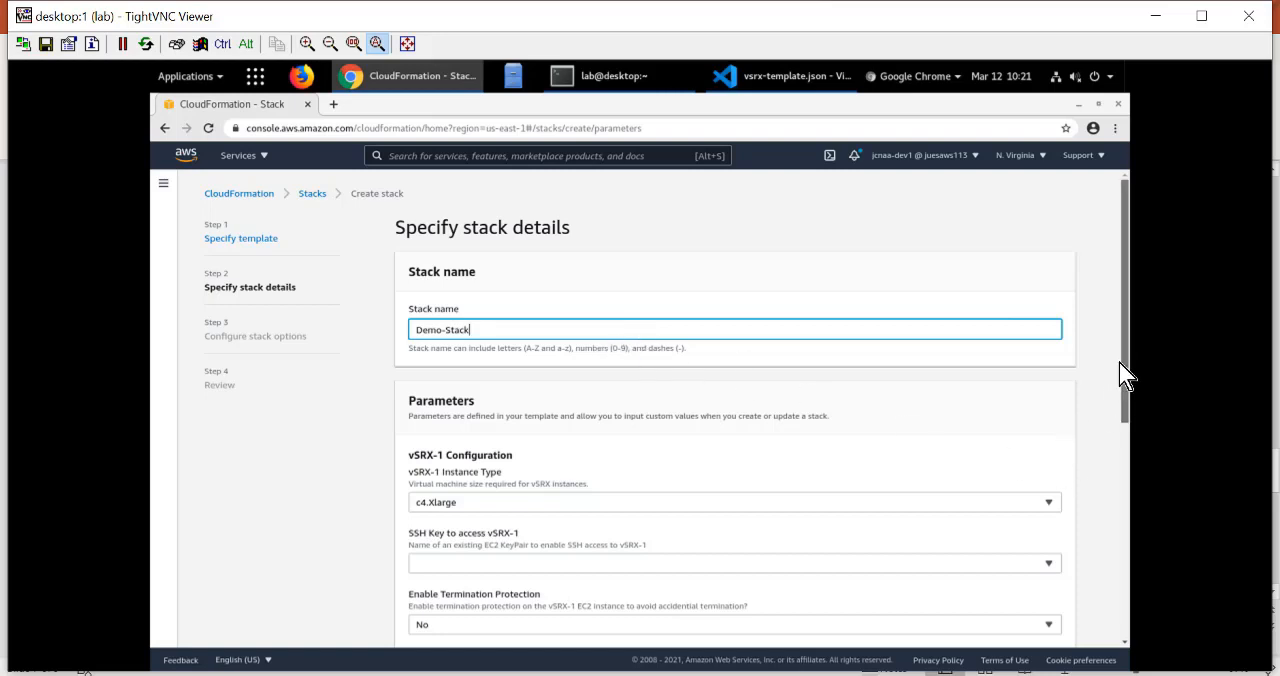
scroll(down, 3)
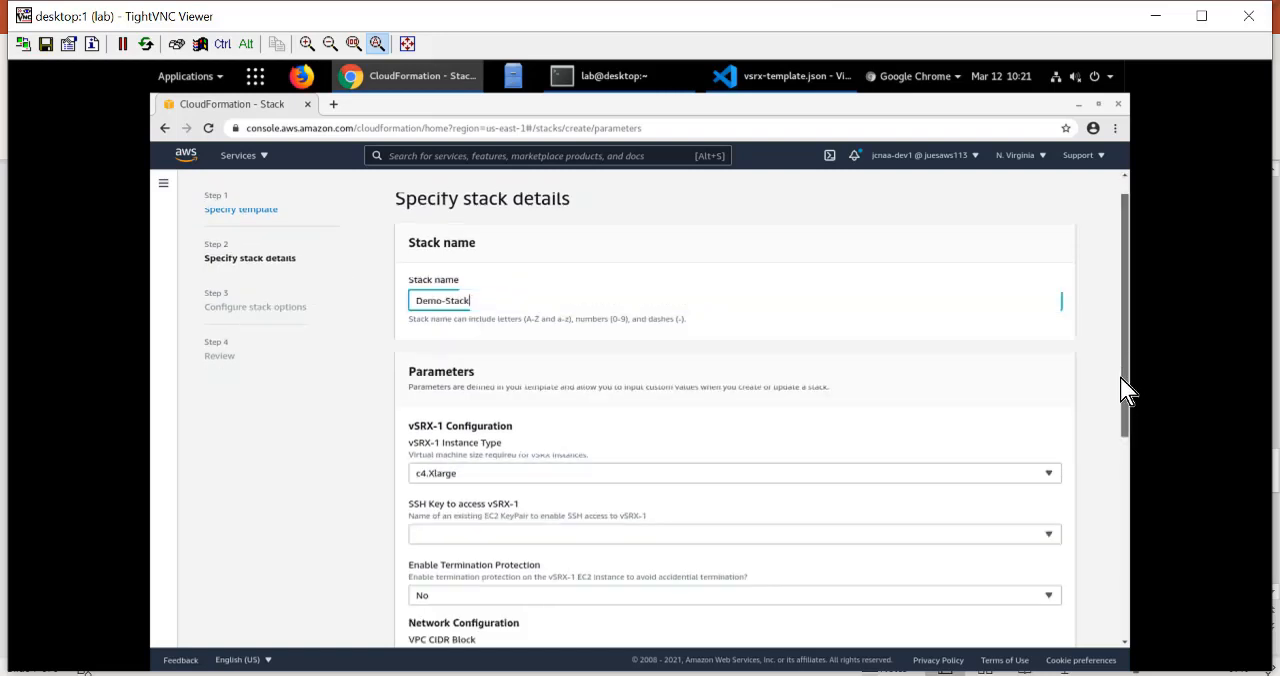
scroll(down, 3)
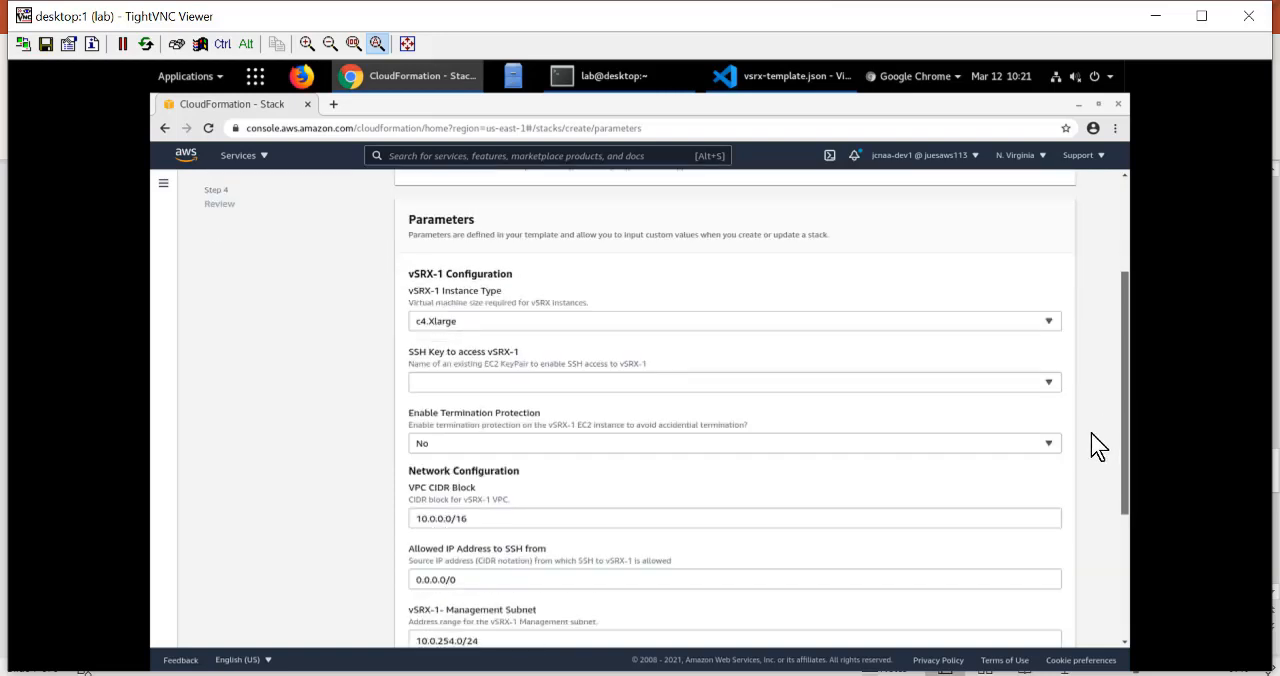
mouse_move(472, 320)
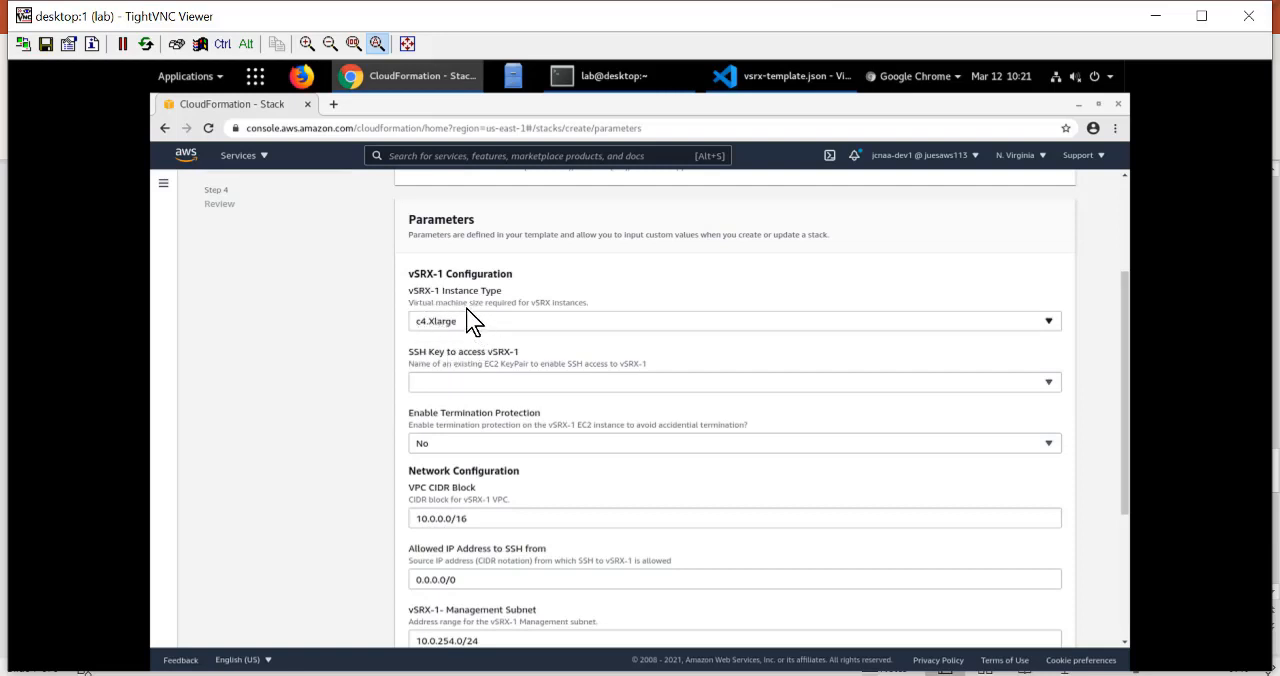
mouse_move(458, 328)
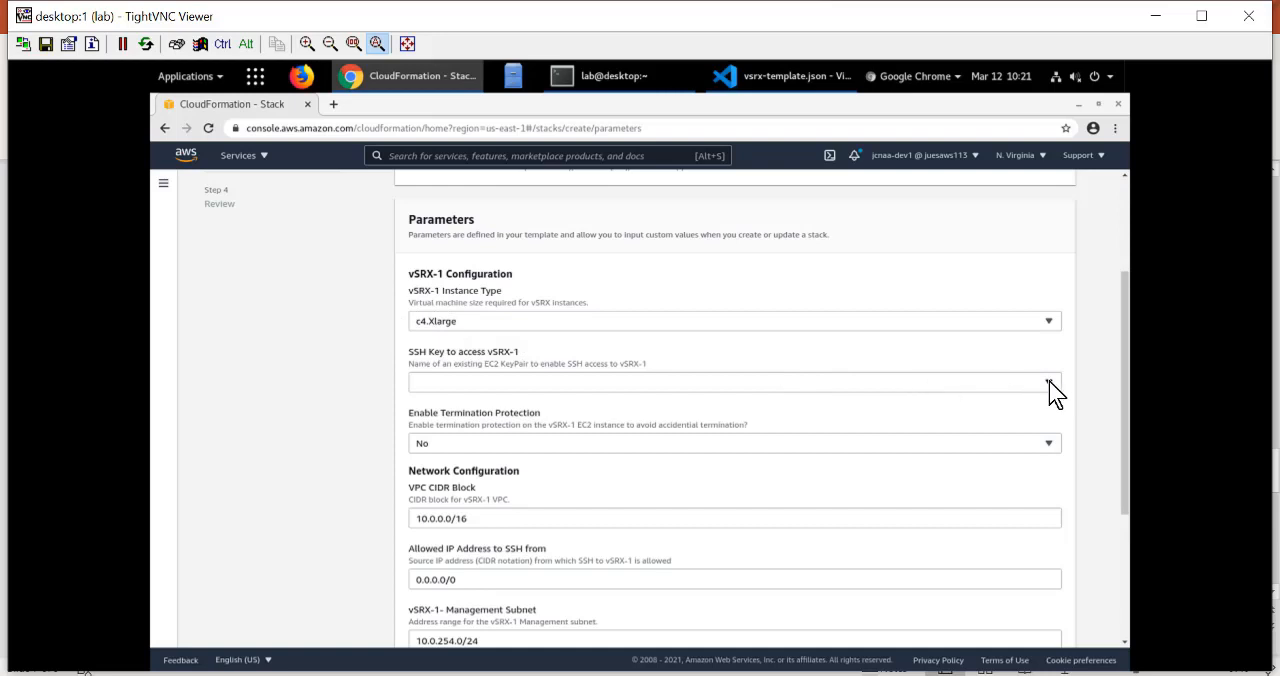
Step: Choose Student-key as the SSH key to access vSRX-1
click(732, 382)
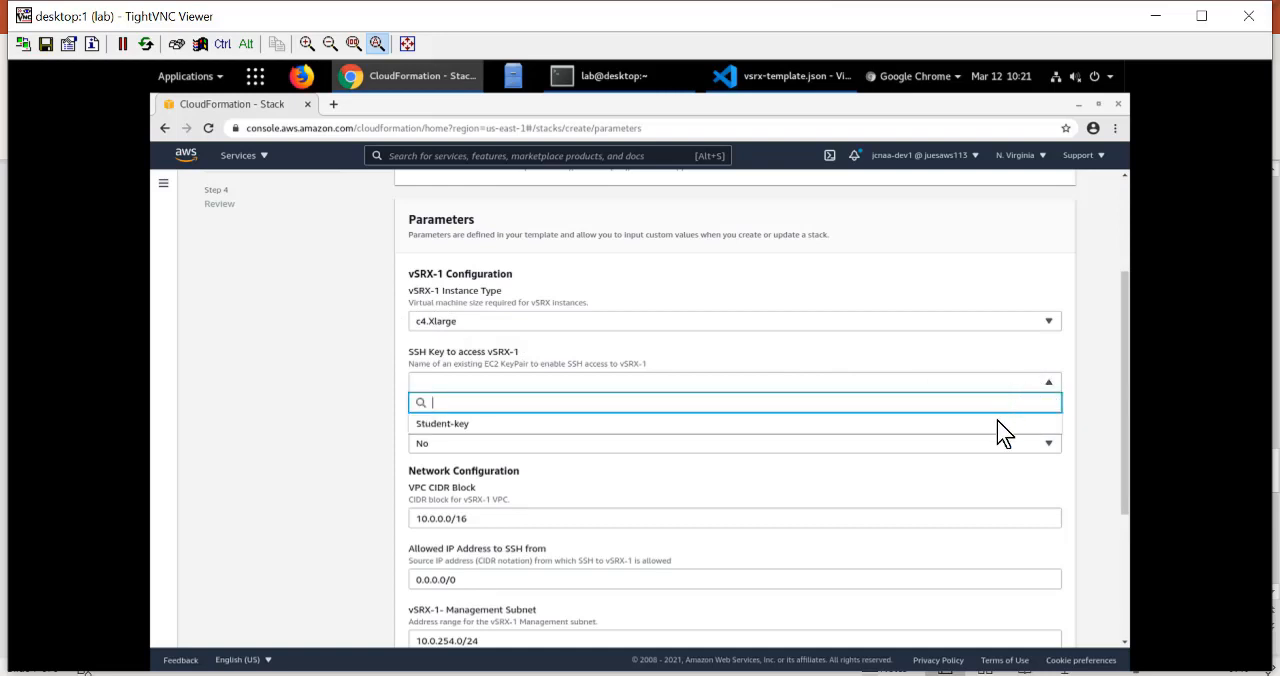
click(440, 424)
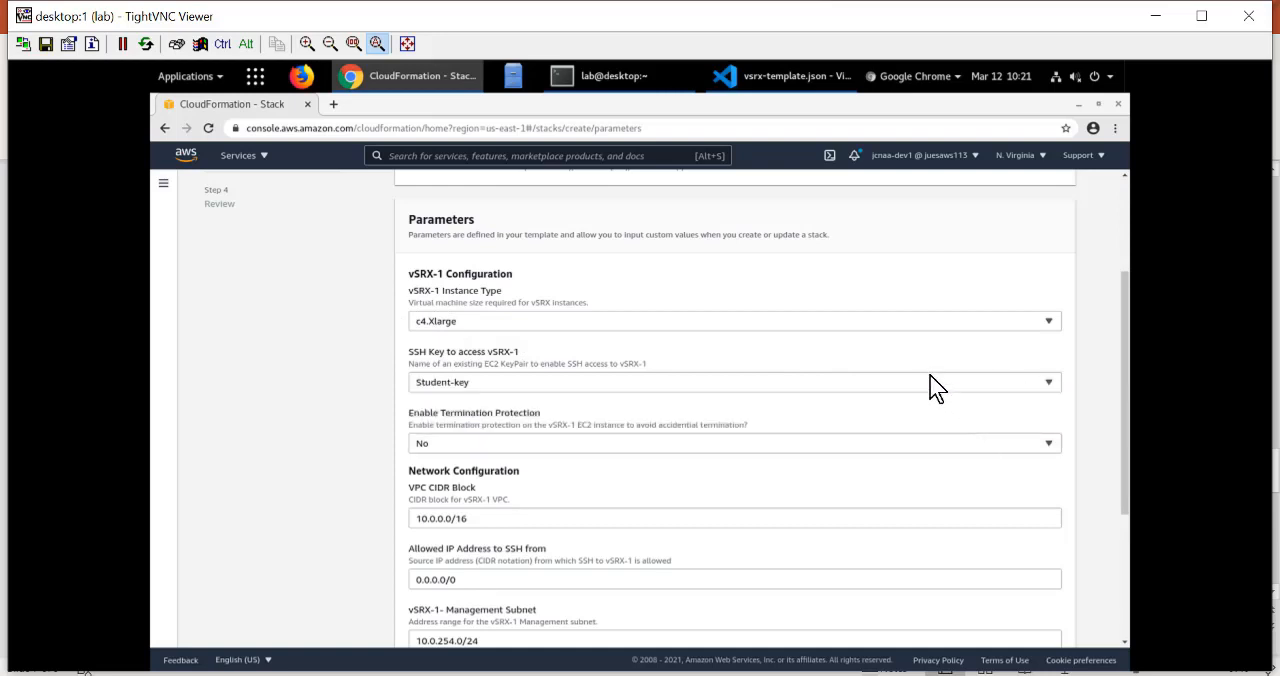
mouse_move(932, 380)
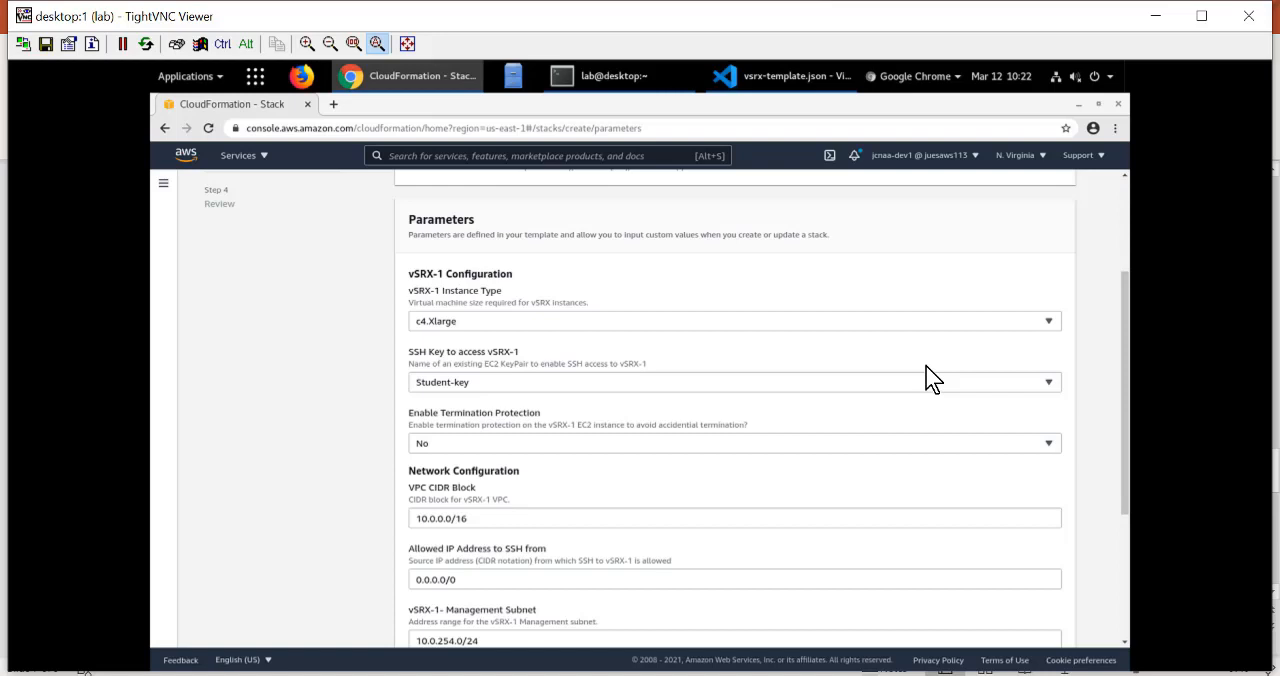
mouse_move(668, 440)
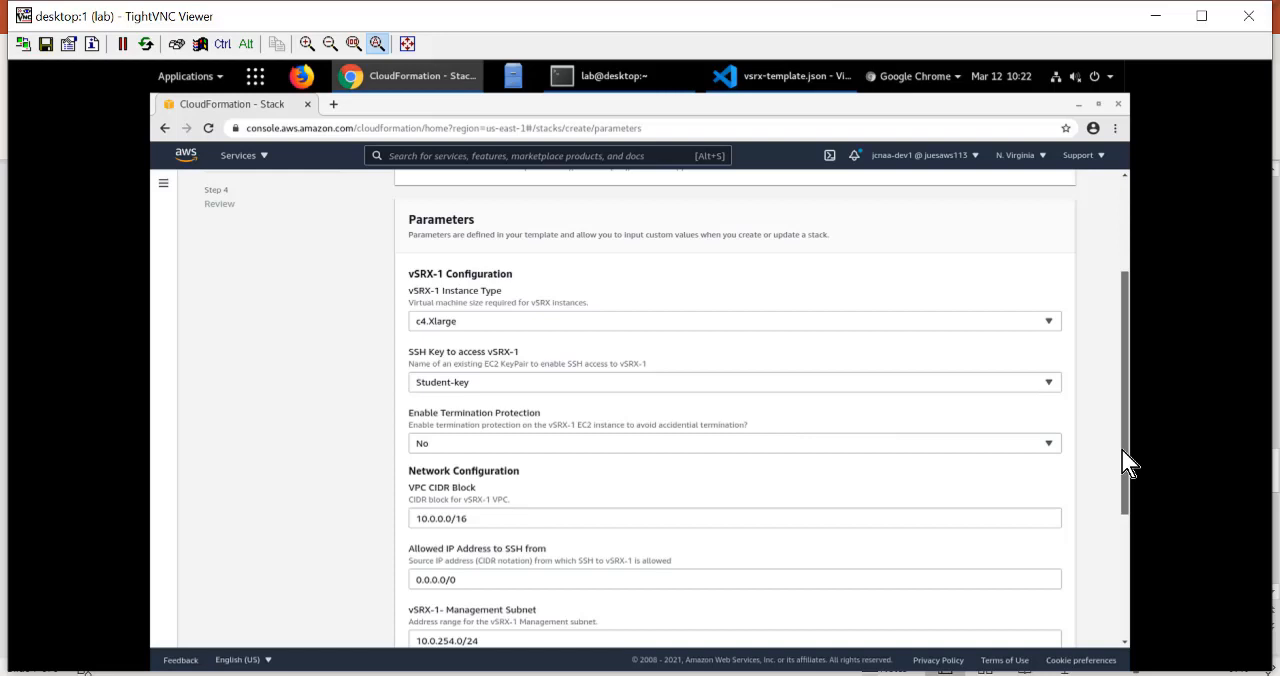
Step: Accept the default Network Configuration and advance to Configure stack options
scroll(down, 3)
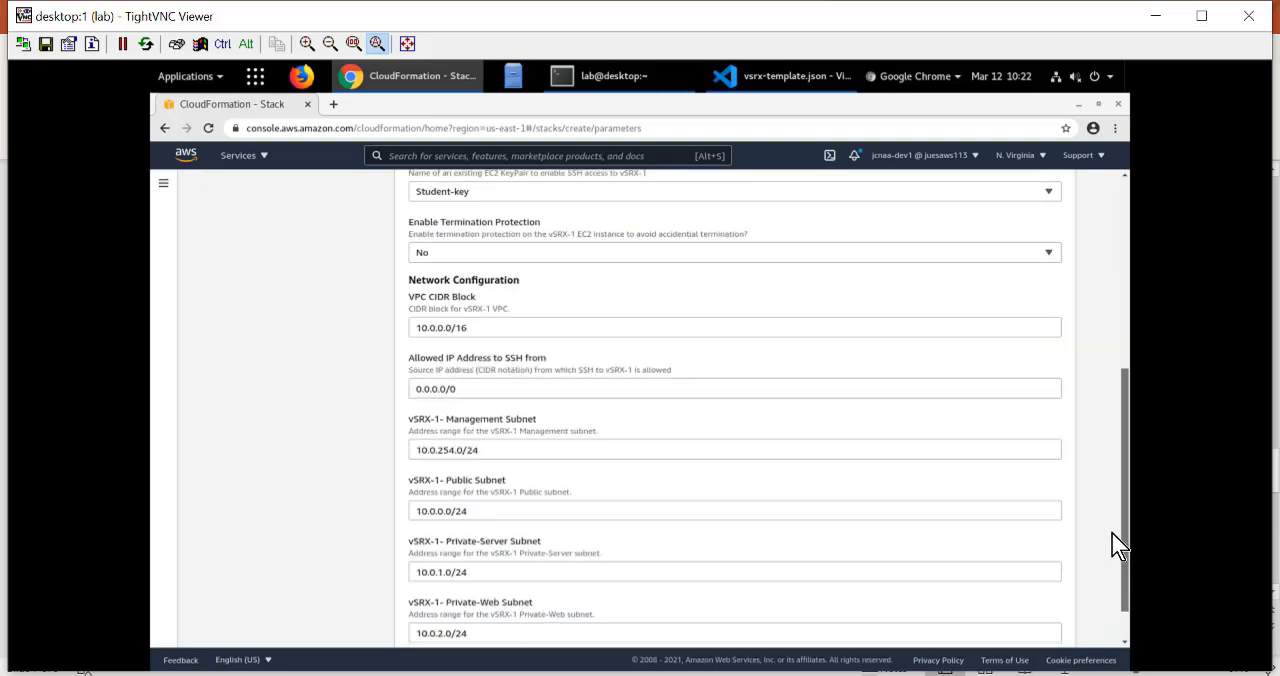
scroll(down, 3)
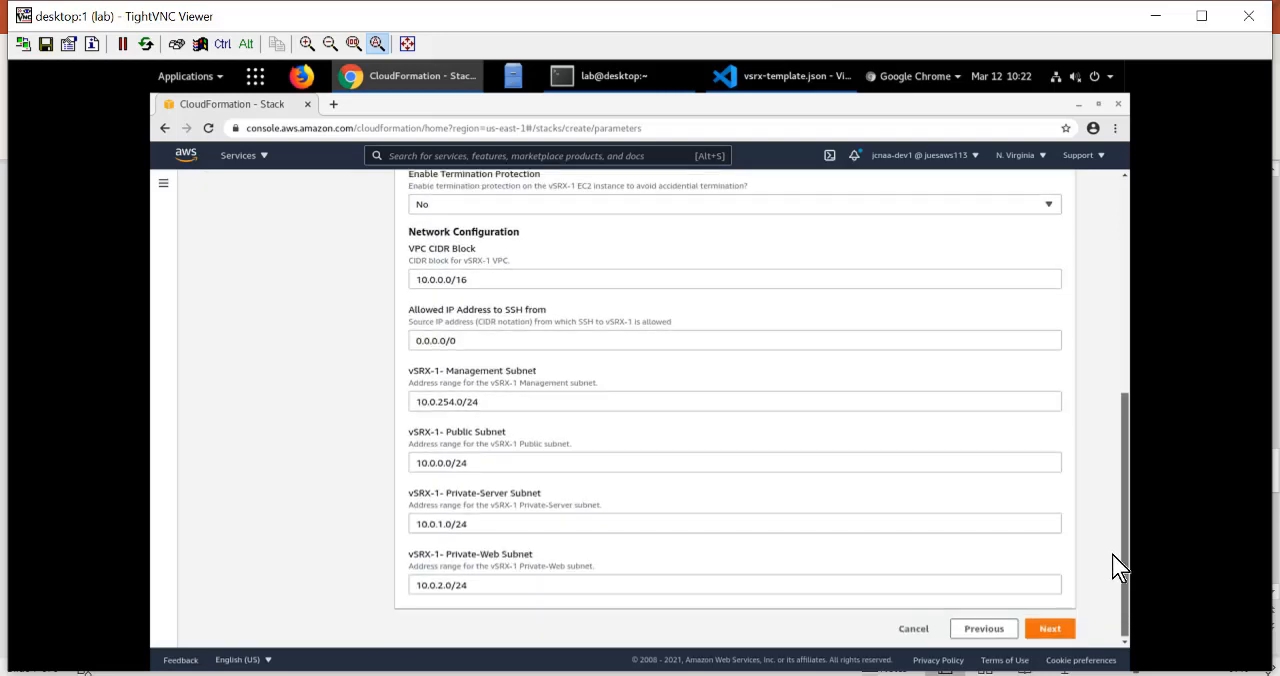
mouse_move(584, 304)
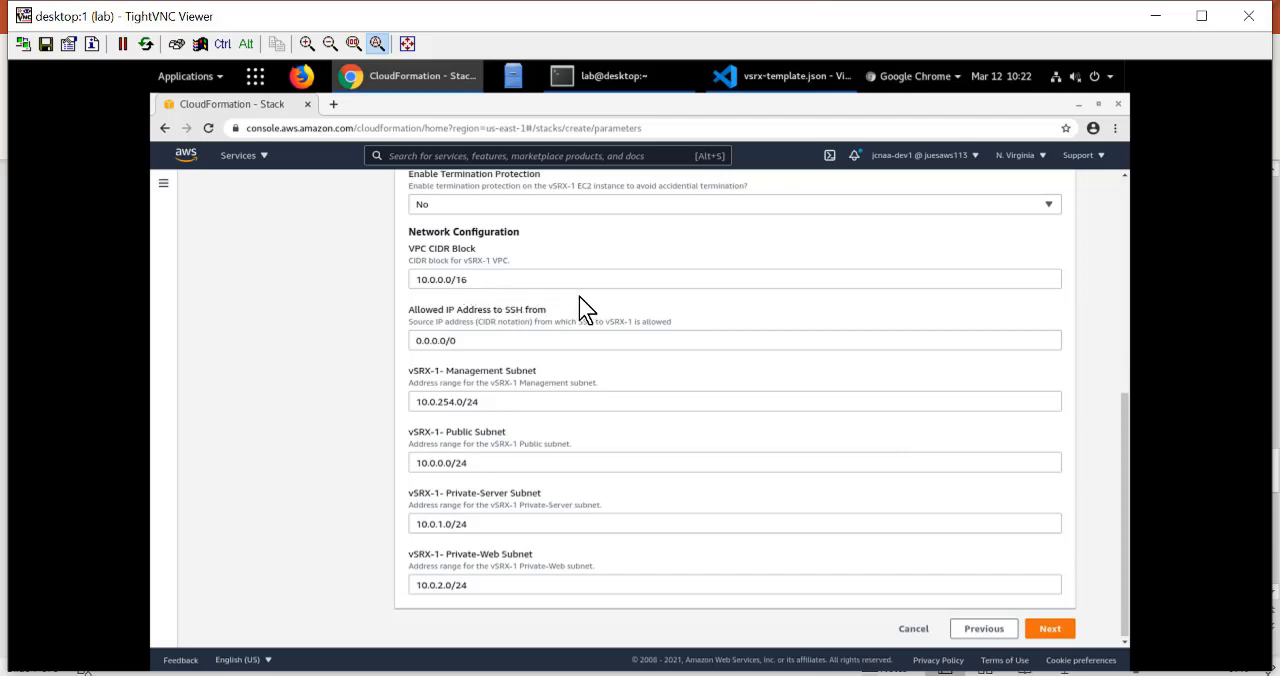
mouse_move(680, 464)
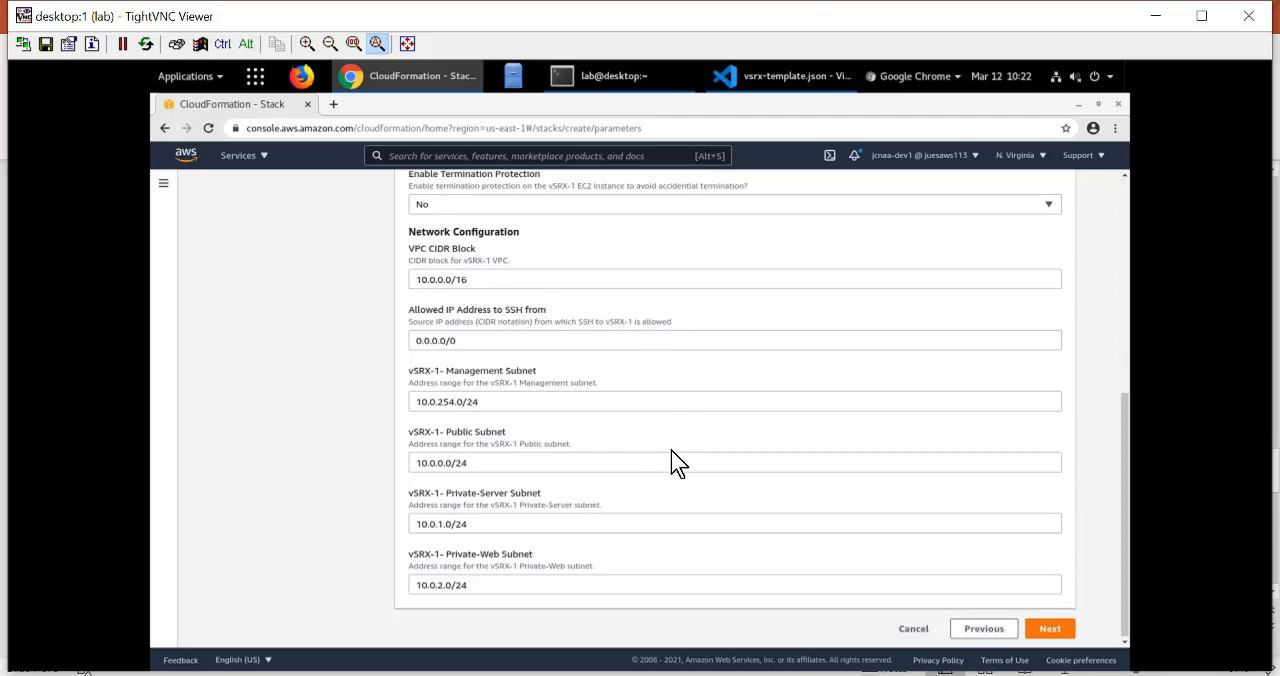
mouse_move(680, 476)
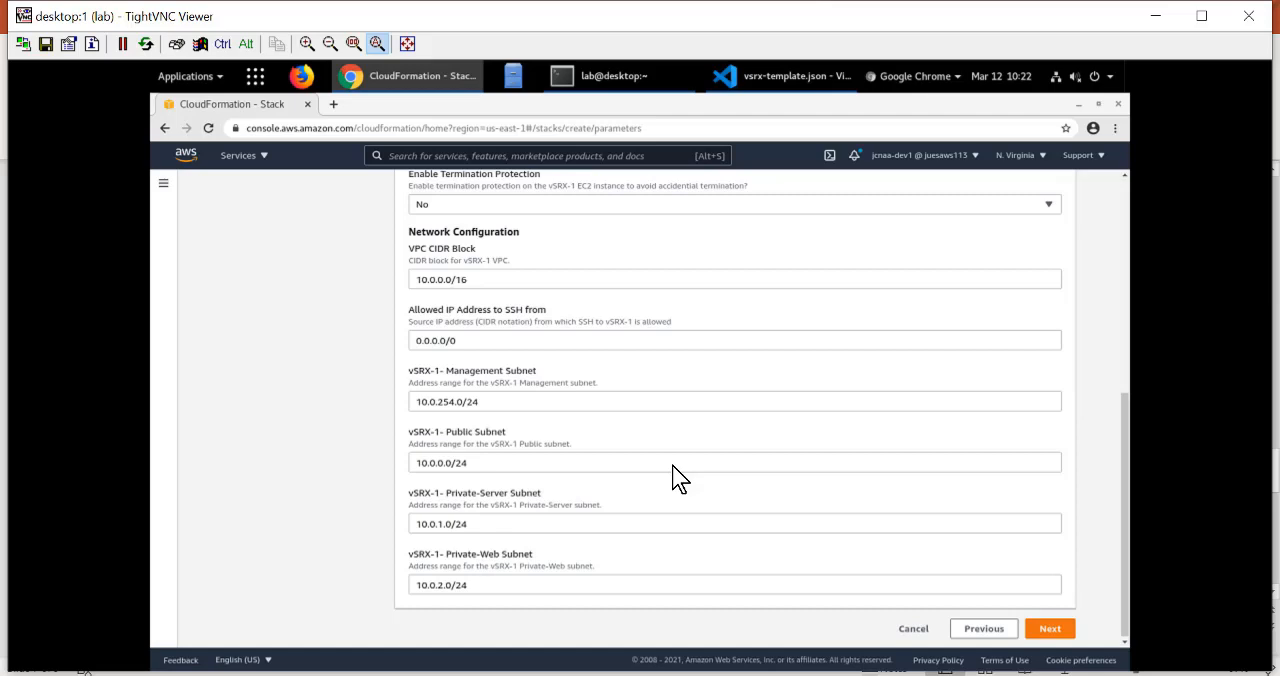
mouse_move(904, 610)
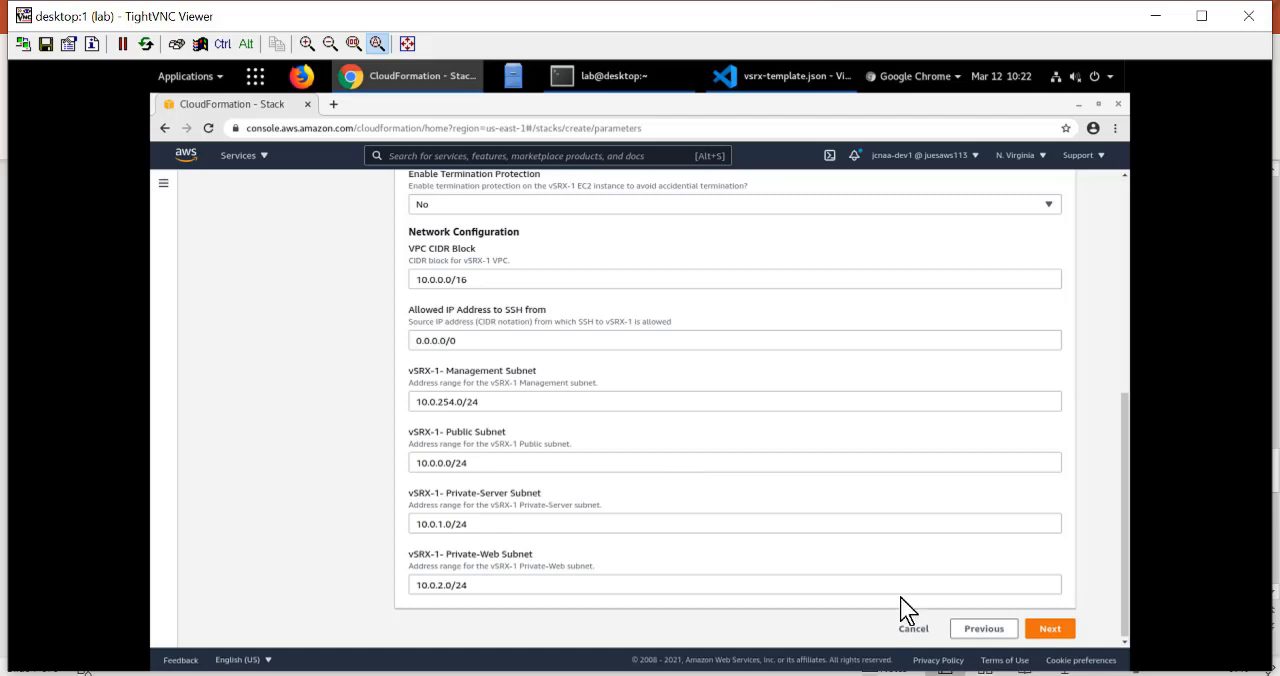
click(1048, 628)
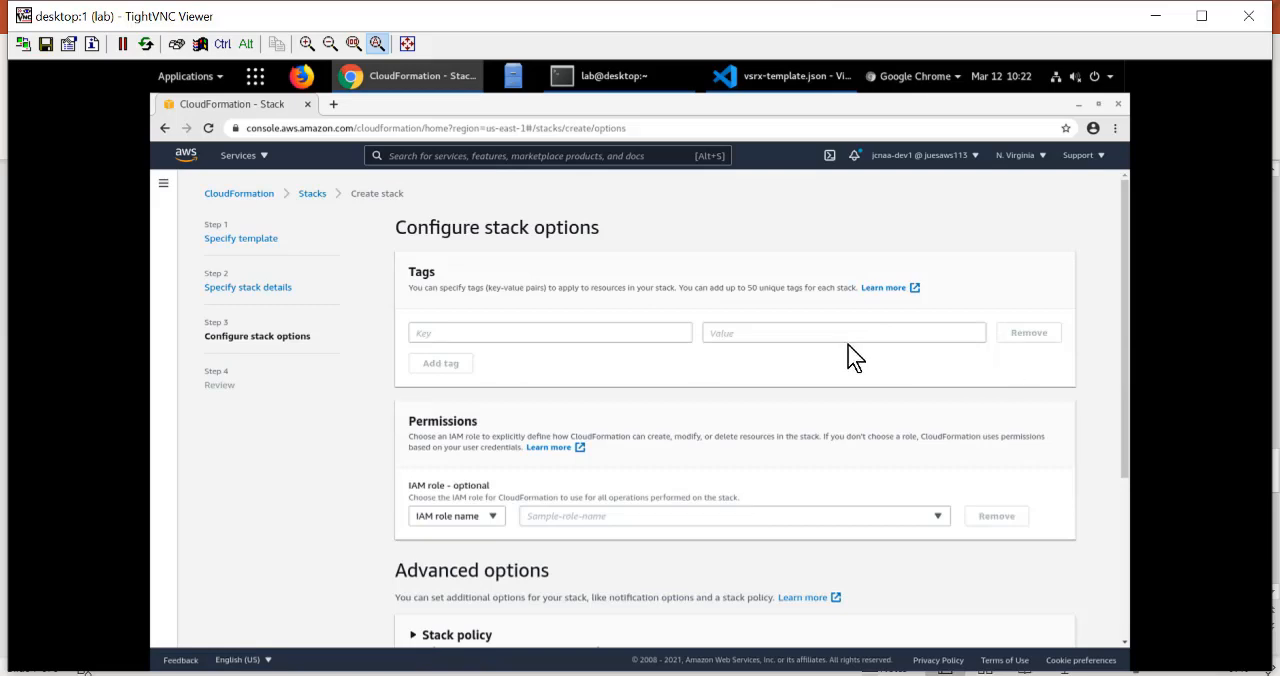
mouse_move(916, 364)
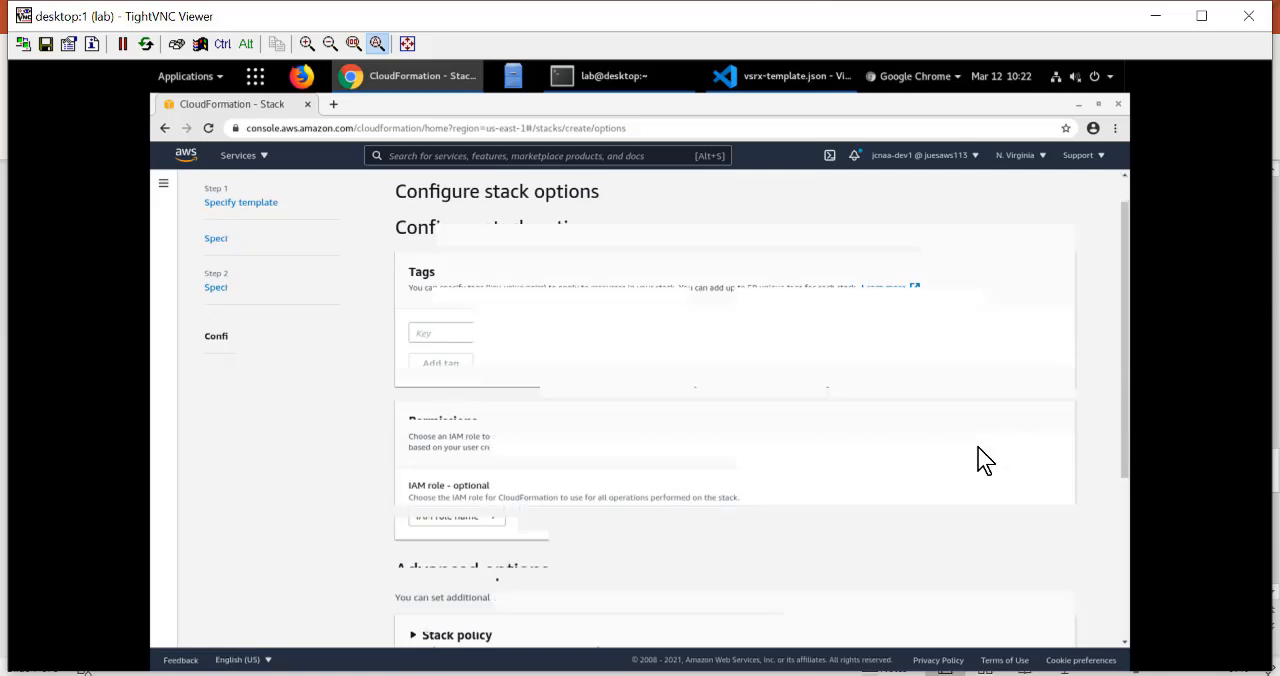
Step: Leave Tags, Permissions and Advanced options at defaults and proceed to Review Demo-Stack
scroll(down, 3)
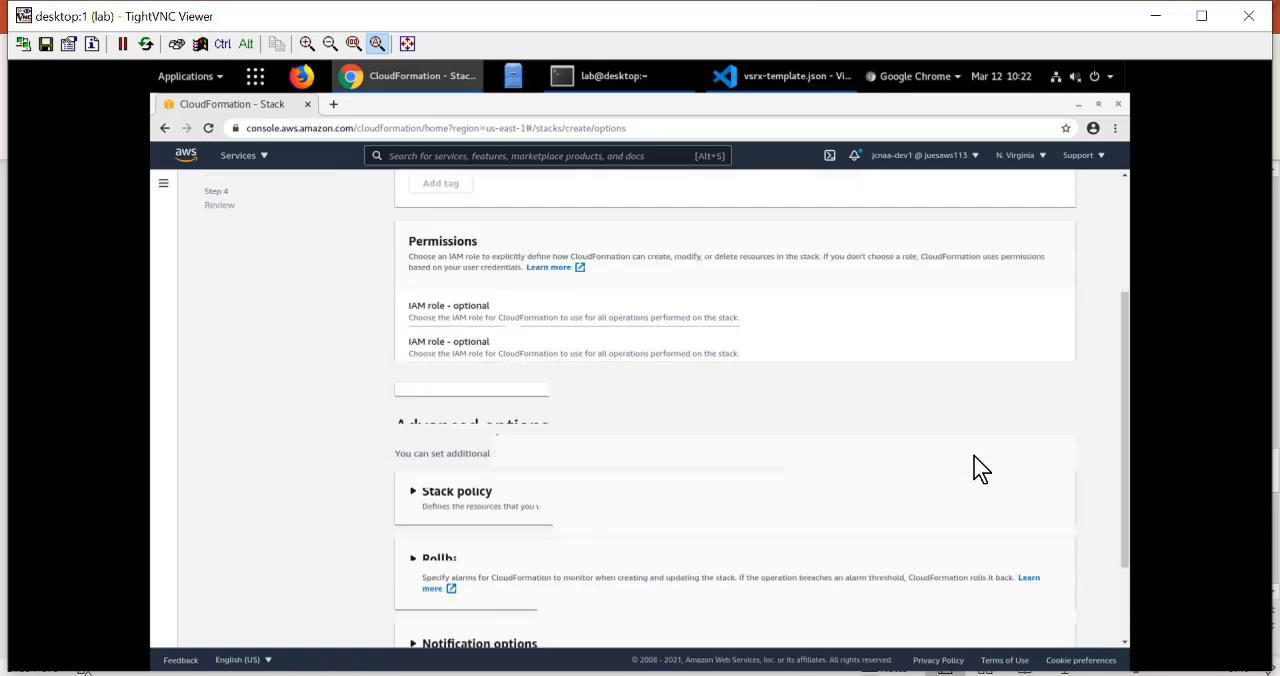
scroll(down, 3)
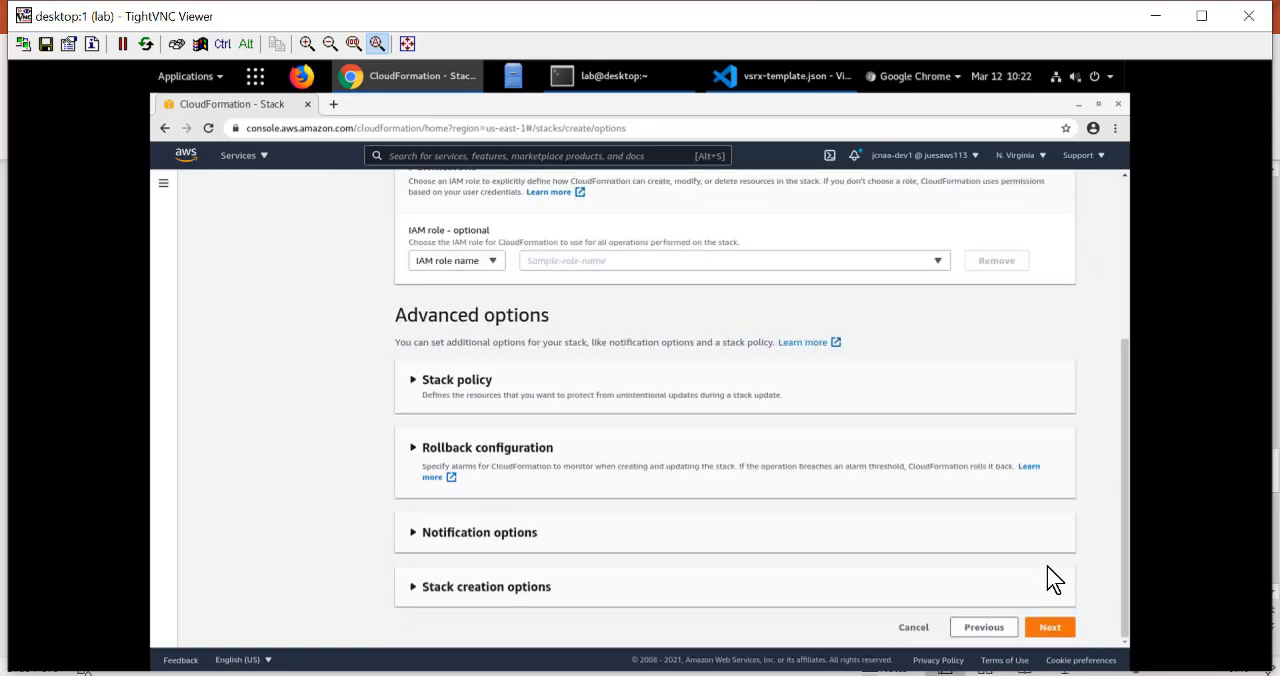
click(1052, 628)
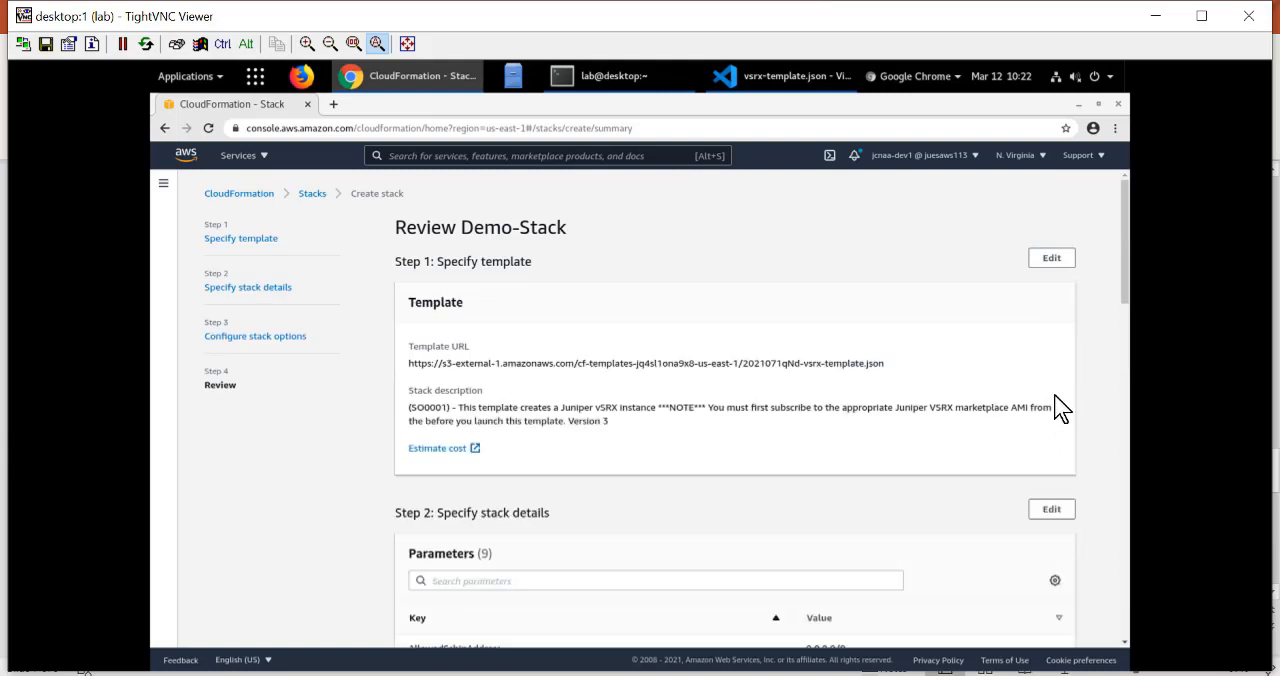
scroll(down, 3)
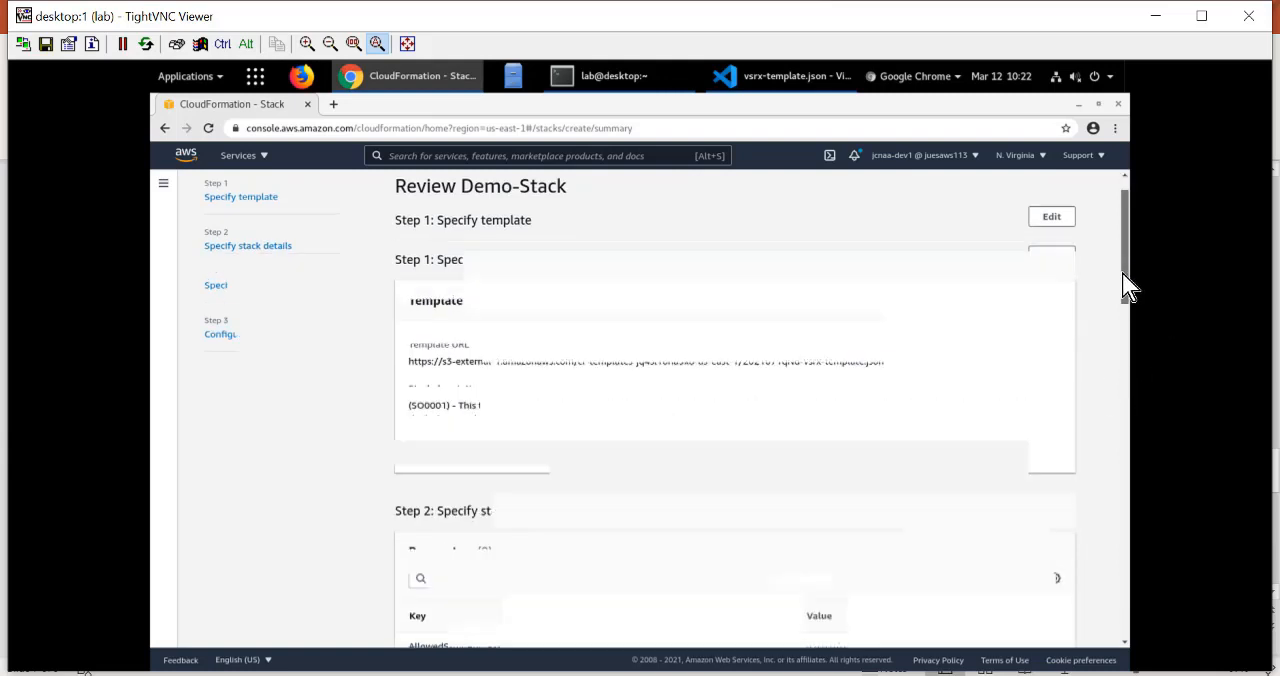
scroll(down, 3)
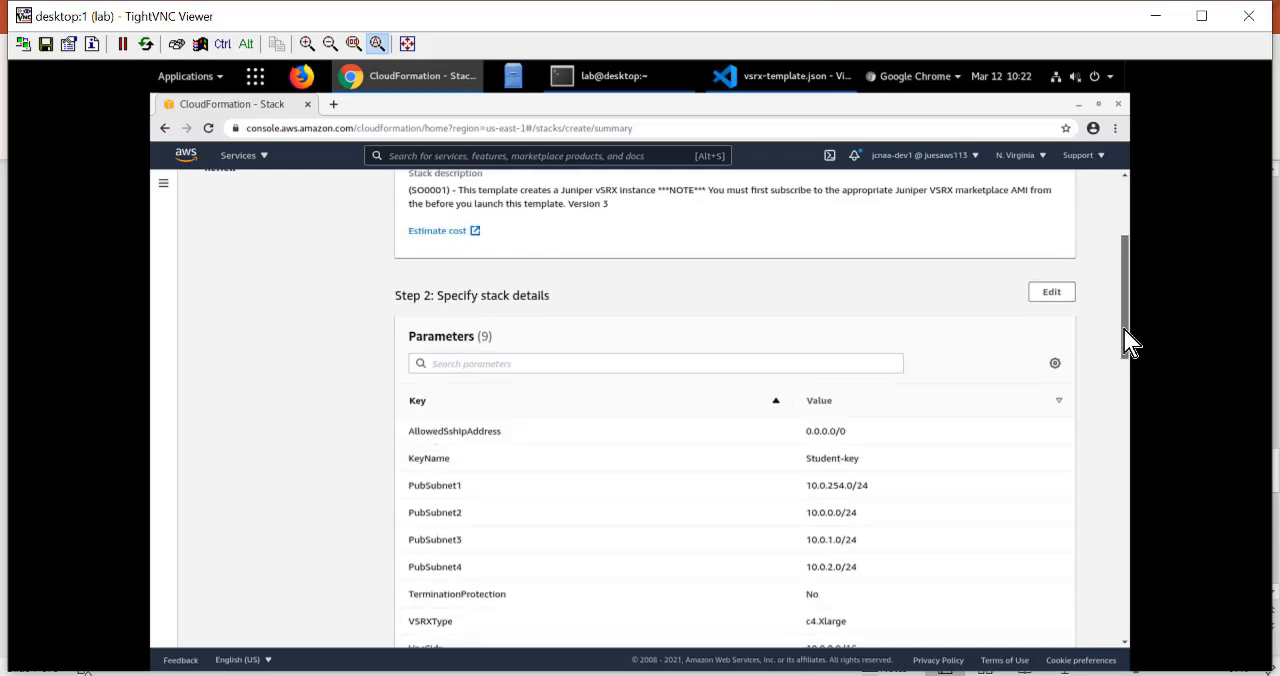
scroll(down, 3)
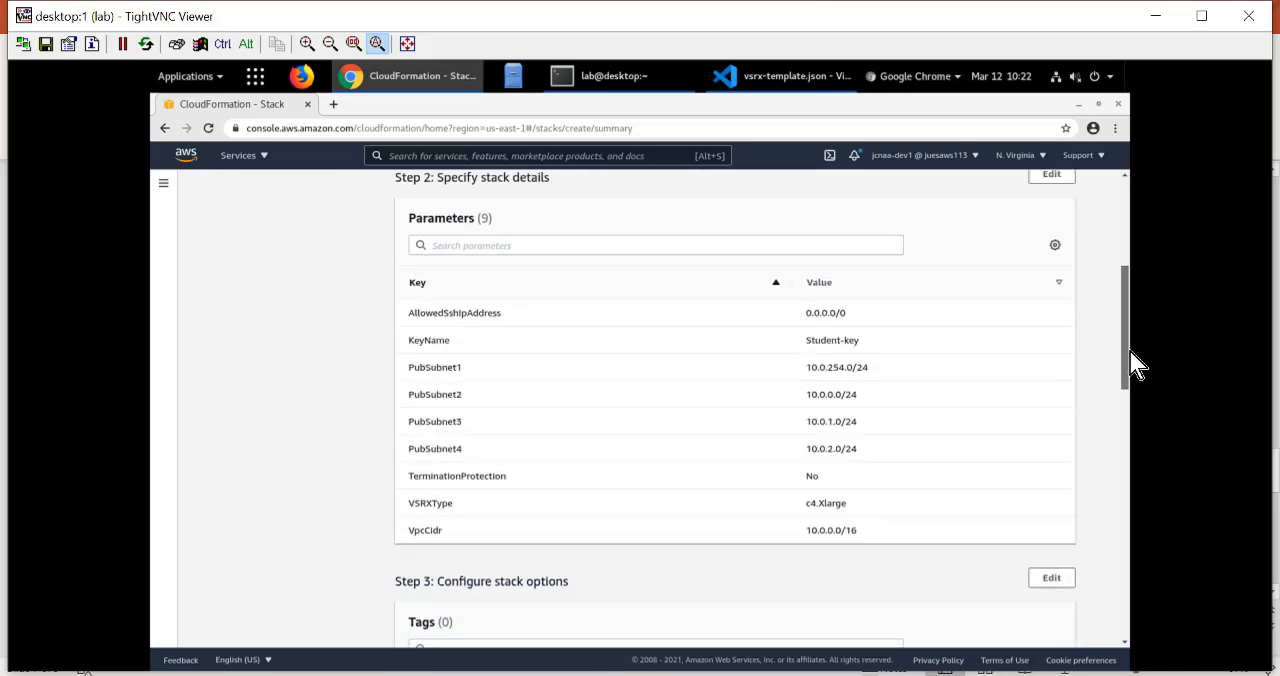
scroll(down, 3)
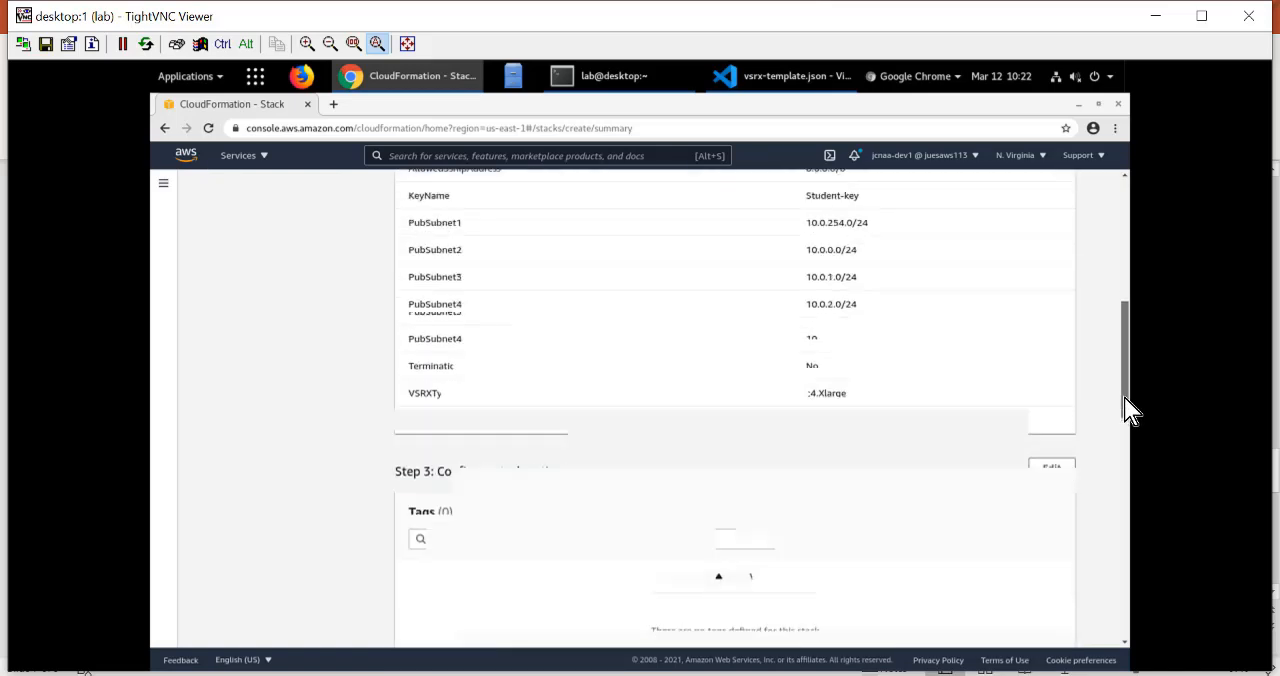
scroll(down, 3)
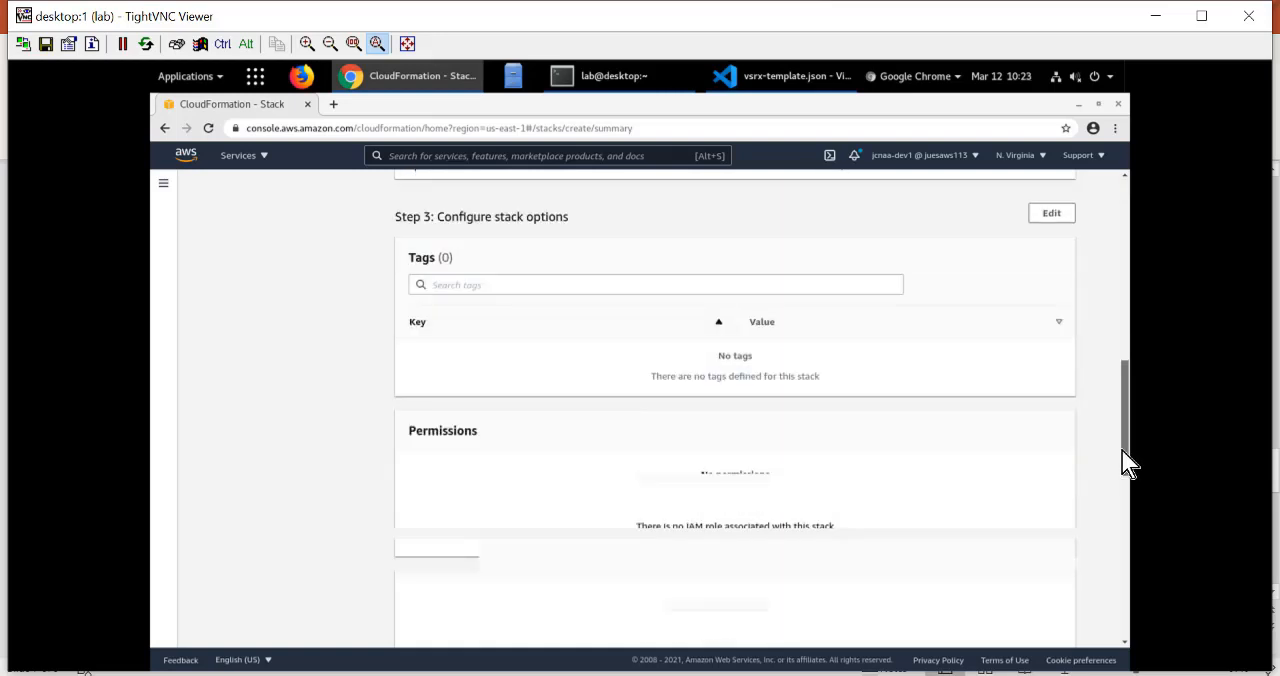
scroll(down, 3)
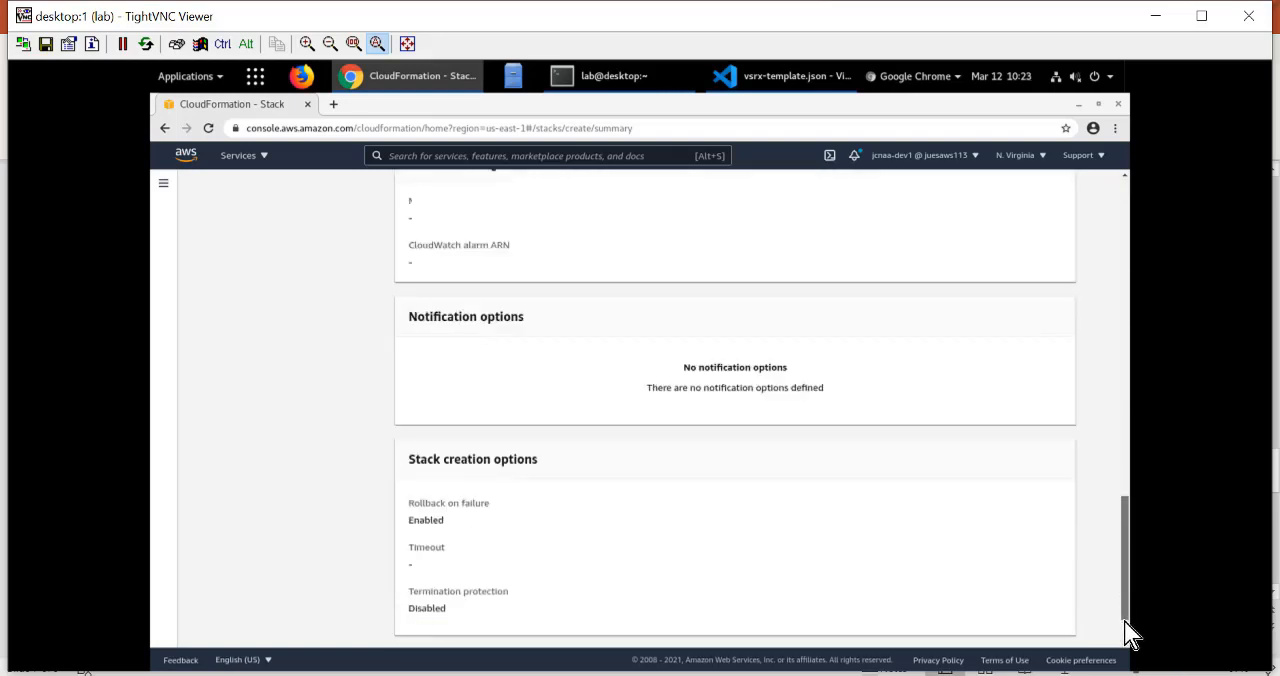
scroll(down, 3)
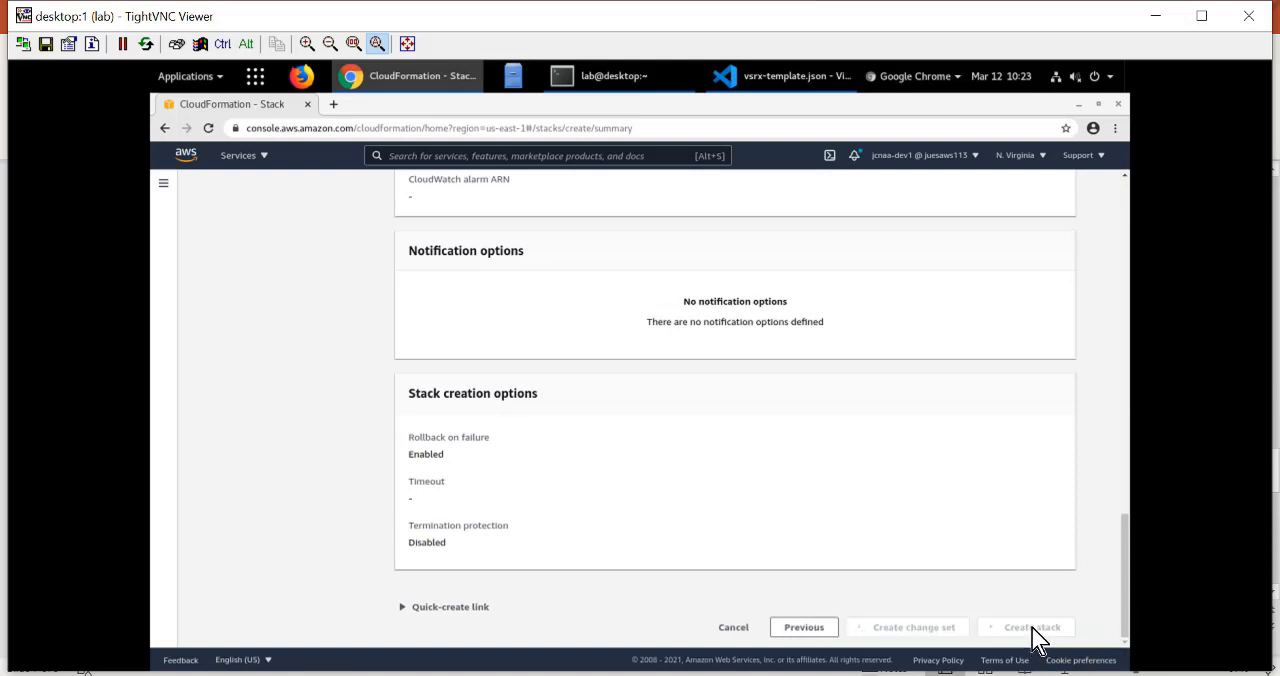
Step: Submit Demo-Stack creation and refresh its events showing the VPC and IGW creating
click(1030, 628)
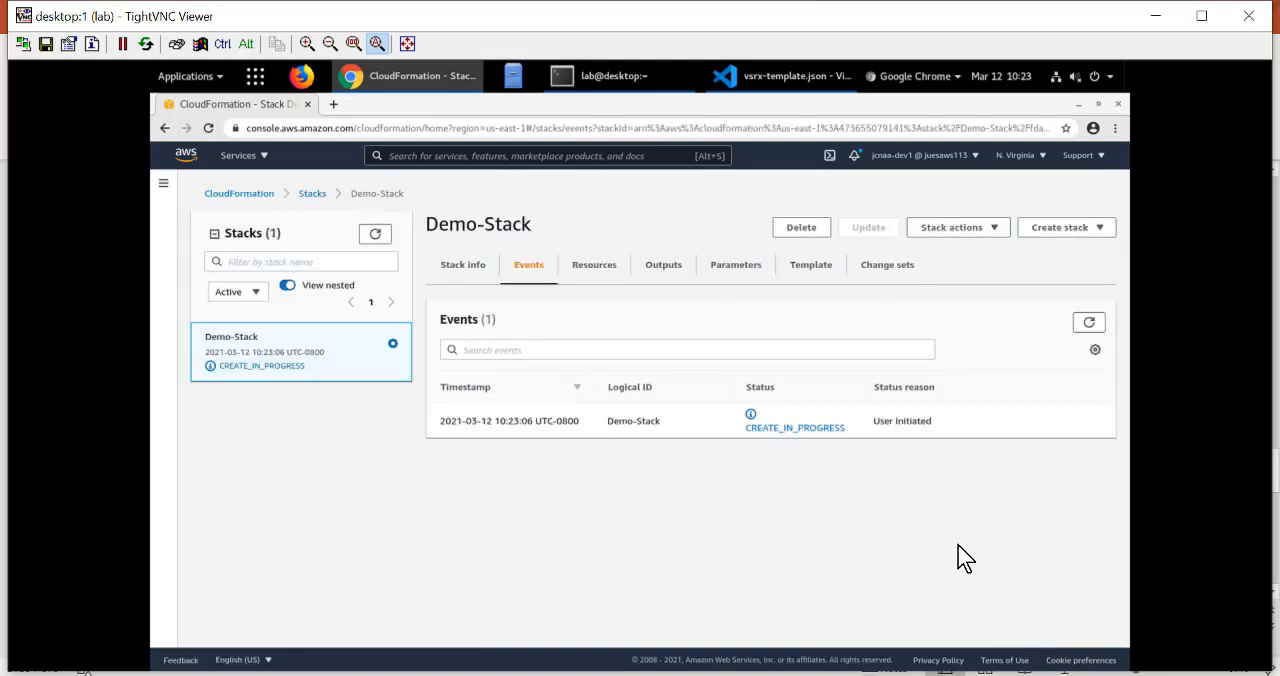
mouse_move(1010, 404)
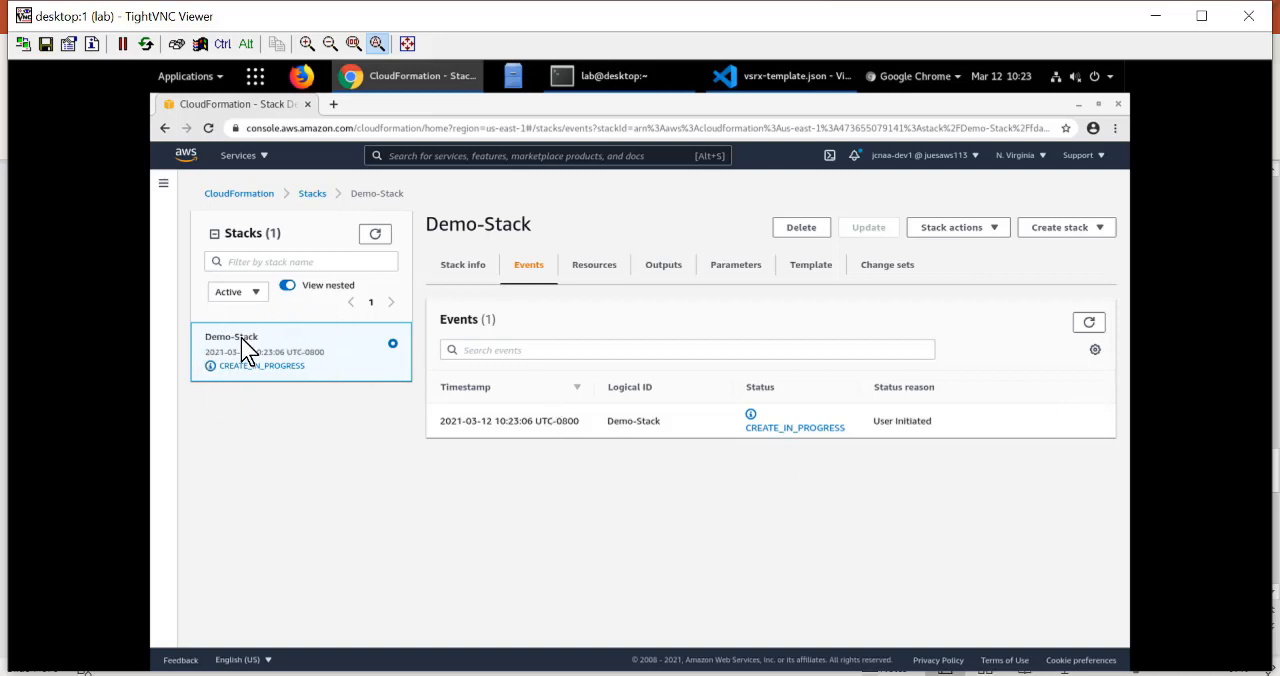
mouse_move(964, 390)
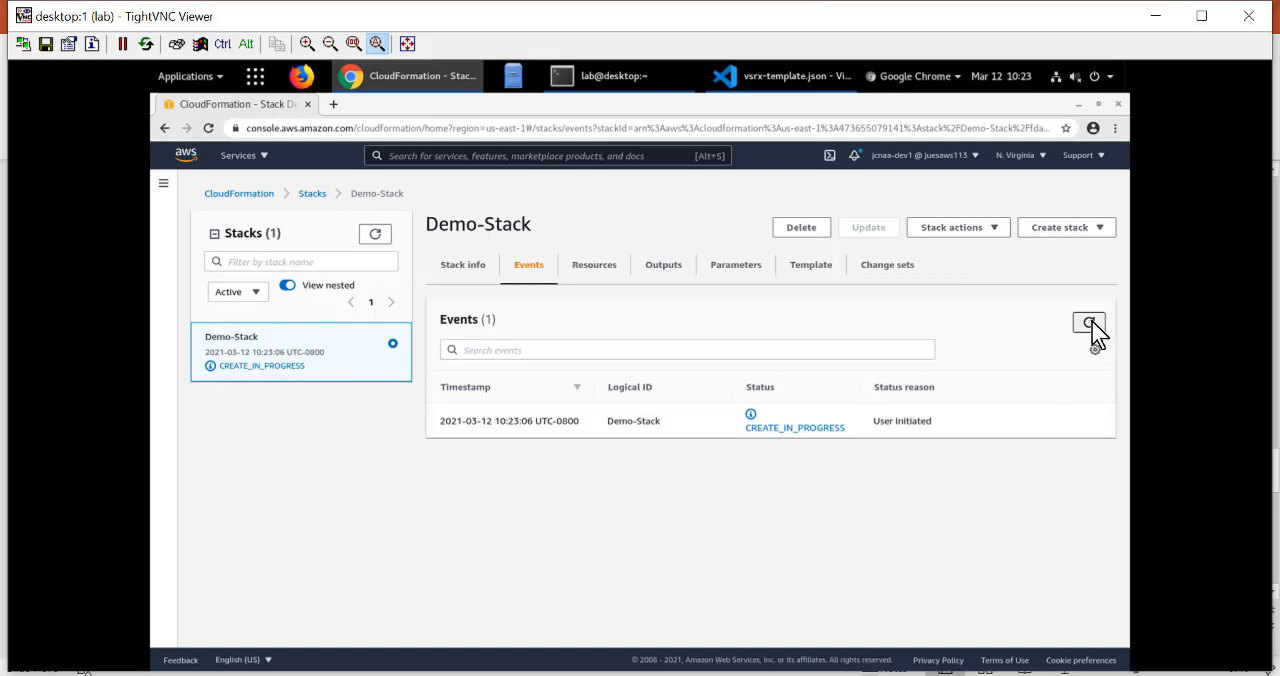
click(1088, 322)
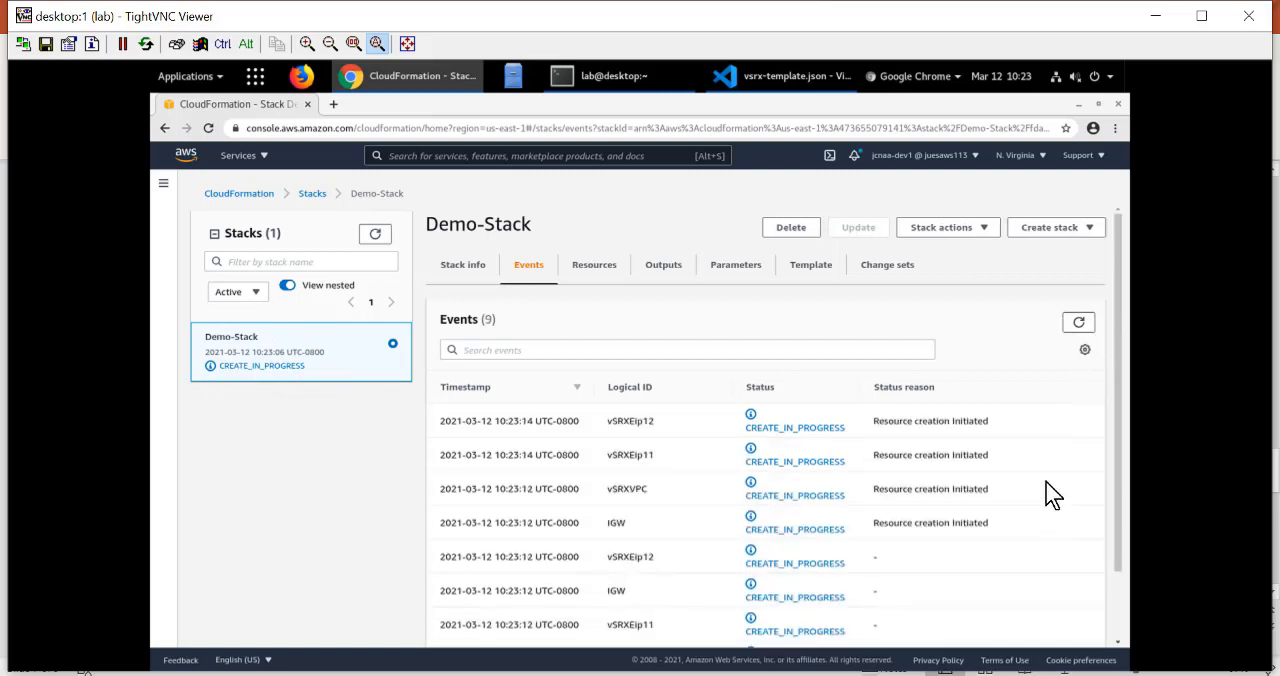
scroll(down, 3)
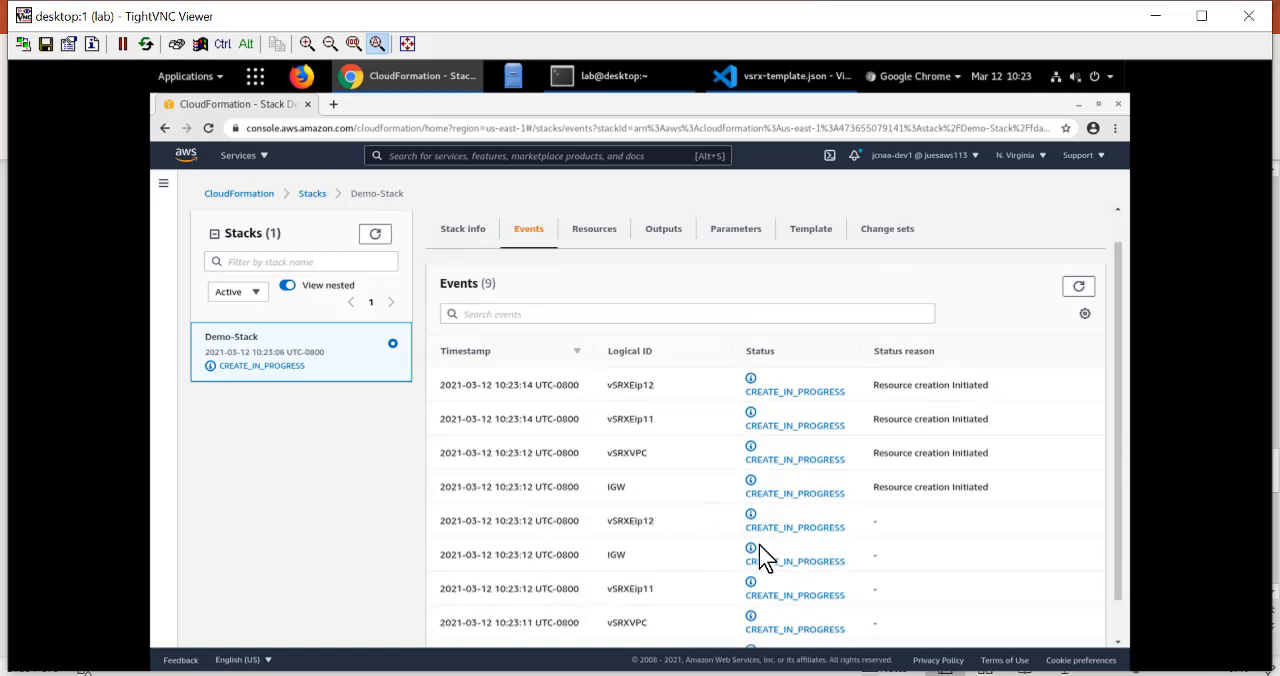
mouse_move(608, 480)
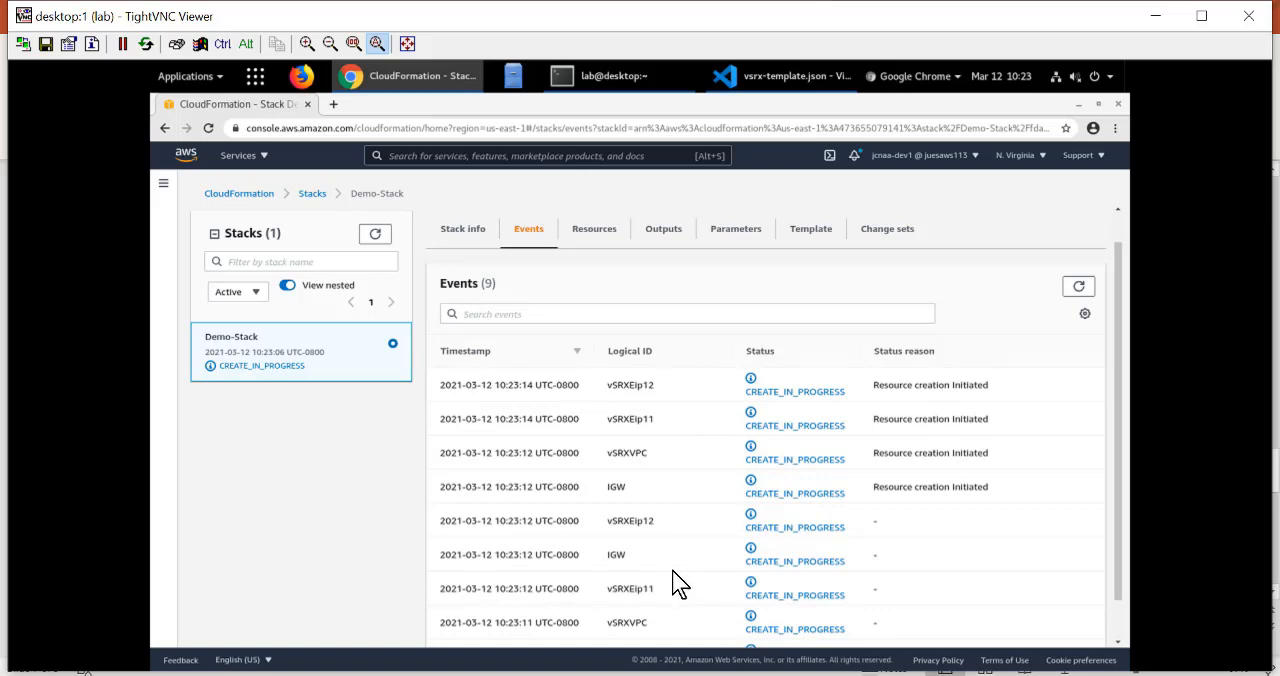
mouse_move(972, 456)
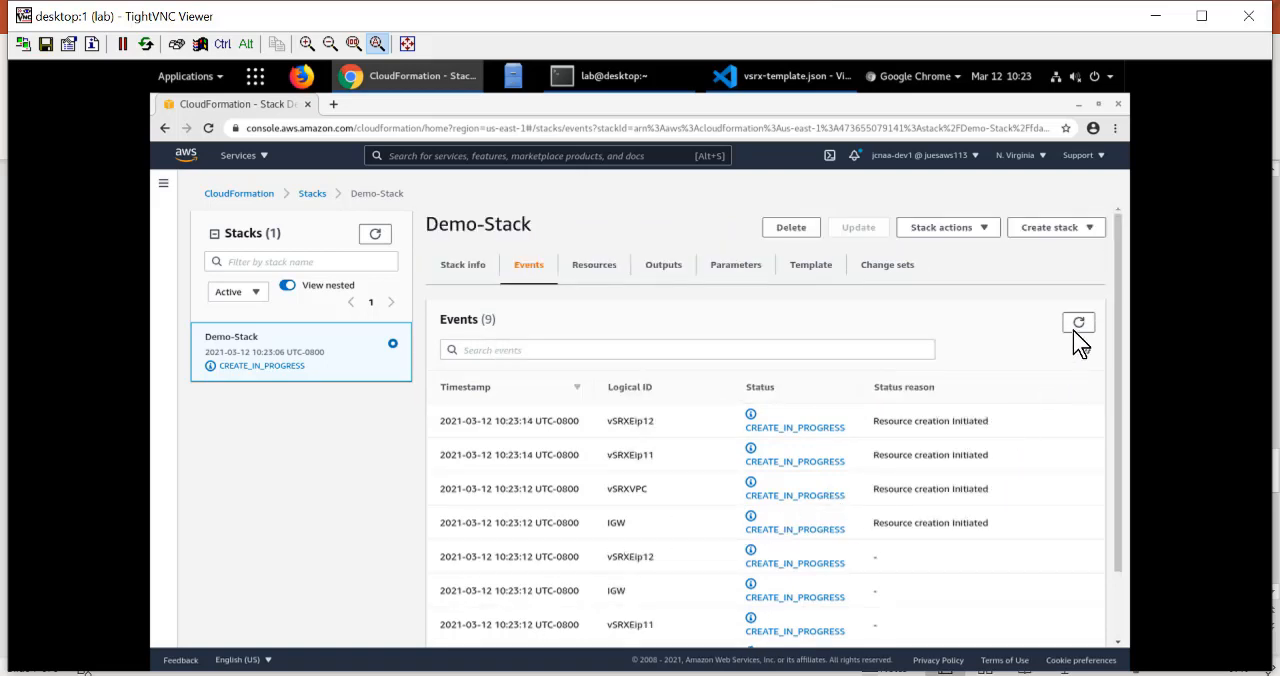
Step: Refresh Demo-Stack's events to show VSRXSecurityGroup1 and VSRXSecurityGroup2 complete
click(1078, 322)
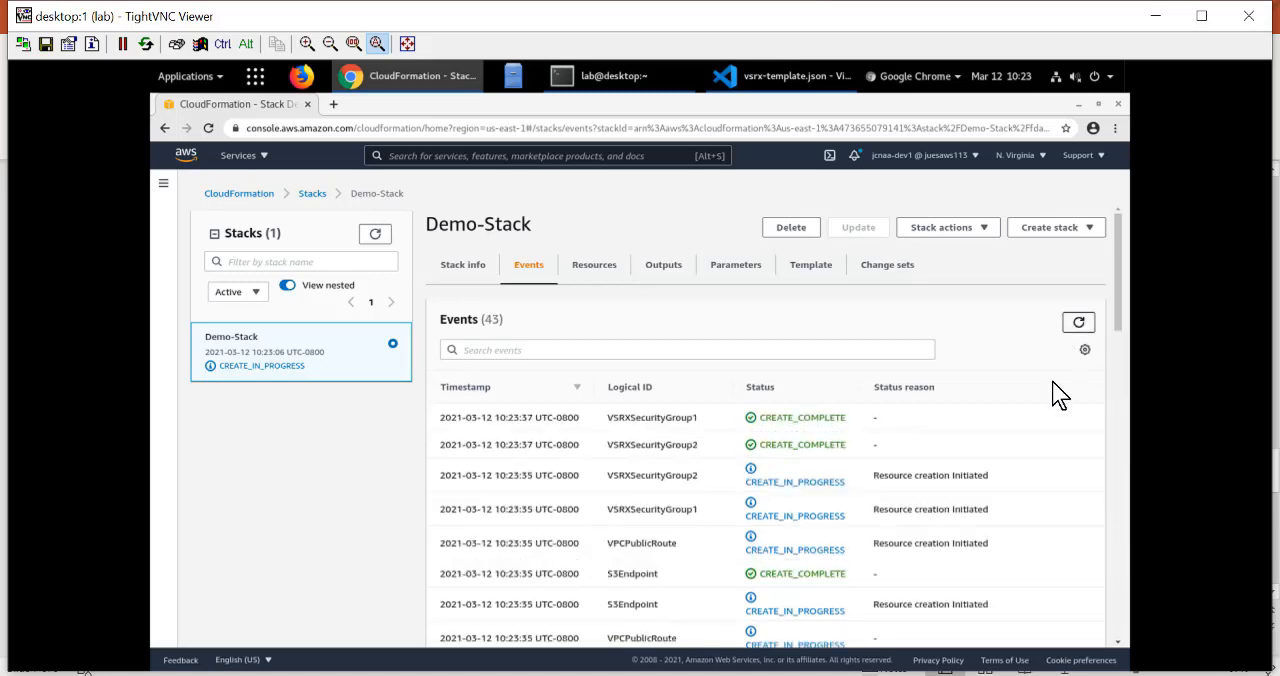
mouse_move(1076, 470)
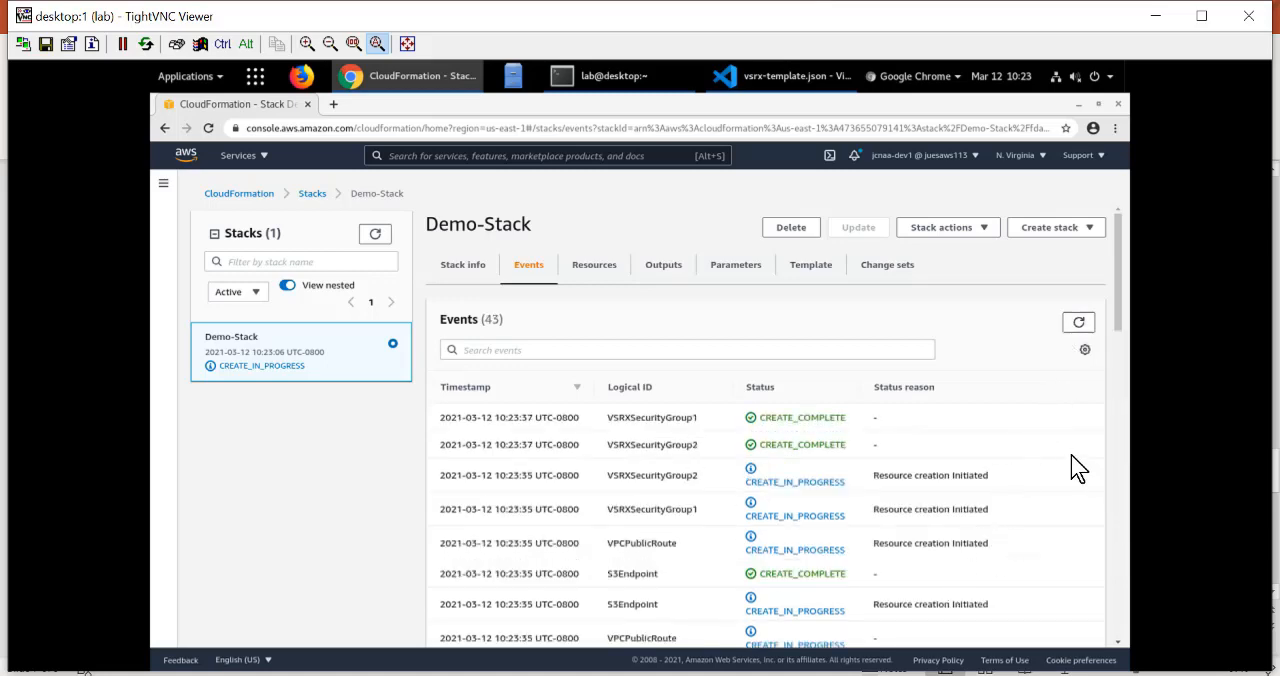
mouse_move(1102, 438)
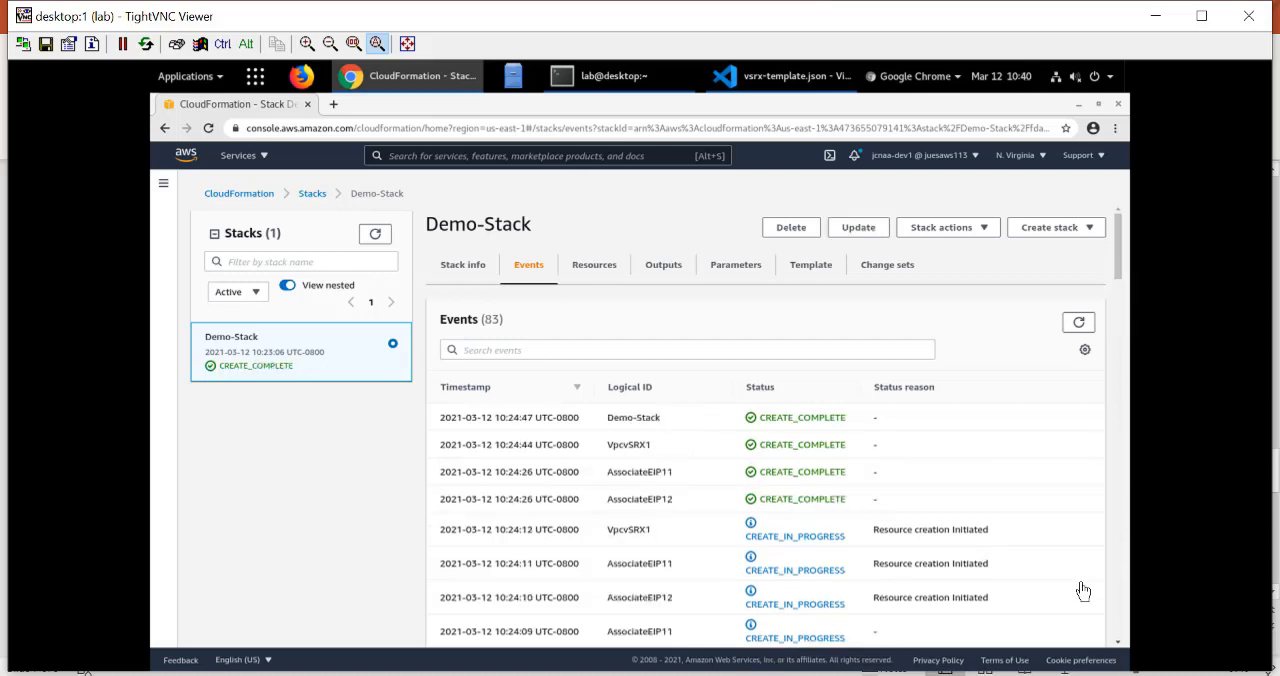
mouse_move(930, 468)
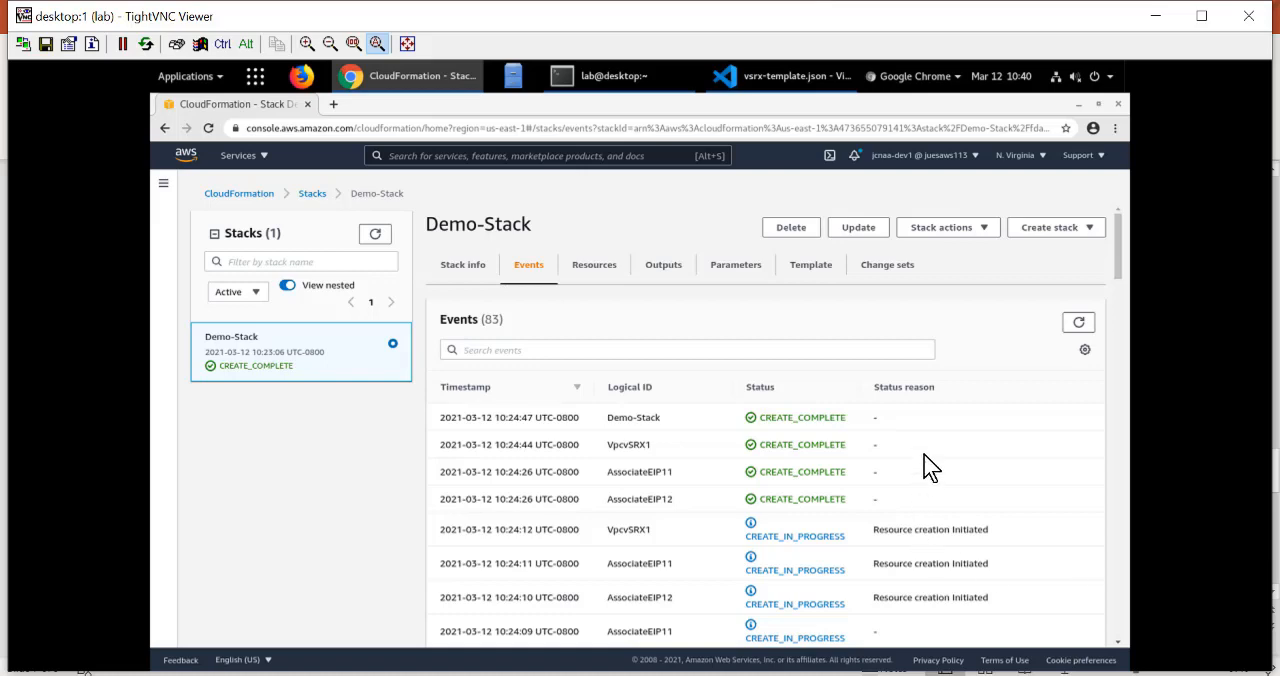
mouse_move(560, 456)
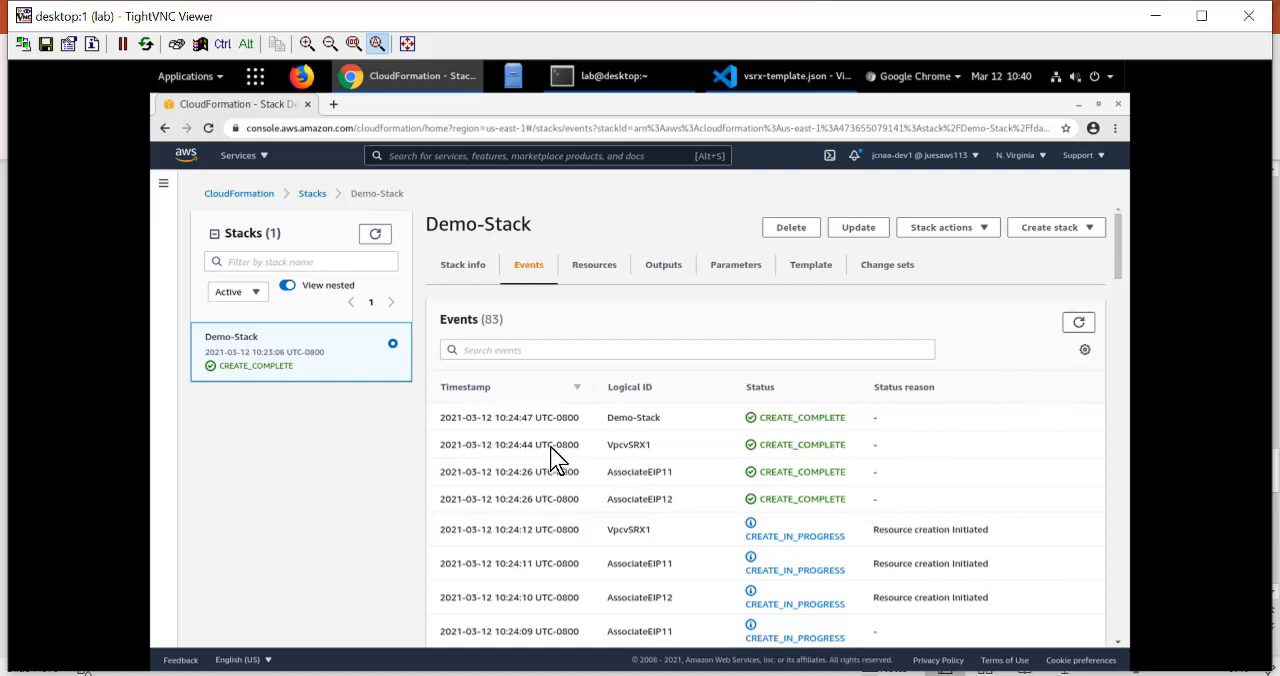
mouse_move(248, 408)
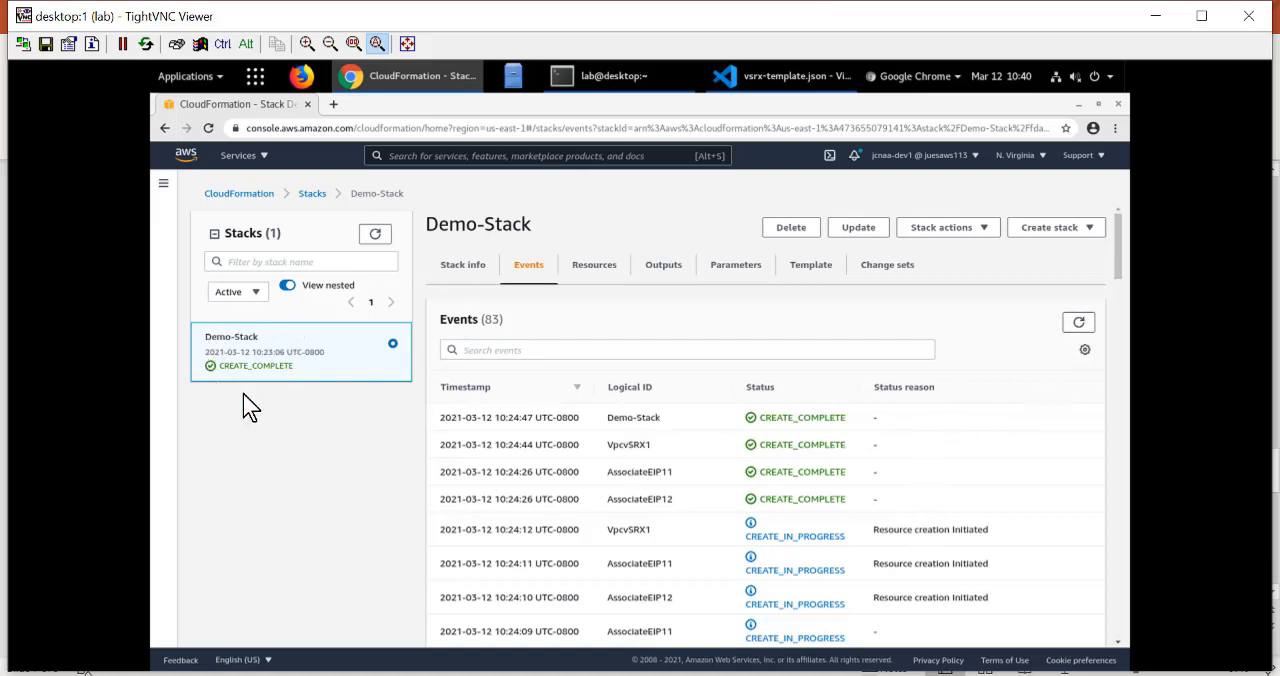
mouse_move(756, 544)
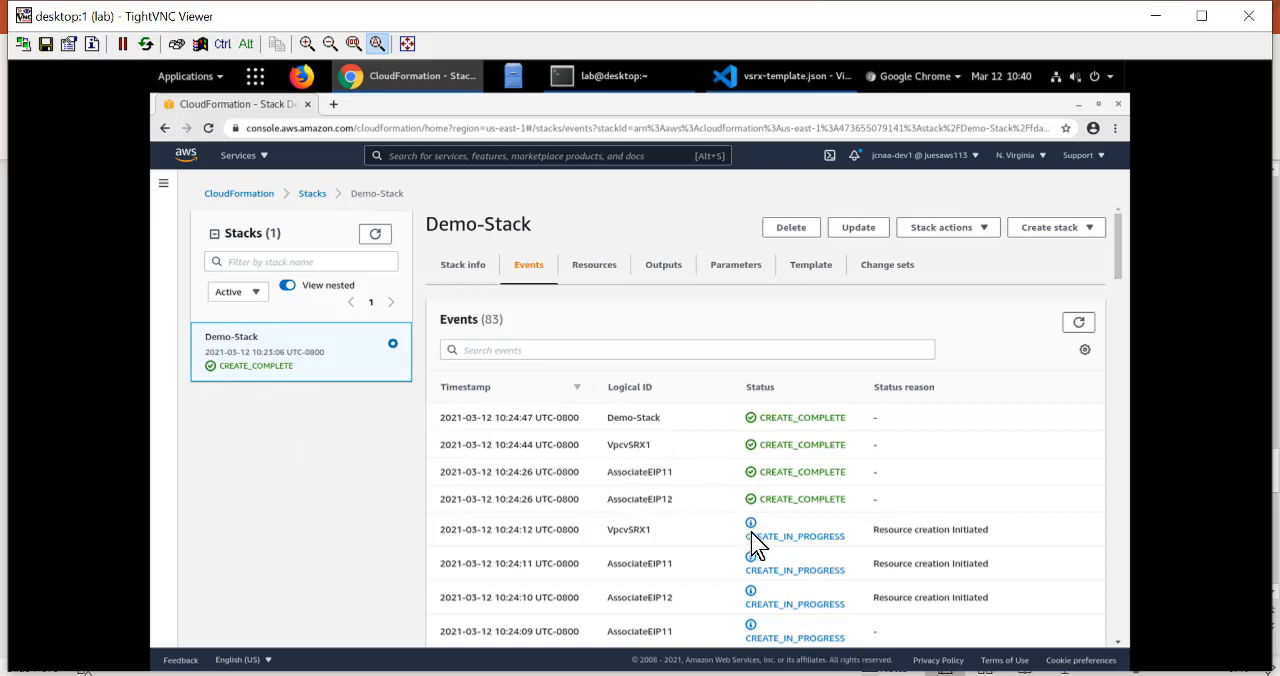
mouse_move(854, 524)
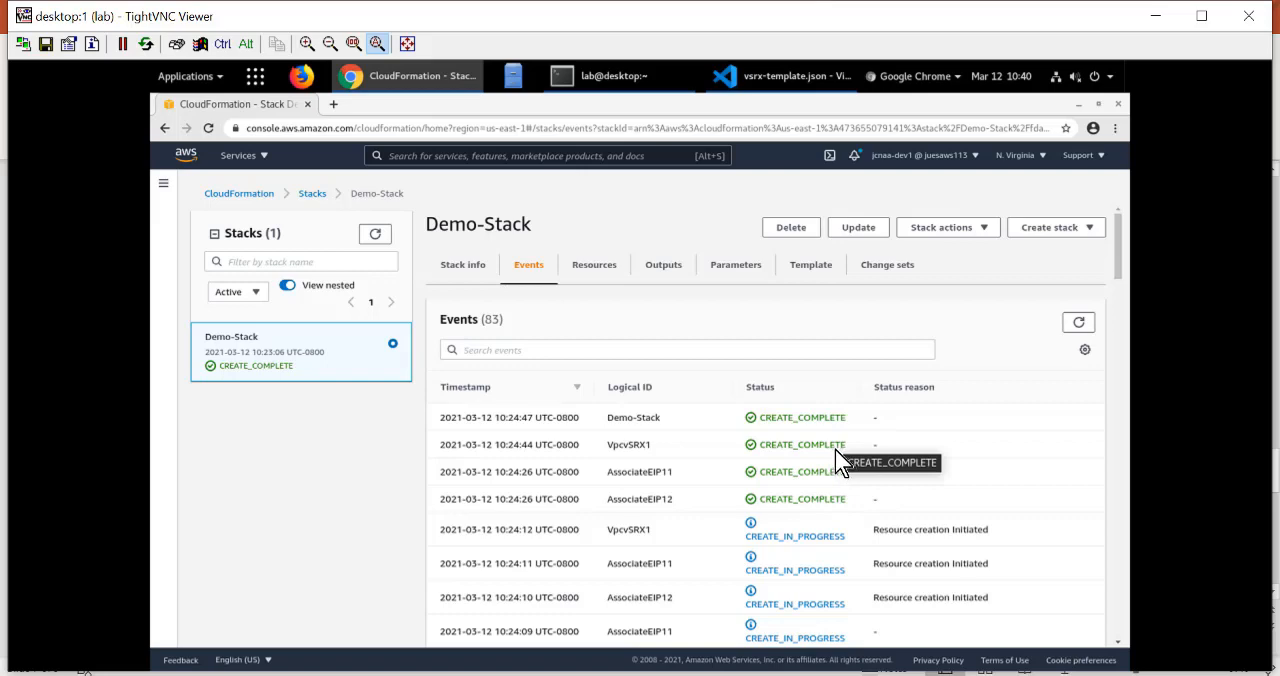
mouse_move(492, 290)
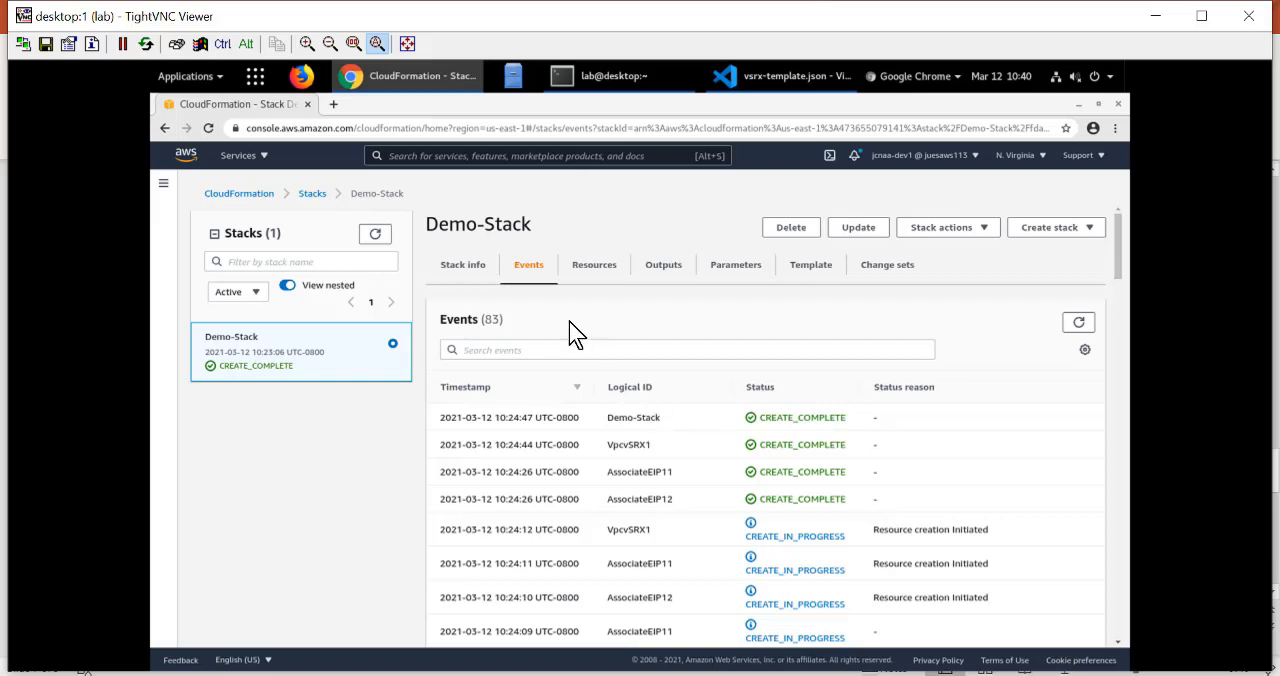
mouse_move(278, 188)
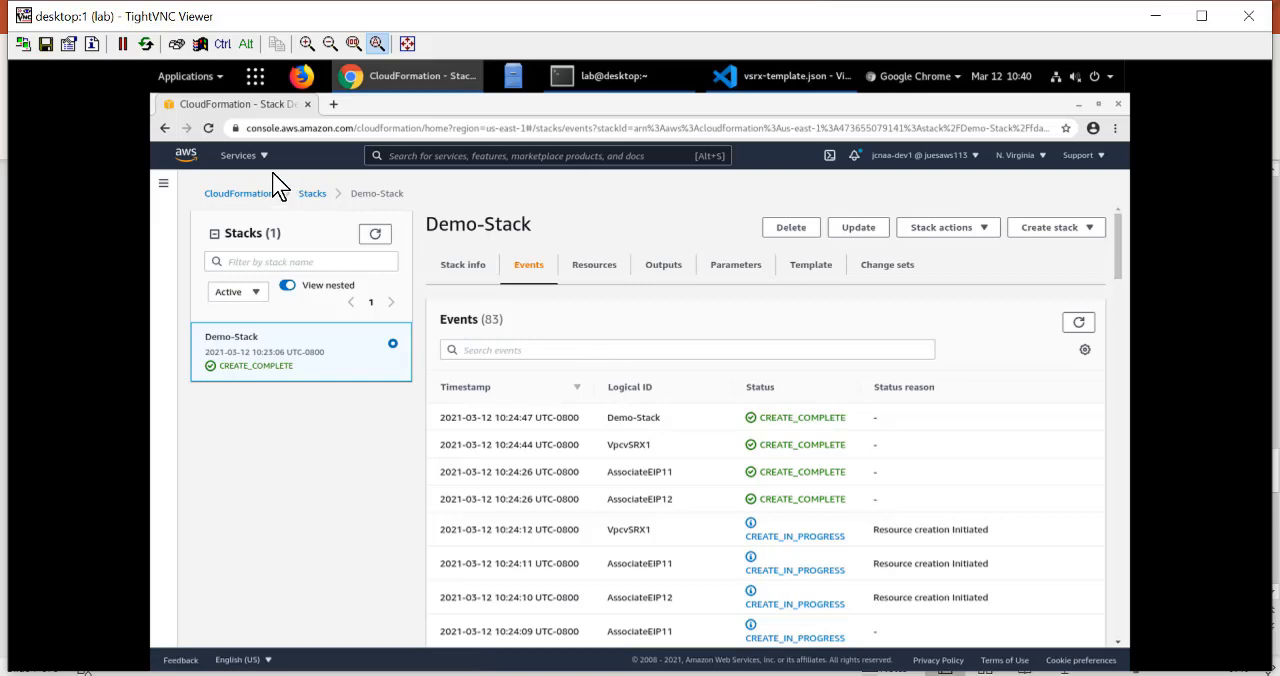
Step: Switch from the services list to the EC2 Management Console dashboard
click(238, 156)
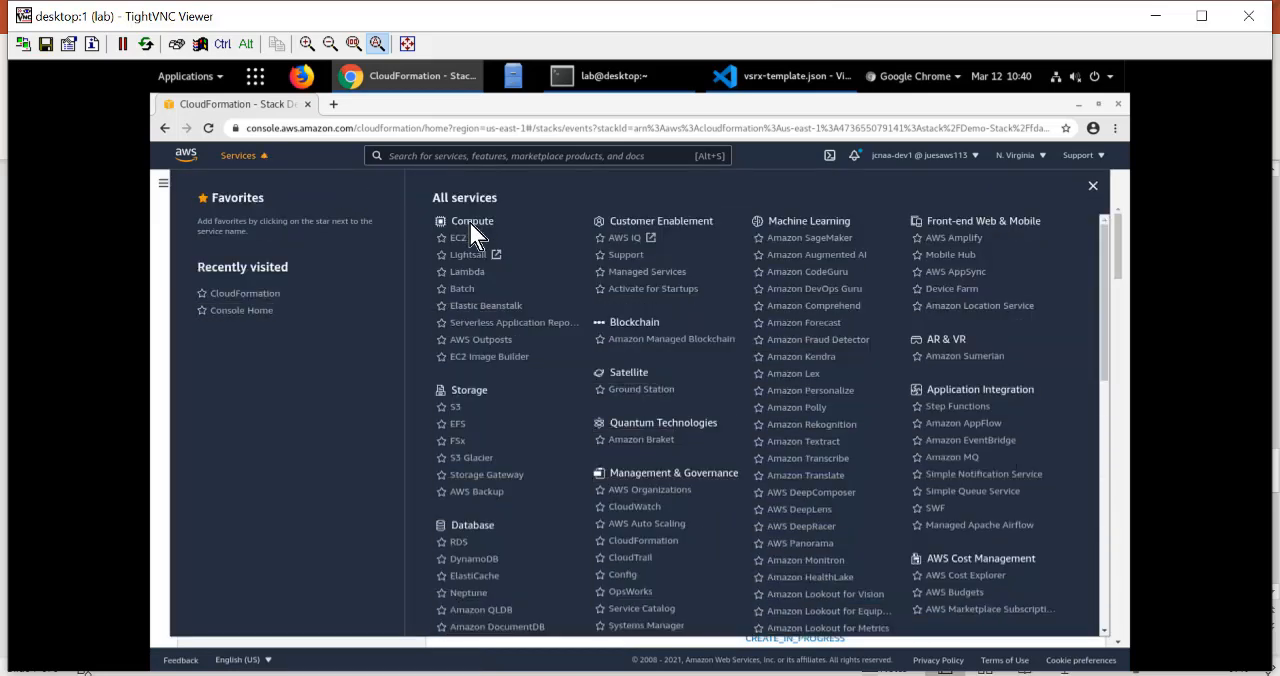
click(456, 236)
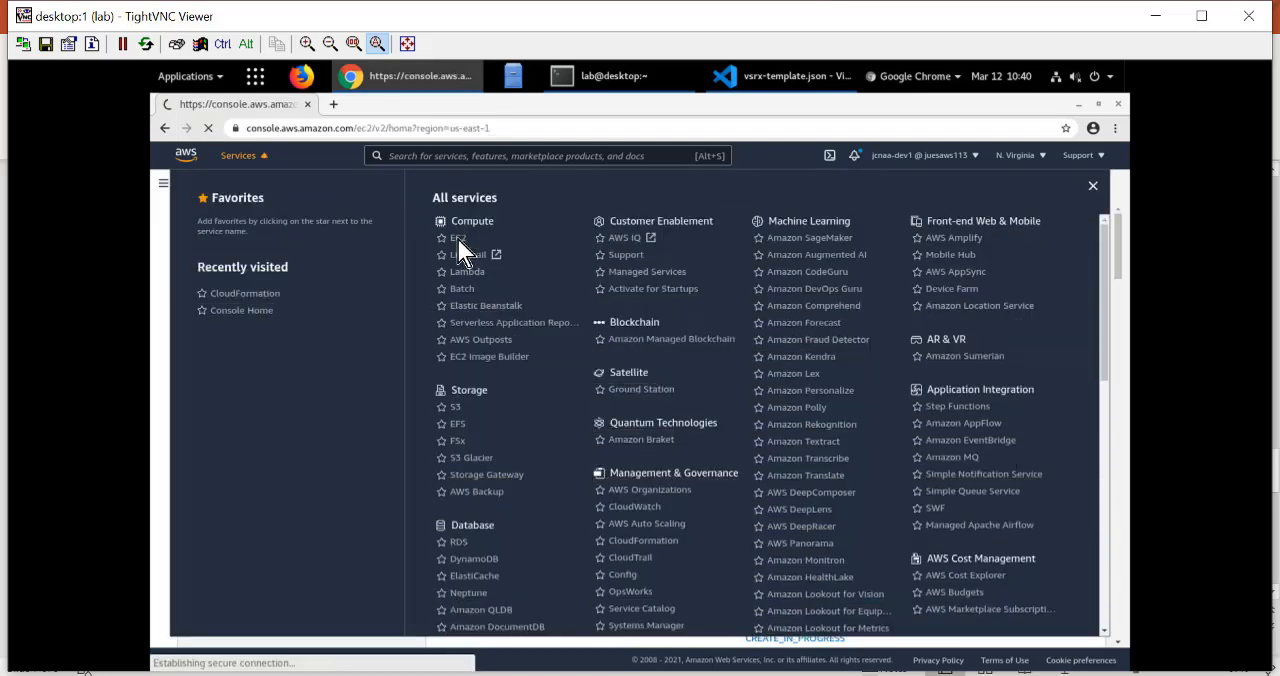
click(458, 236)
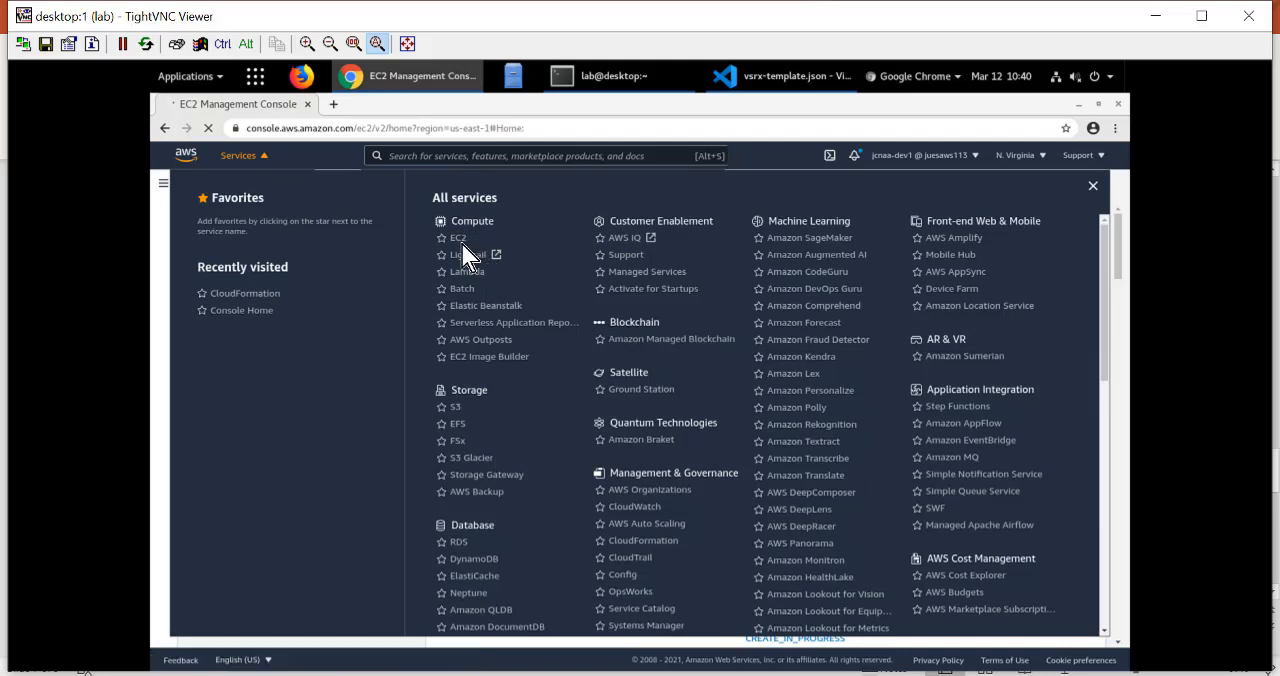
click(458, 238)
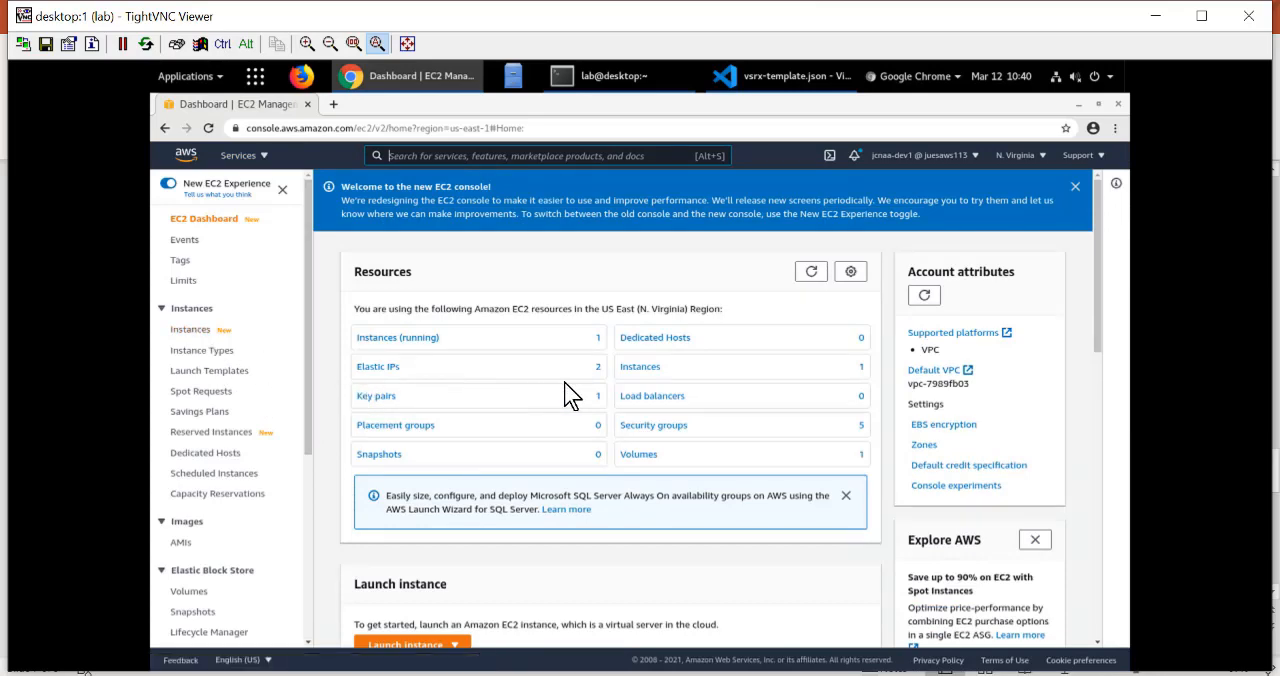
mouse_move(608, 376)
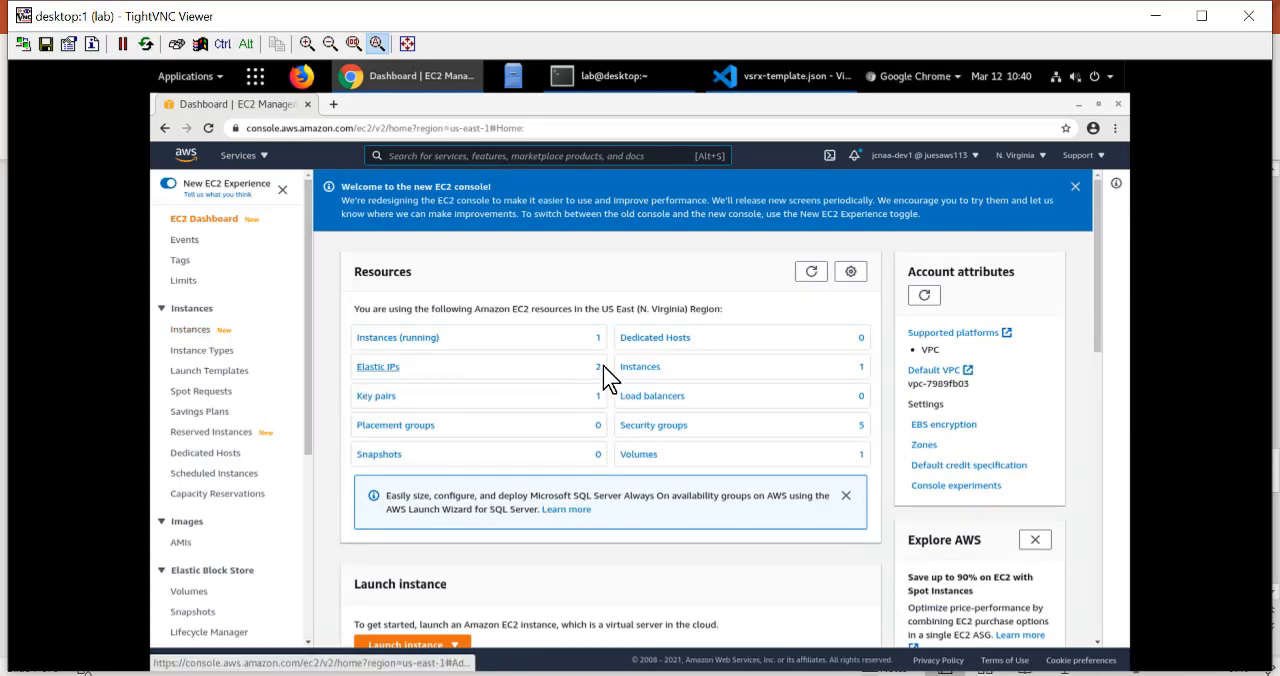
mouse_move(712, 386)
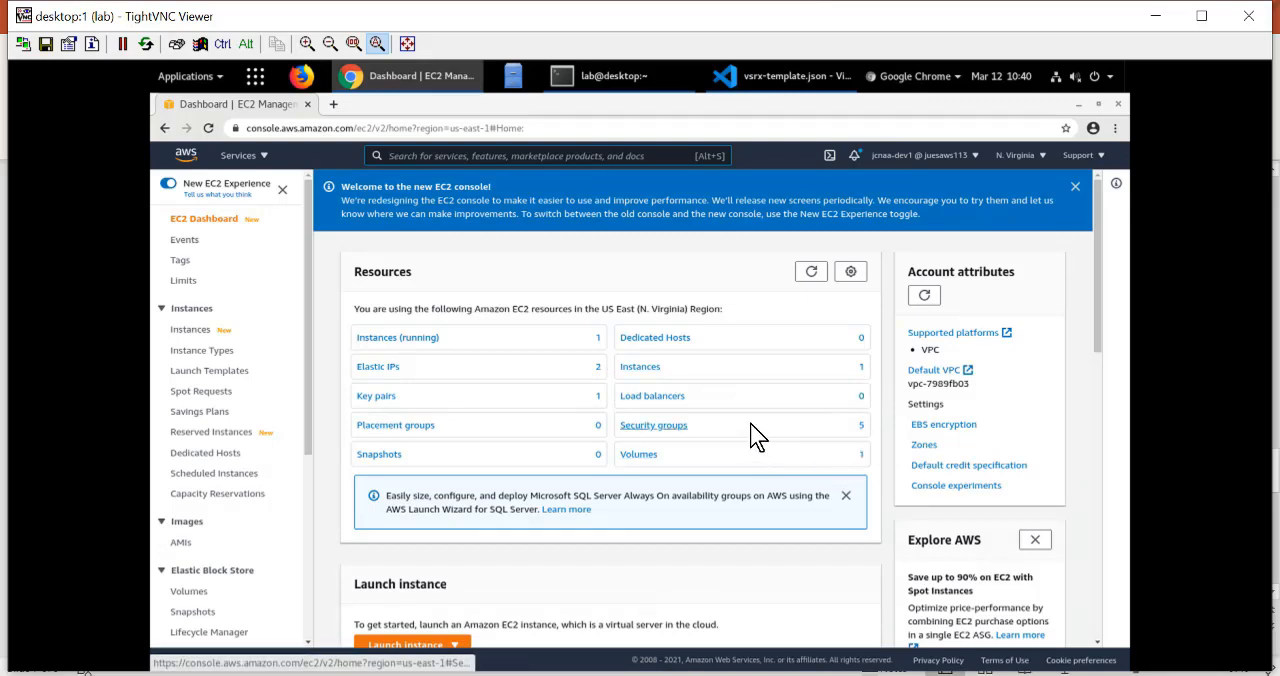
mouse_move(188, 330)
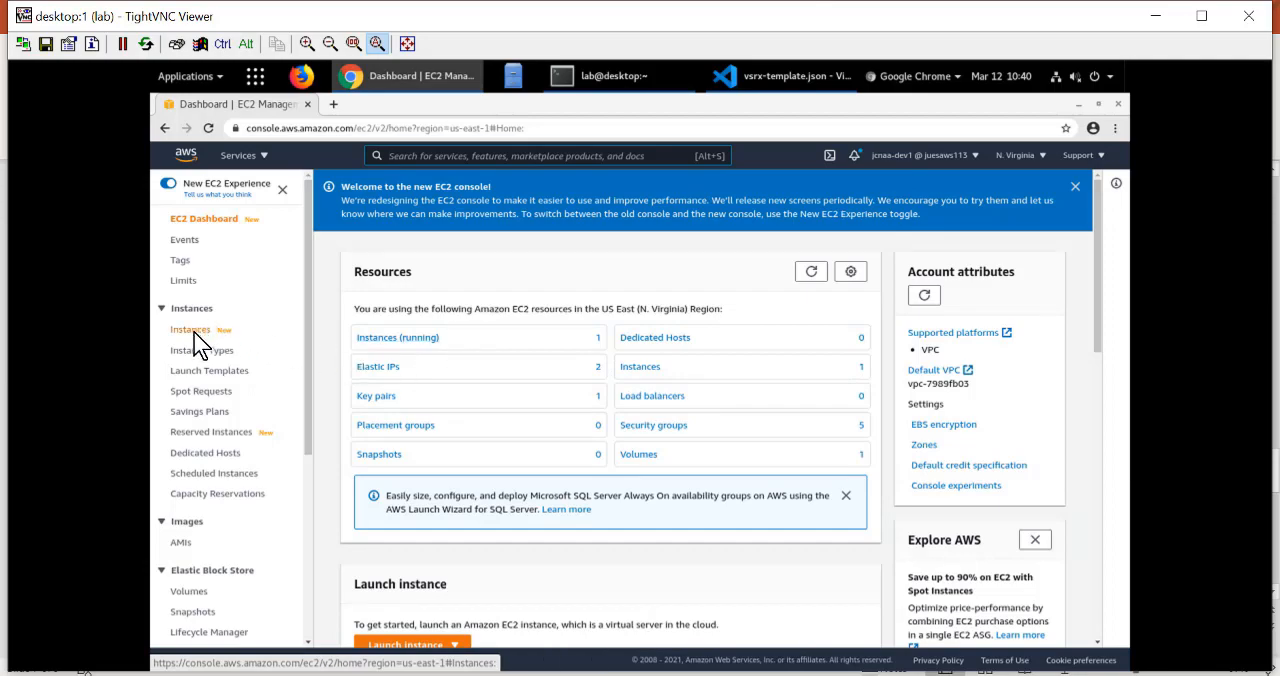
Step: List the EC2 instances and select the running vSRX instance to show its details
click(188, 328)
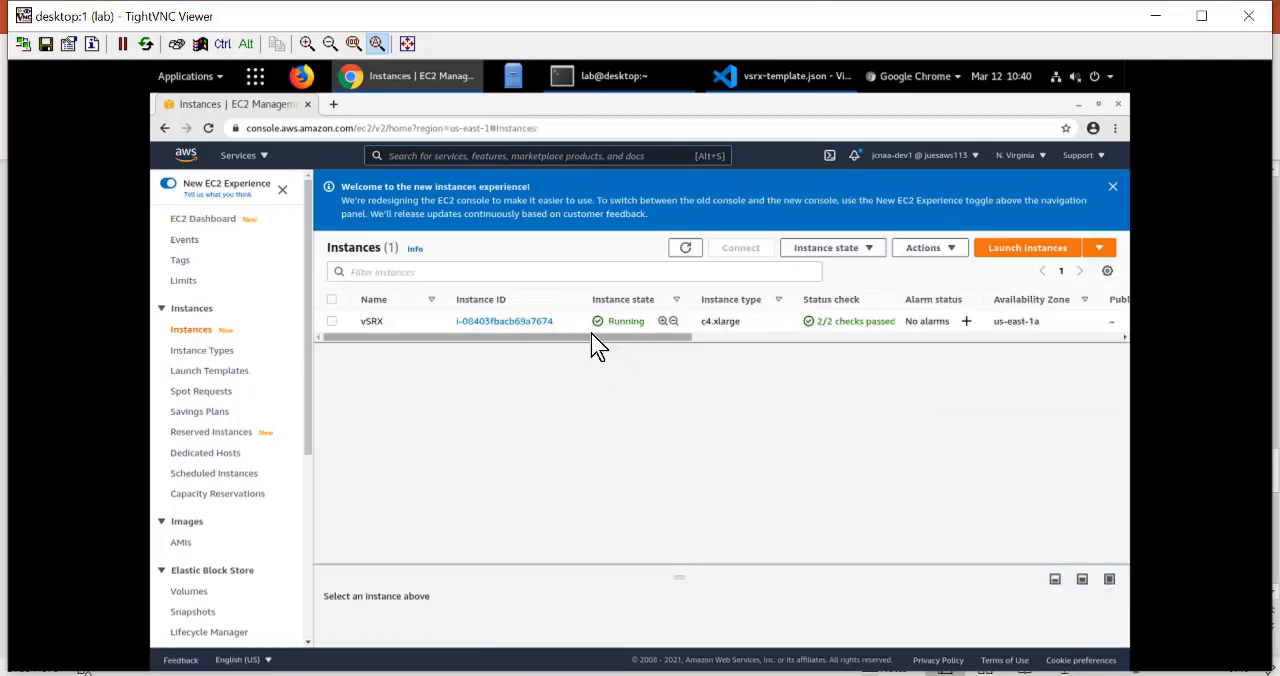
mouse_move(720, 356)
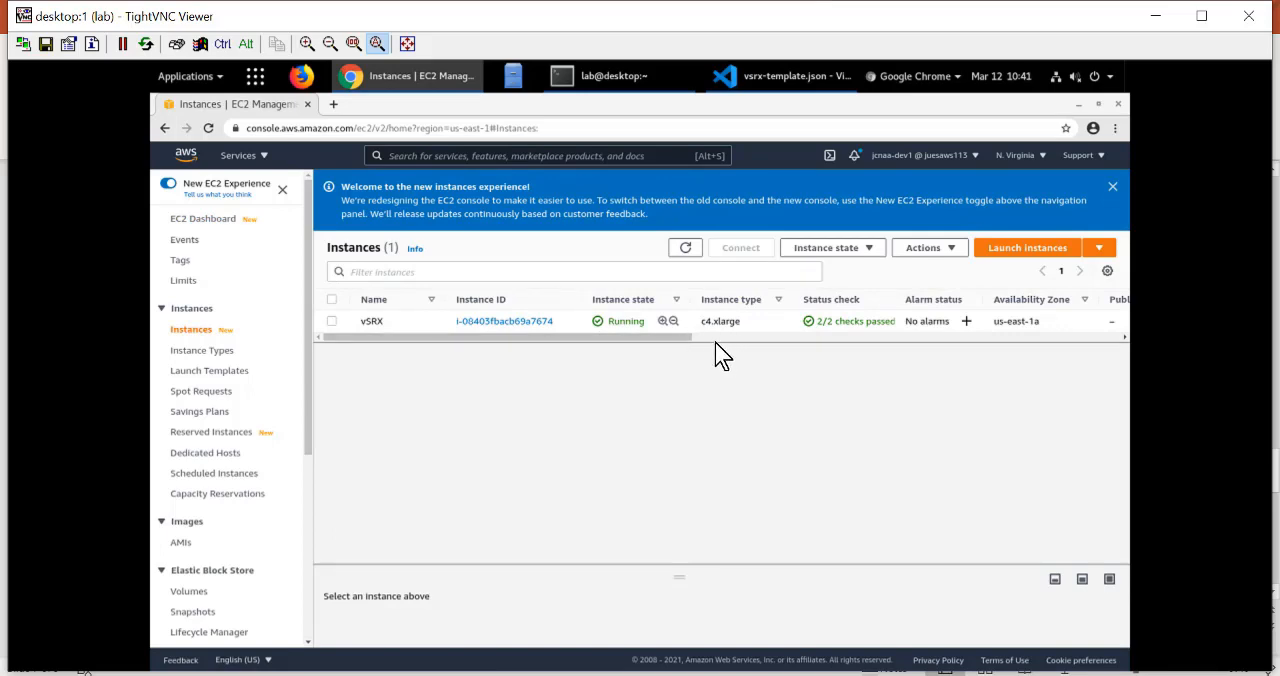
mouse_move(816, 348)
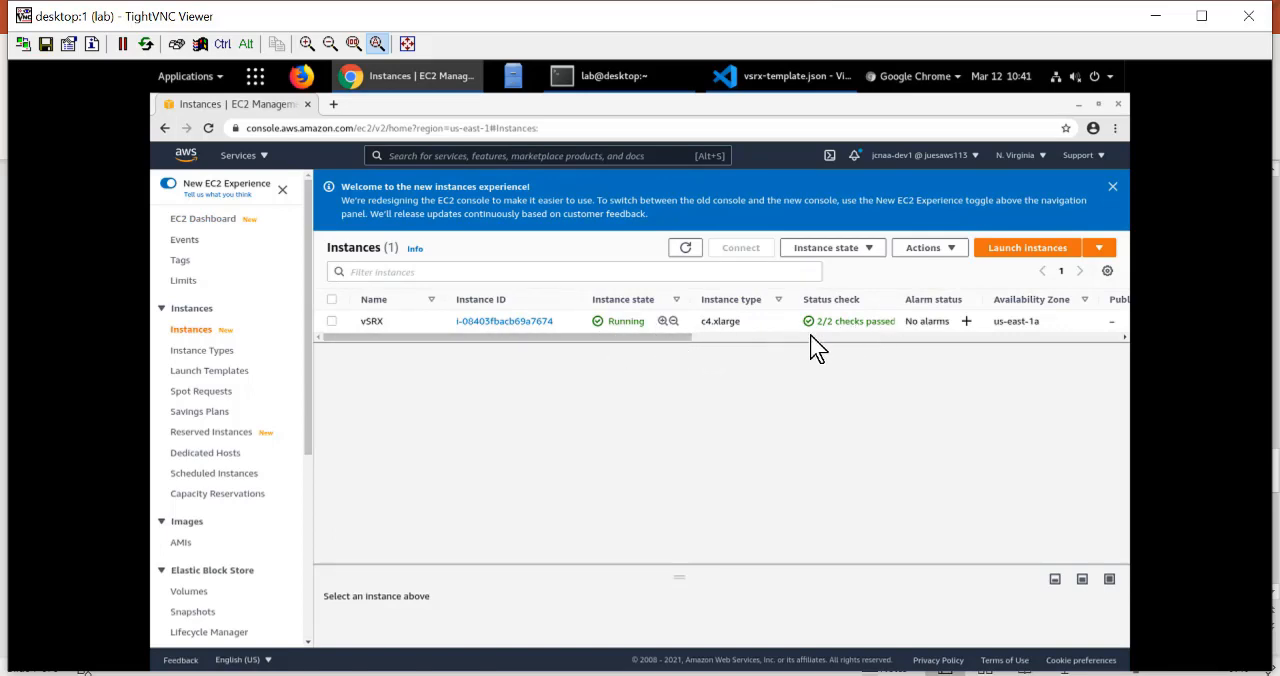
scroll(right, 3)
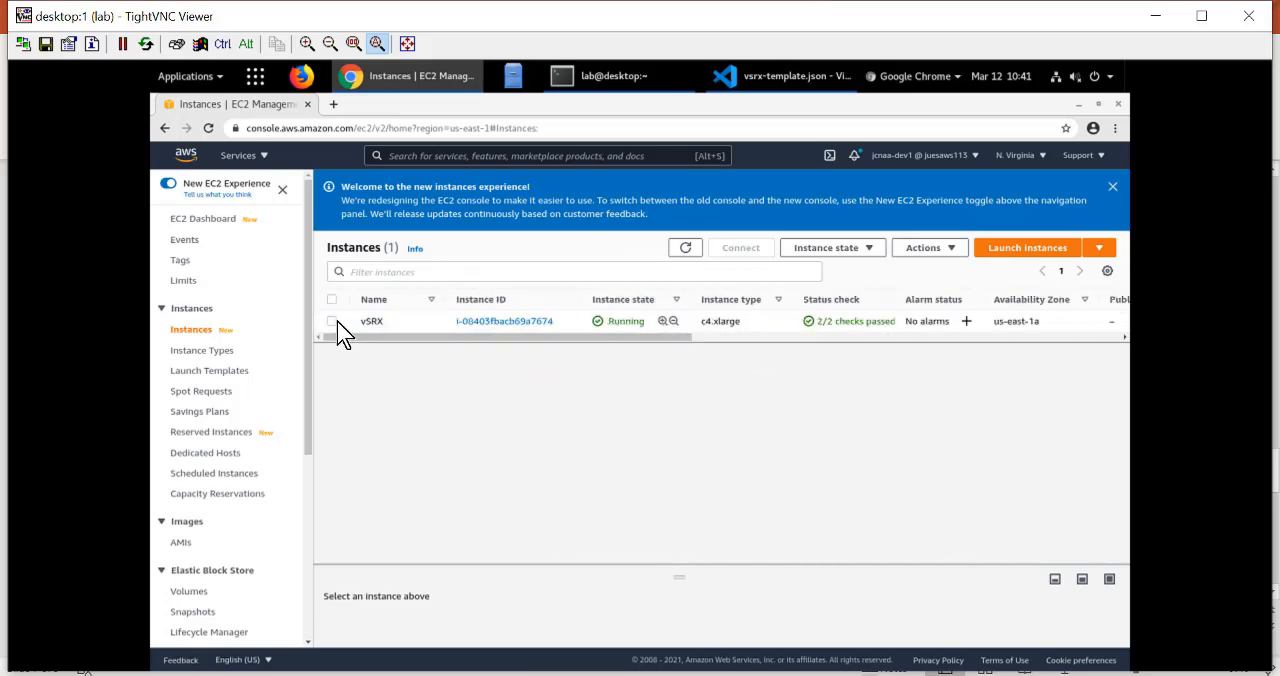
click(332, 320)
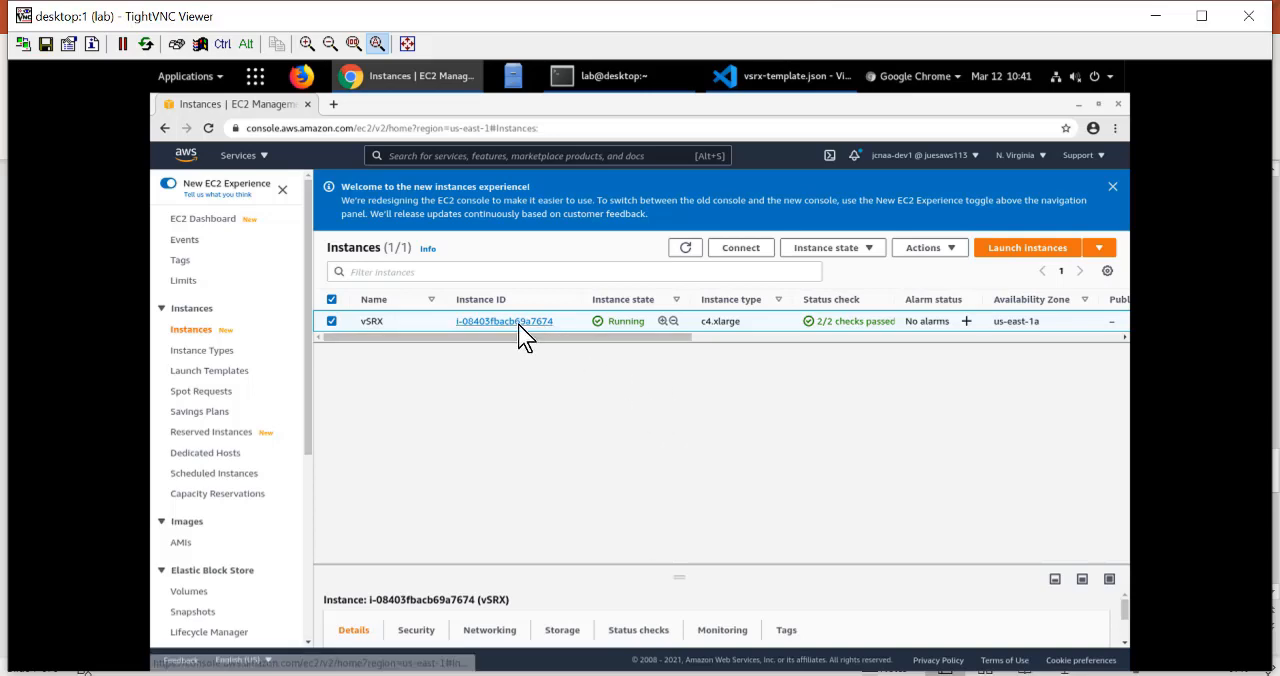
Step: View the vSRX instance summary with its public, elastic and four private IPv4 addresses
click(504, 320)
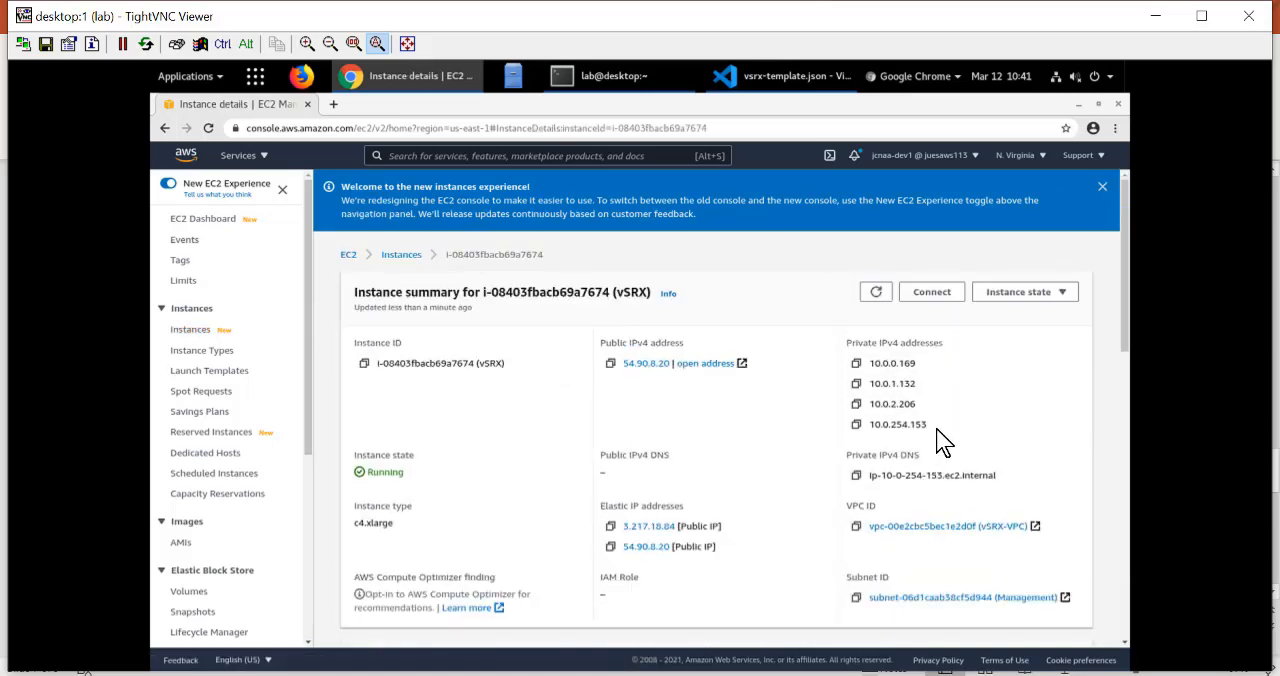
mouse_move(904, 408)
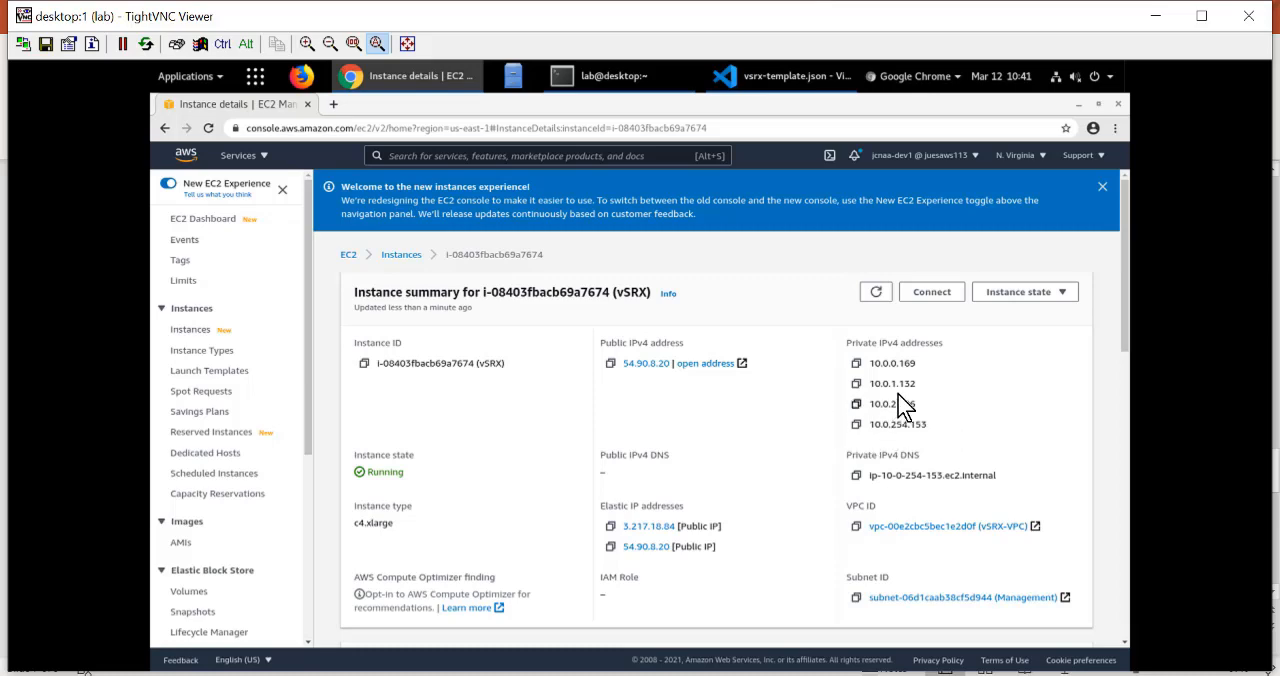
mouse_move(952, 404)
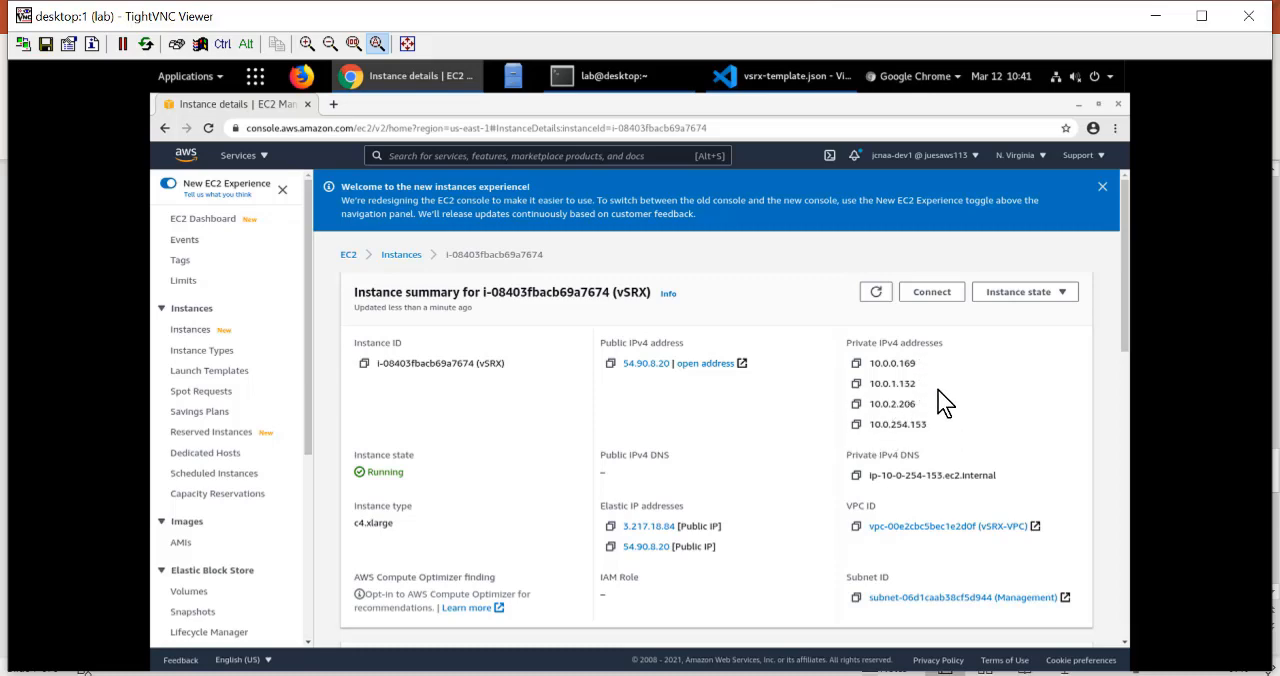
mouse_move(932, 392)
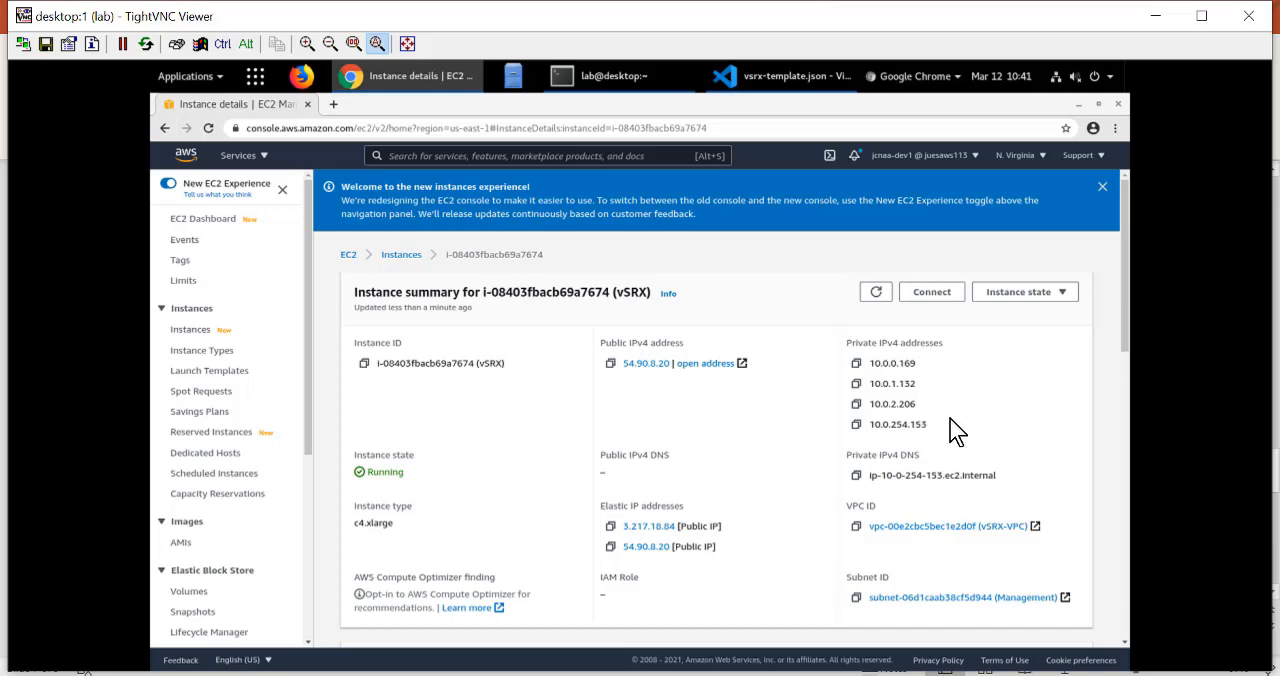
scroll(down, 3)
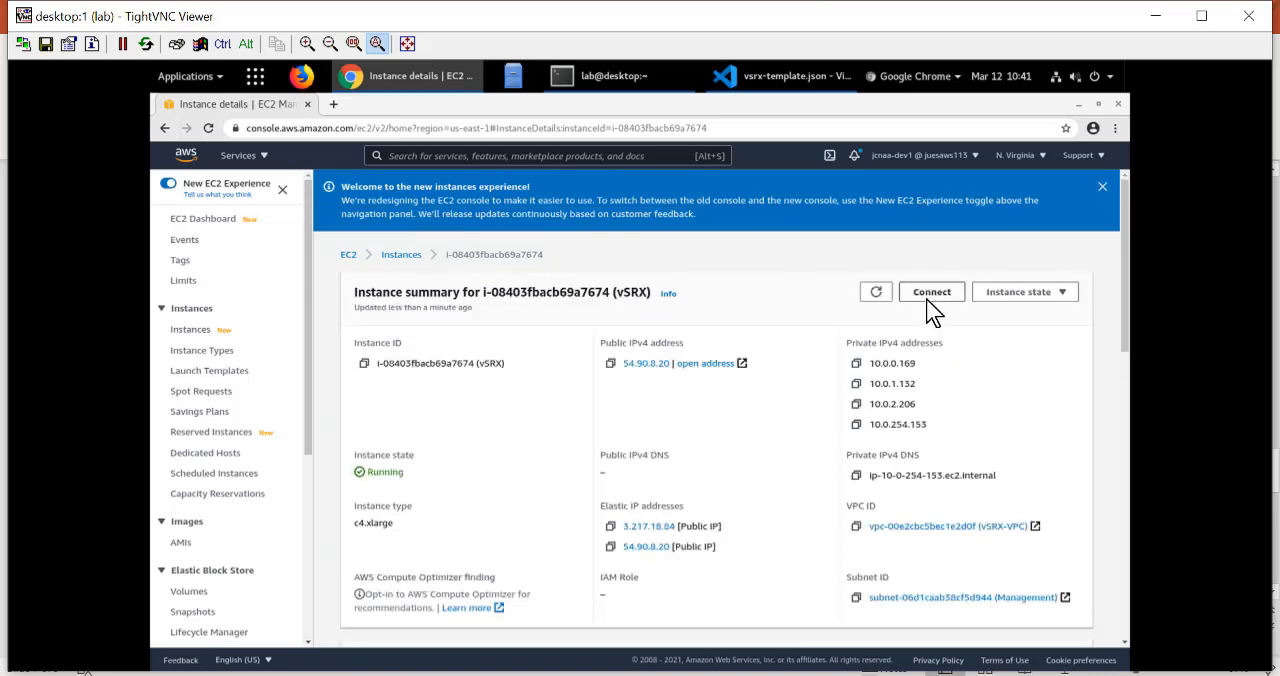
Step: Review the vSRX Connect to instance options, then return to the EC2 Dashboard
click(932, 292)
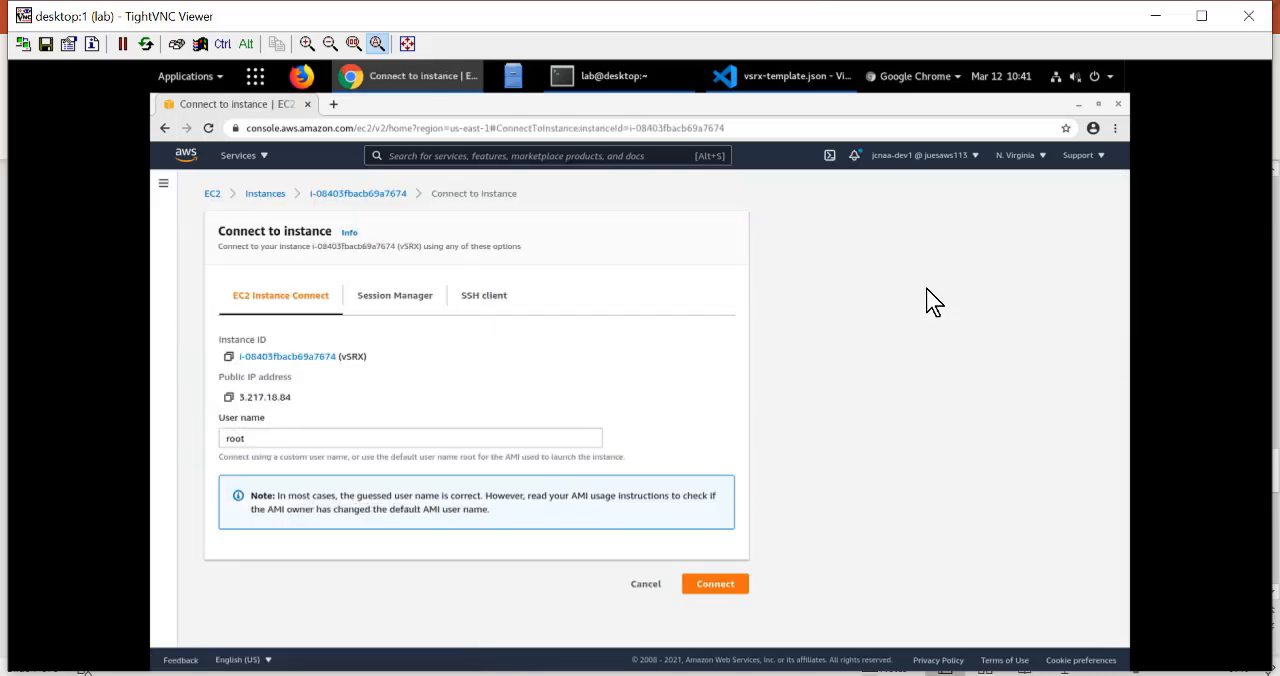
mouse_move(326, 452)
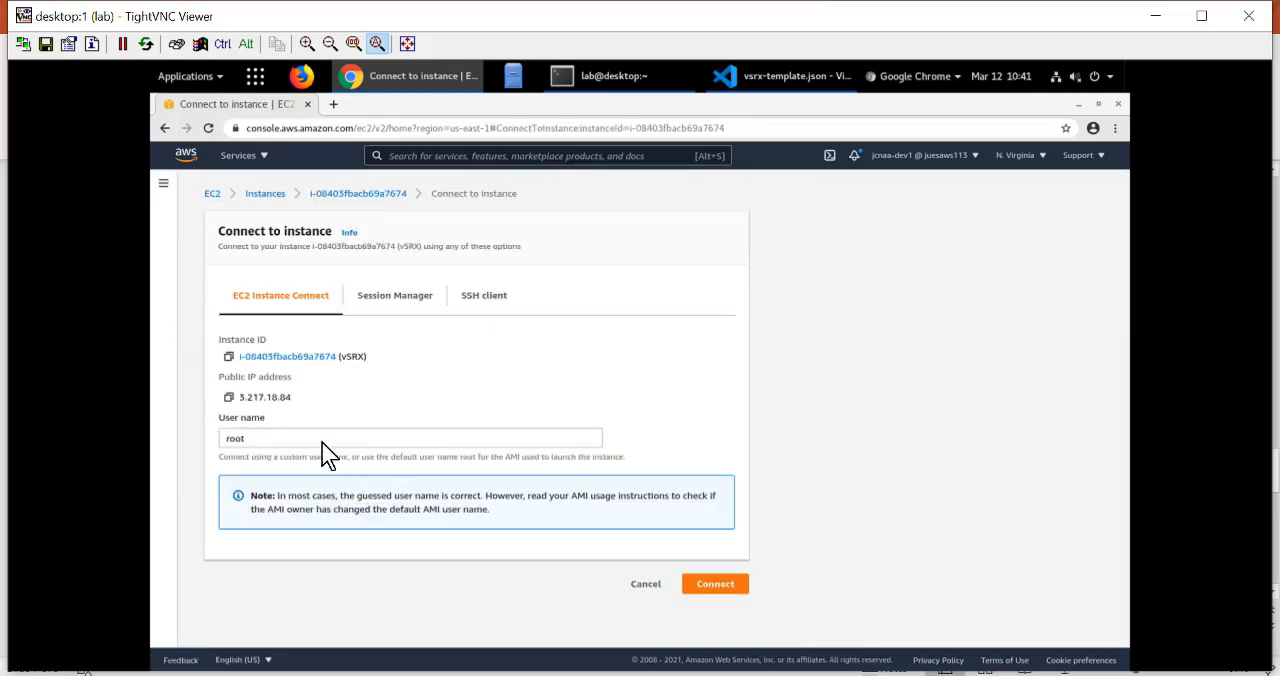
double_click(264, 396)
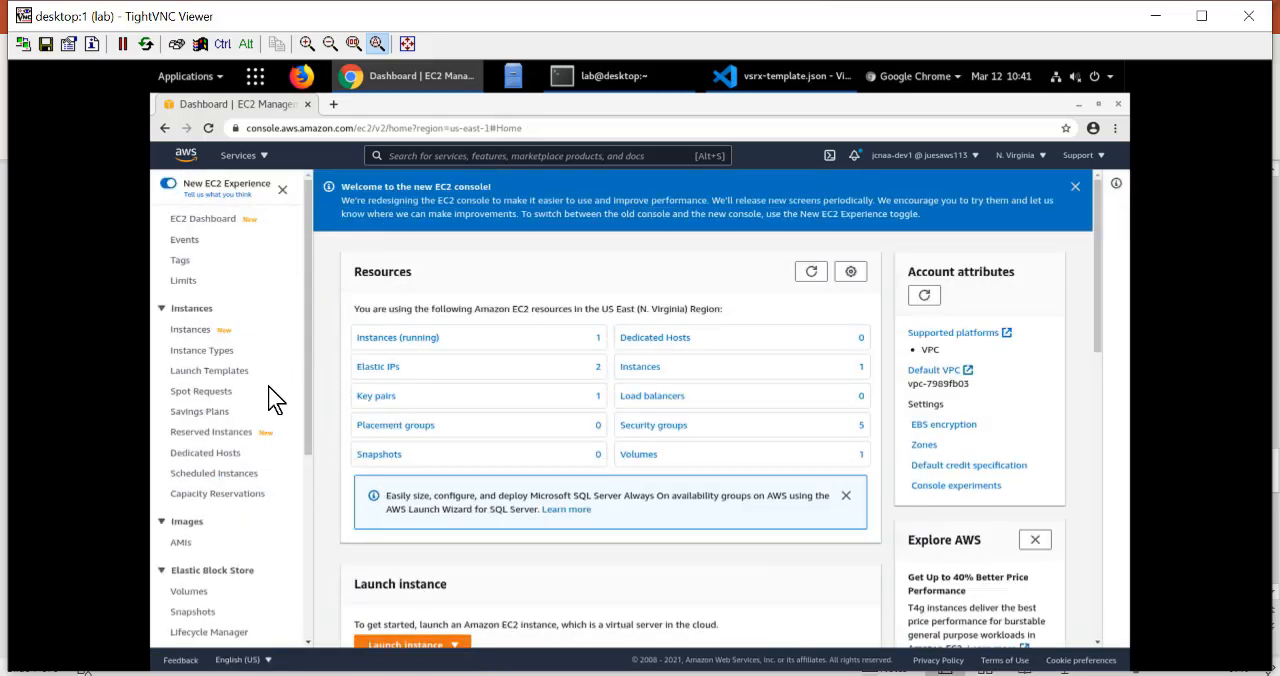
Step: List the five security groups, including Demo-Stack's Management and Allow-All groups
scroll(down, 3)
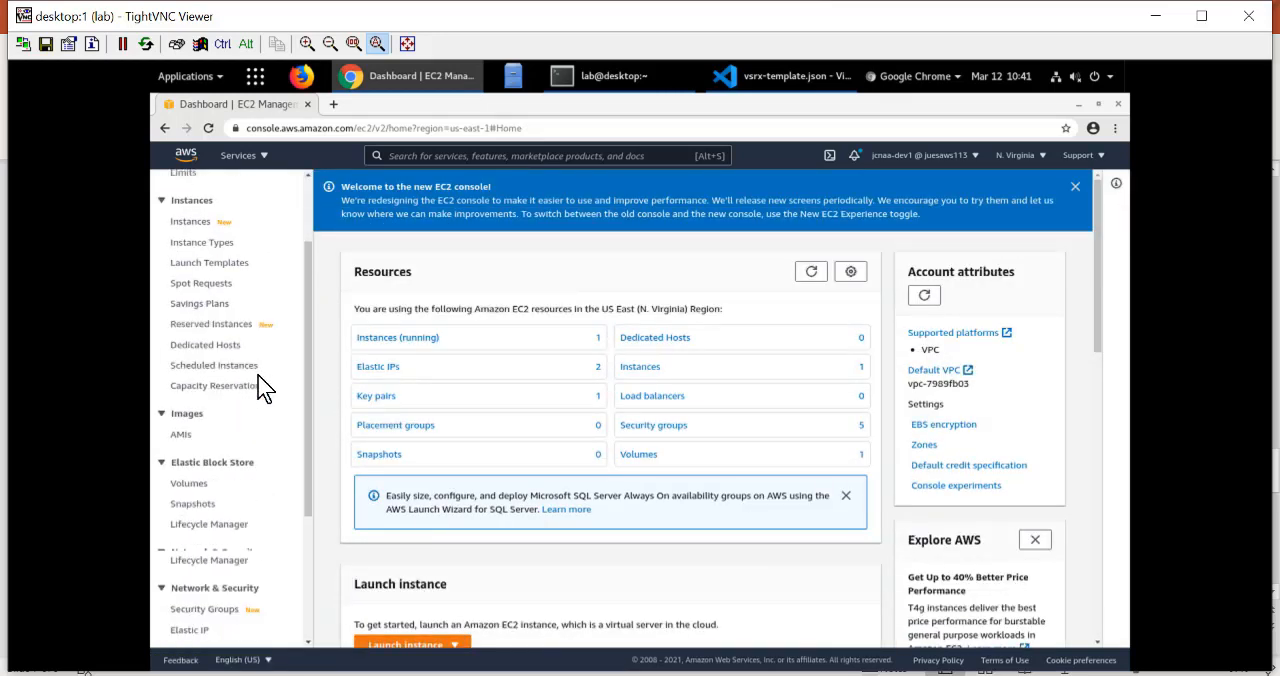
scroll(down, 3)
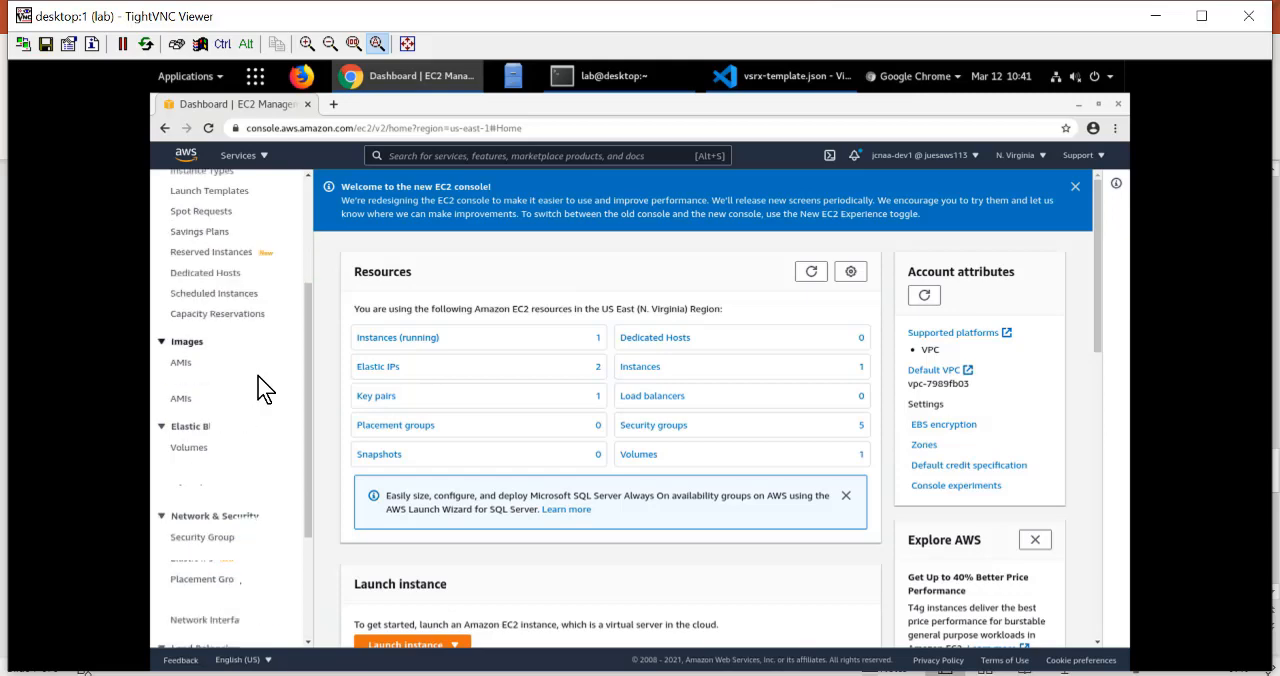
click(204, 464)
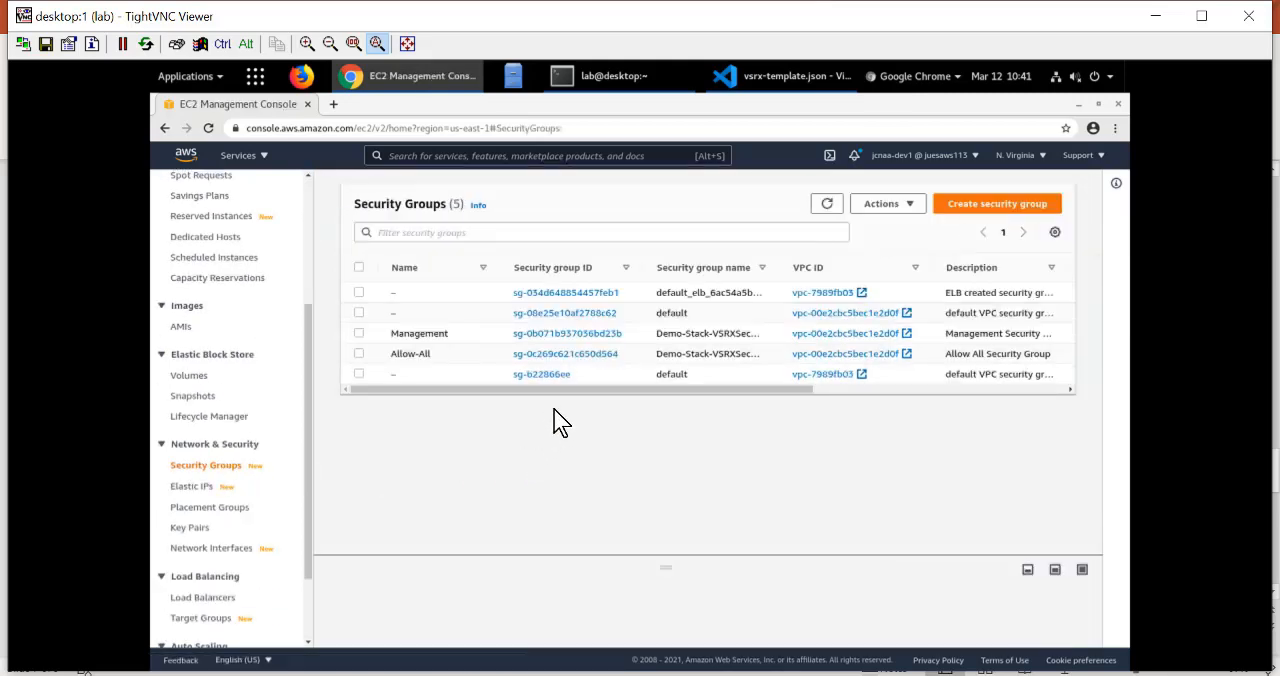
mouse_move(424, 376)
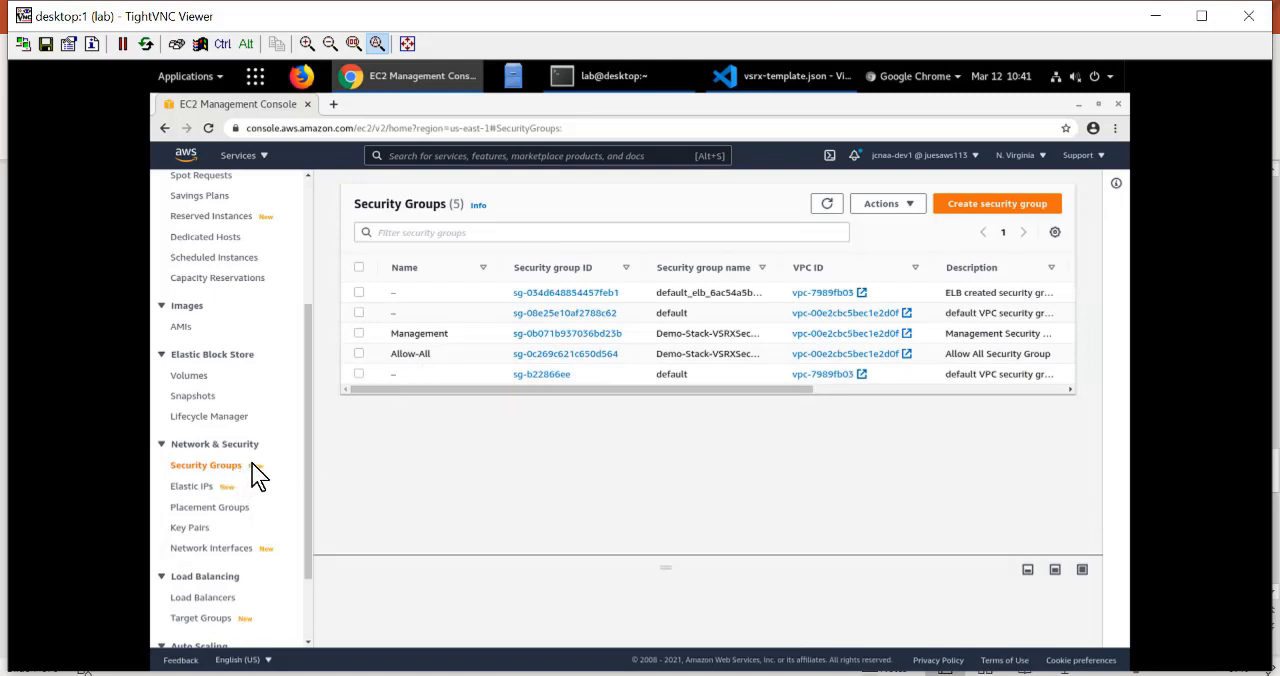
scroll(down, 3)
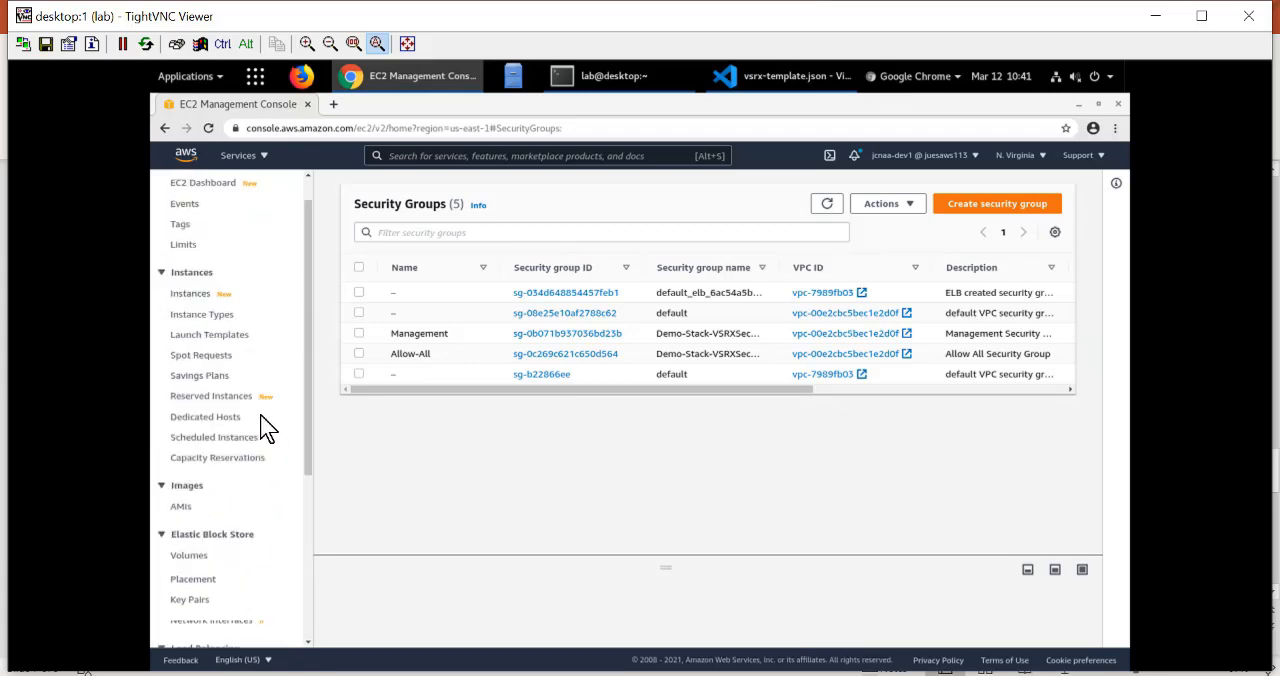
Step: Return via Instance Types to the Instances list showing the running vSRX instance
click(202, 348)
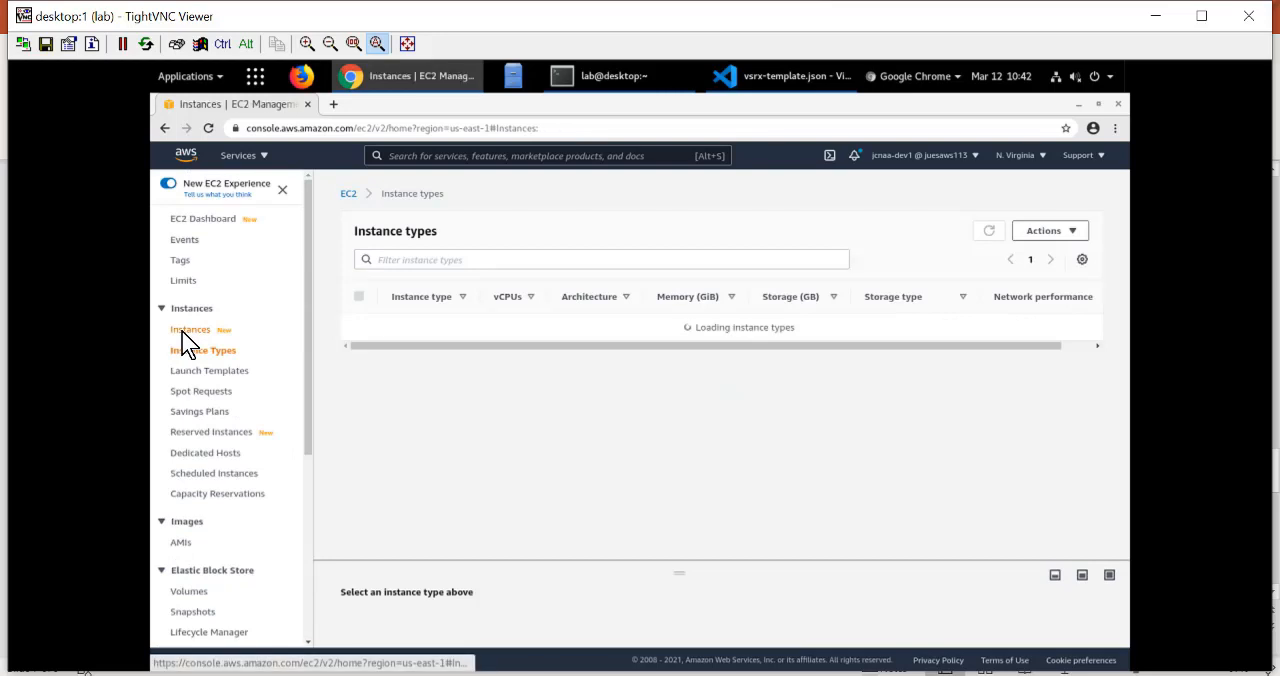
click(190, 328)
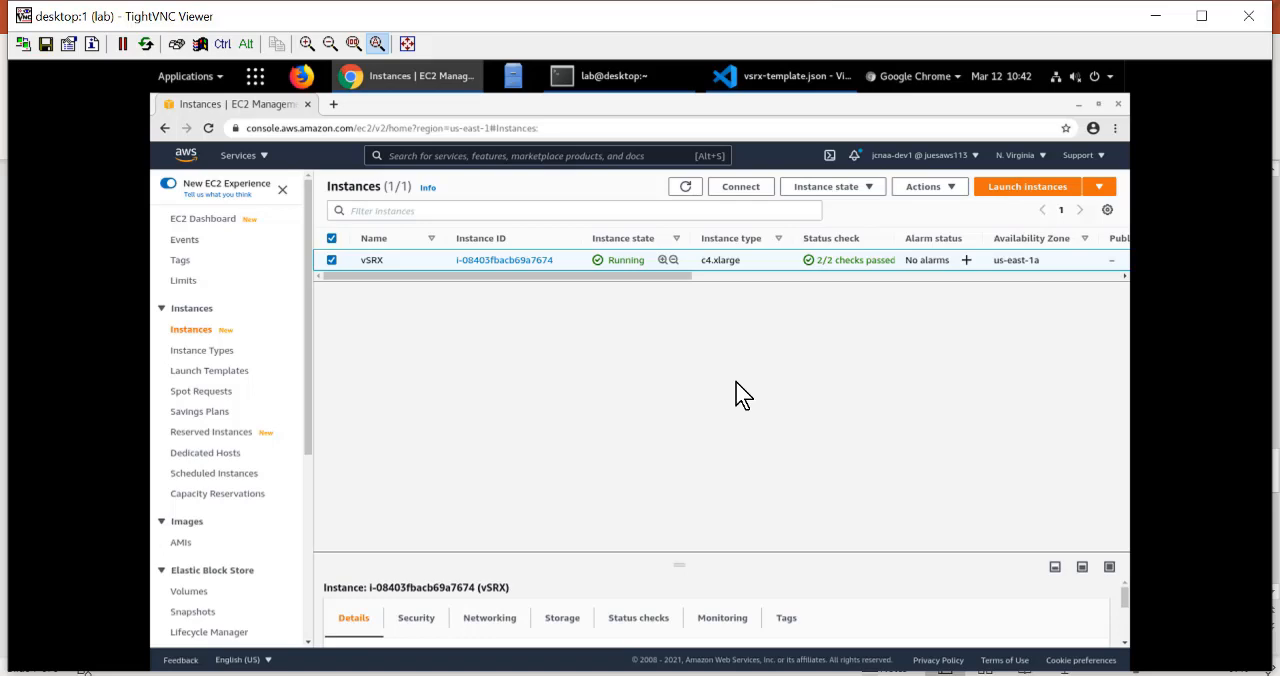
mouse_move(228, 176)
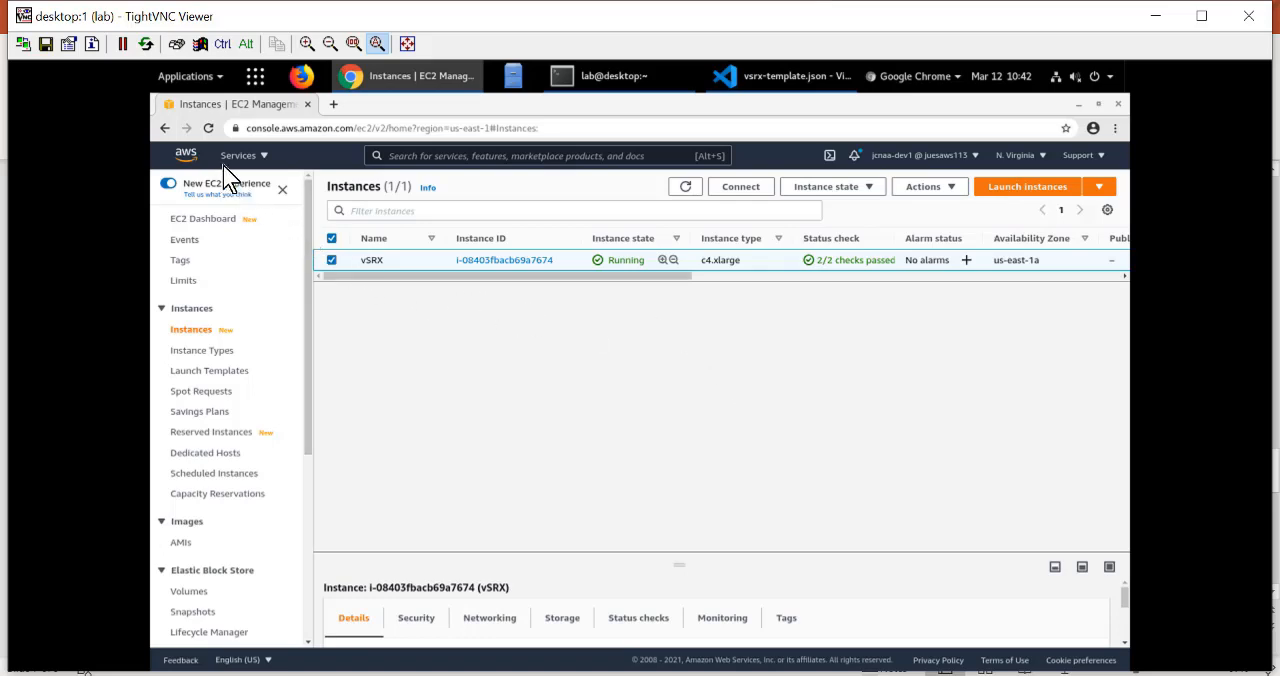
Step: Switch from EC2 to the CloudFormation Stacks list via the Services menu
click(238, 156)
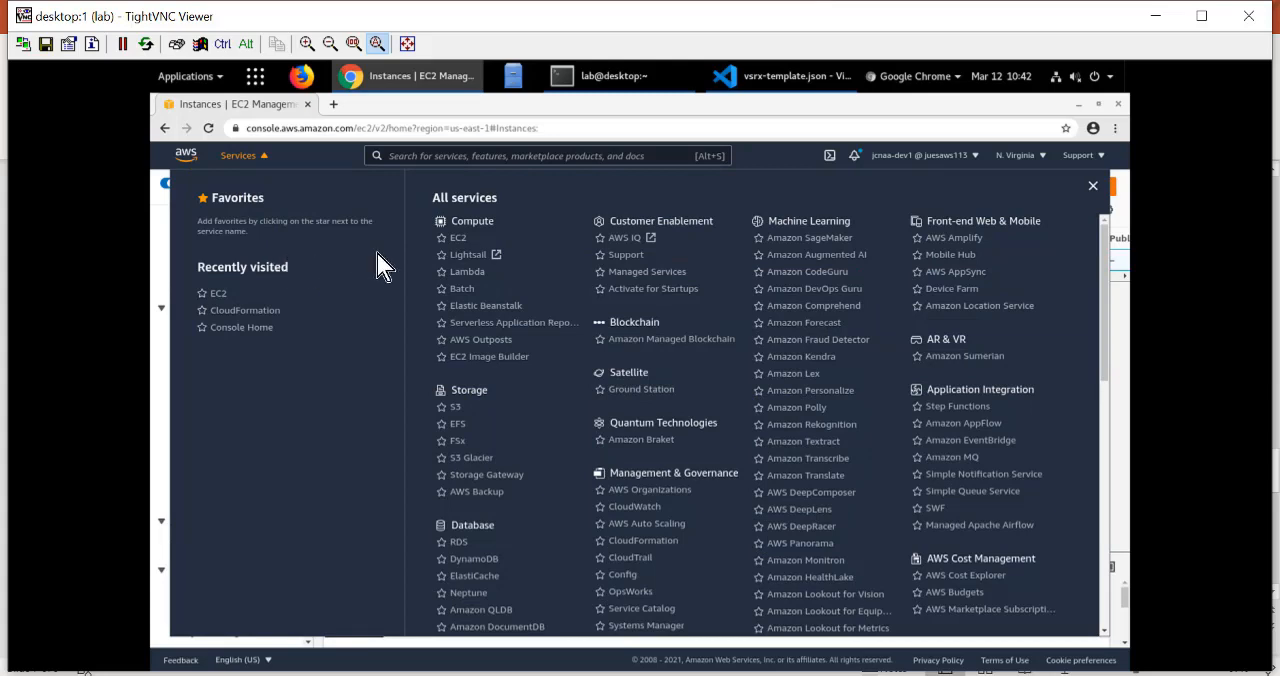
mouse_move(268, 322)
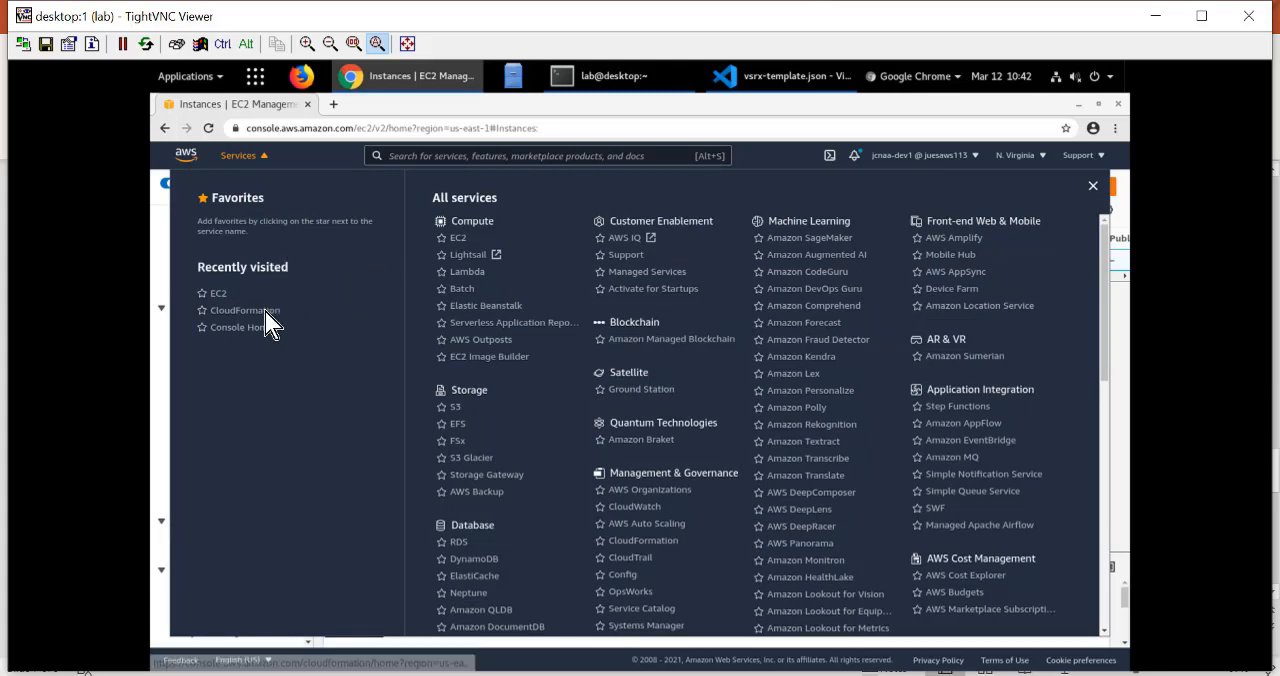
click(244, 310)
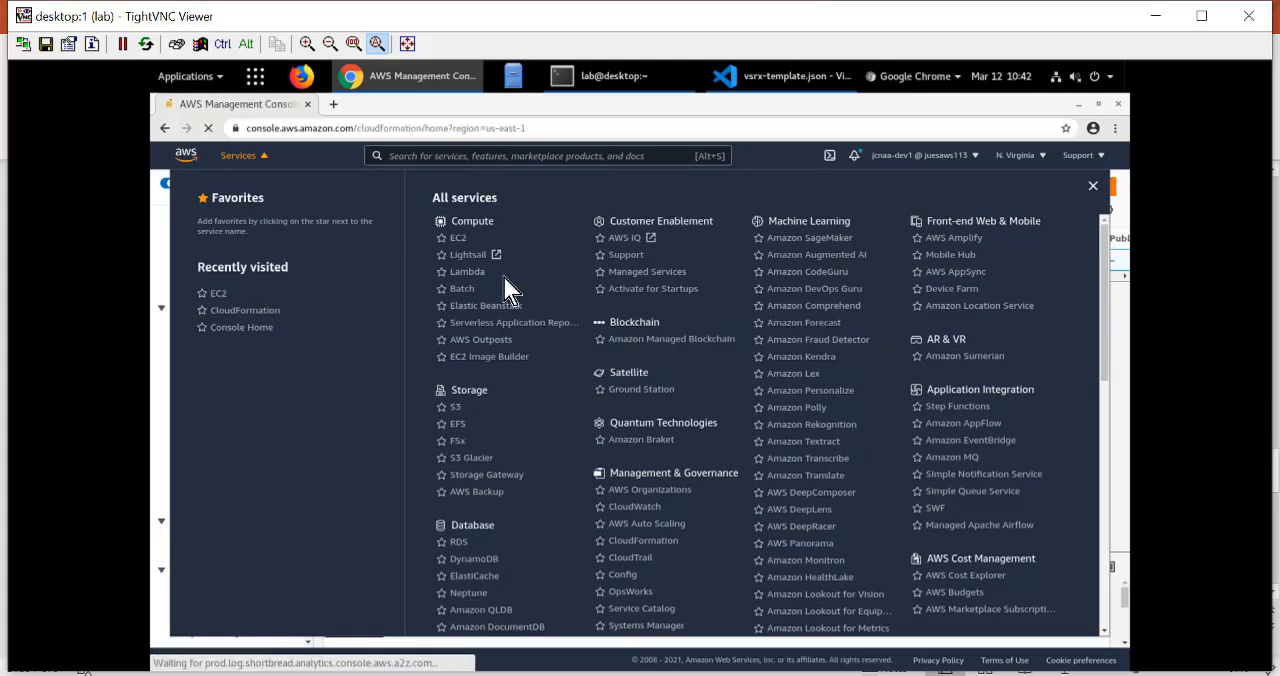
click(640, 540)
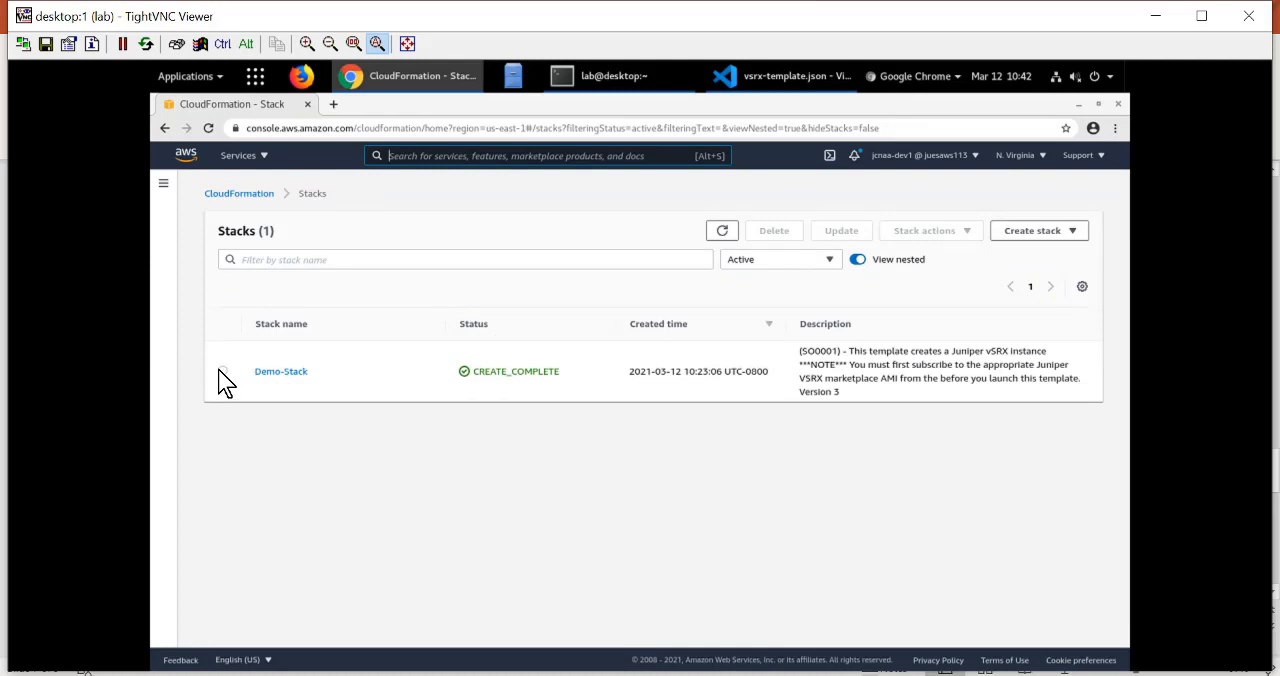
Step: Select Demo-Stack and bring up its Delete confirmation prompt
click(222, 372)
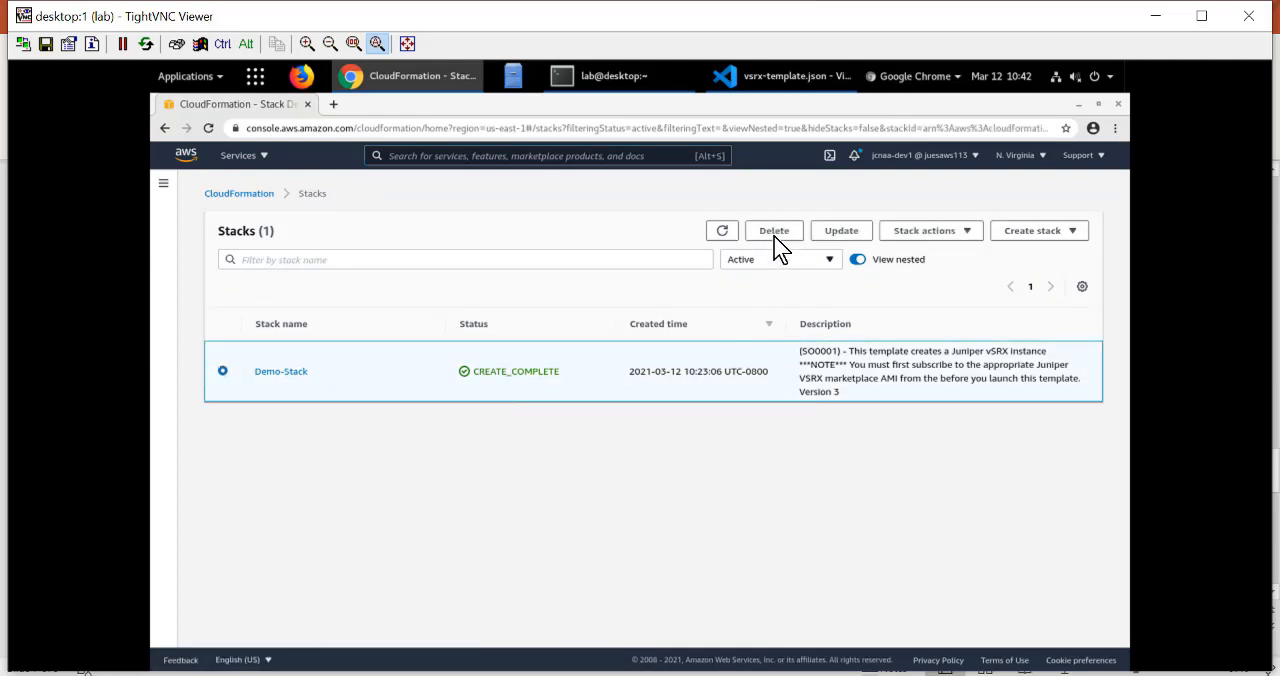
click(772, 230)
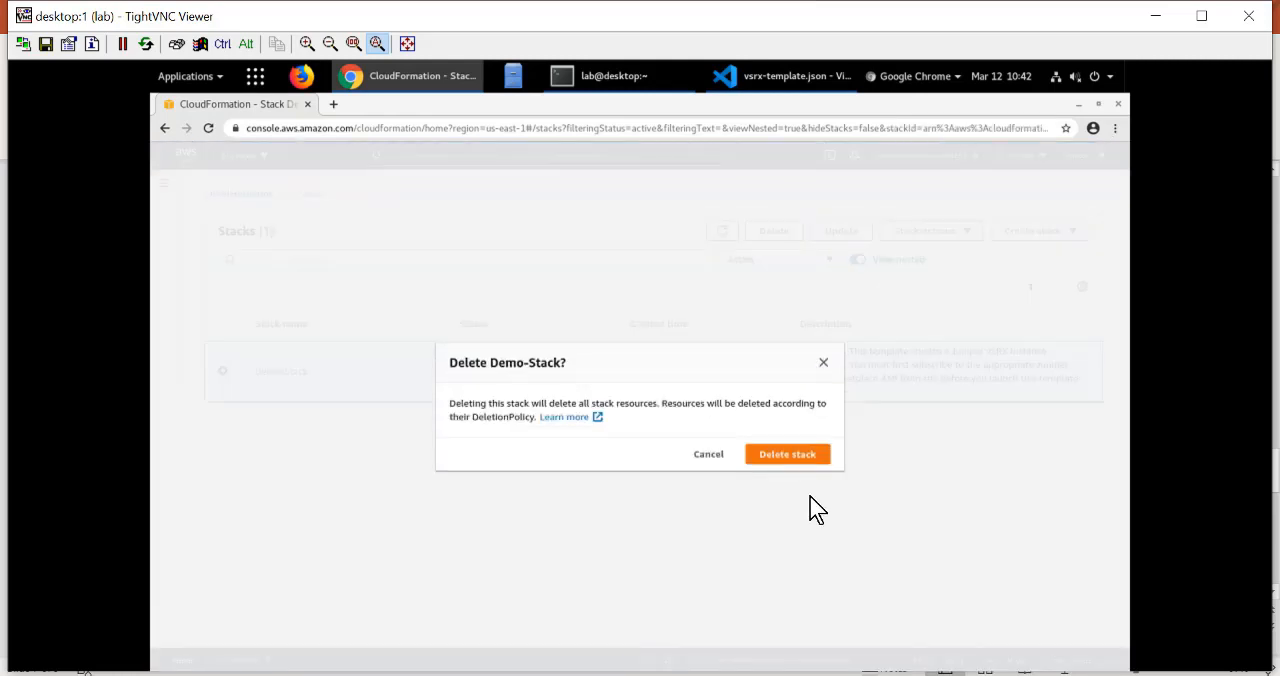